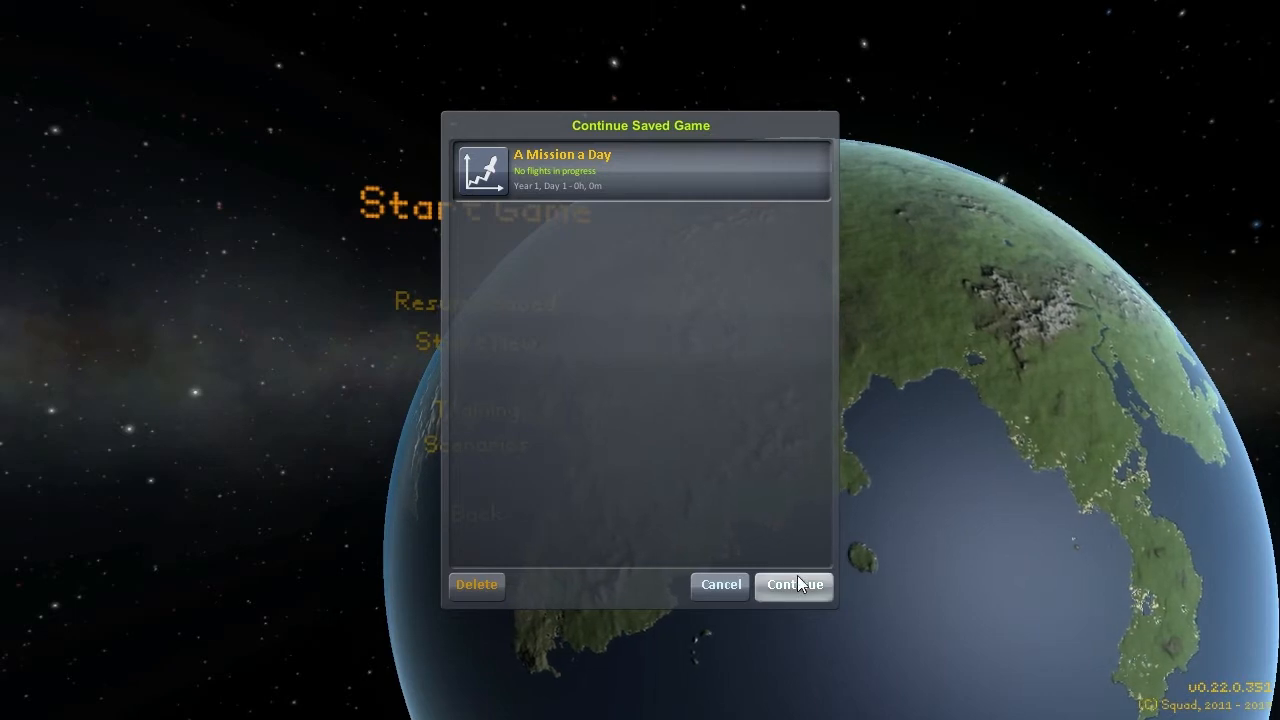
Continue the 'A Mission a Day' career save
click(794, 585)
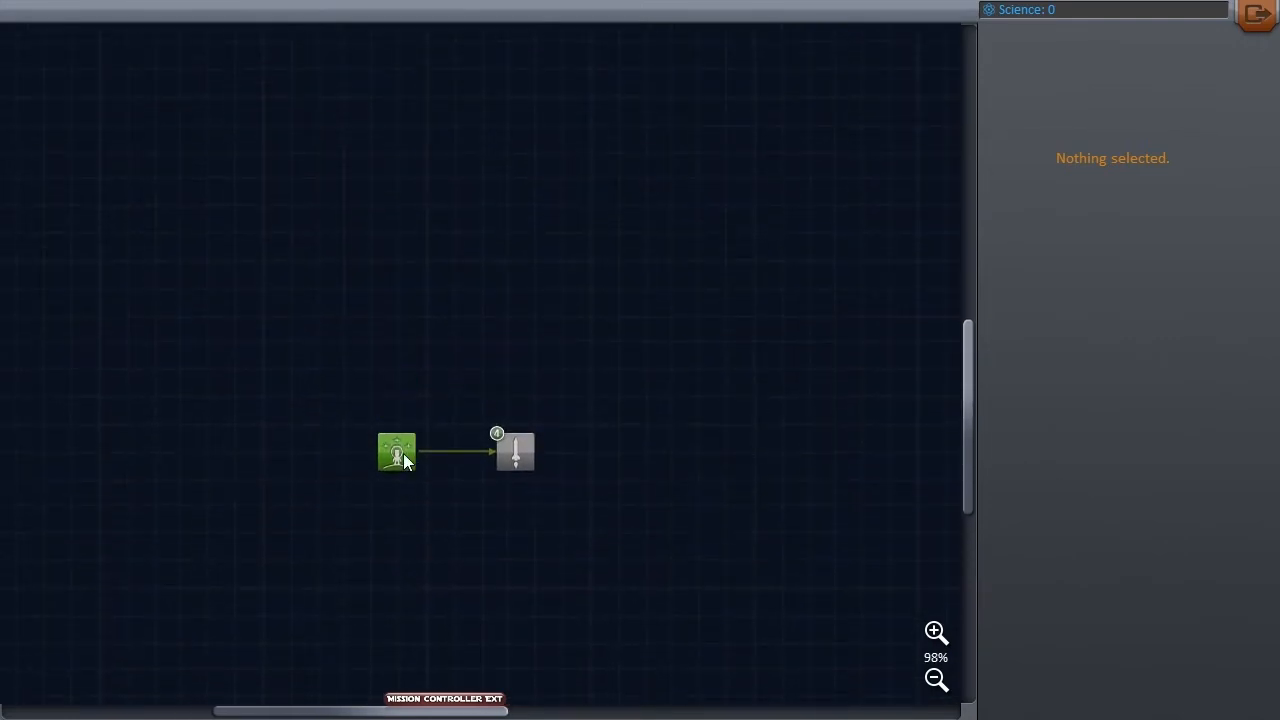
Inspect the Start and Basic Rocketry tech nodes and their parts, then return to Start
click(397, 451)
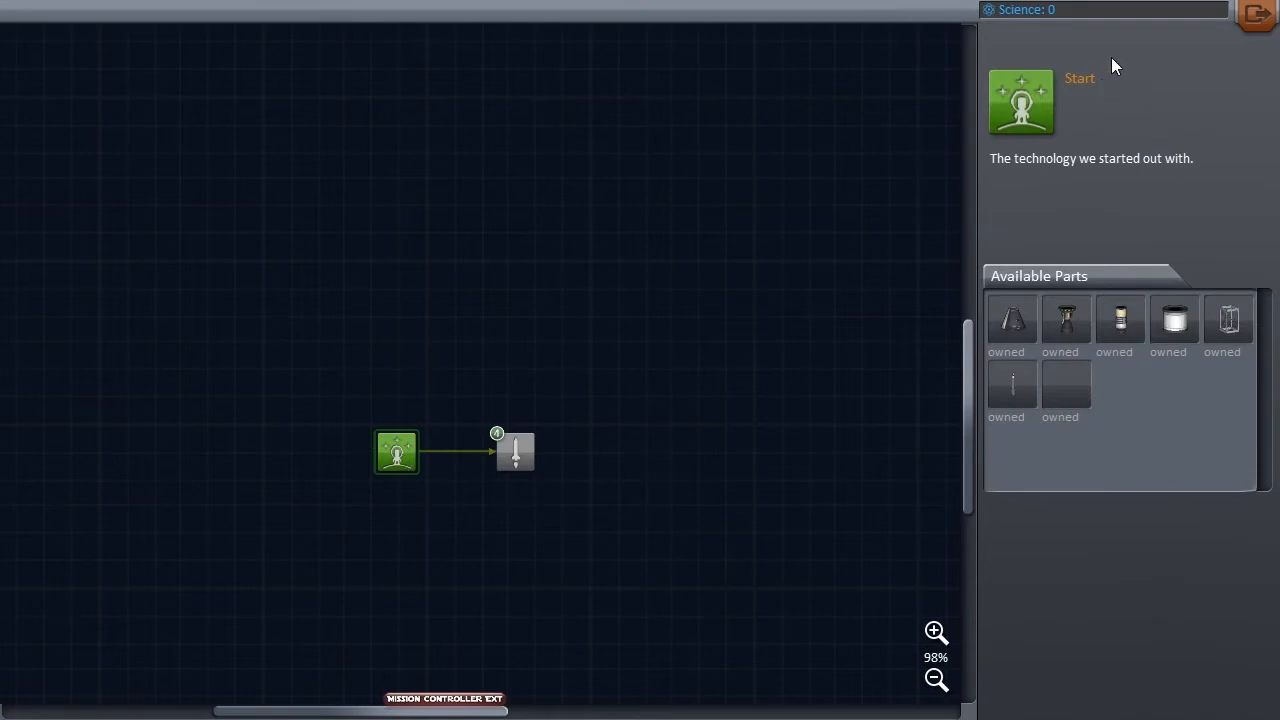
mouse_move(1182, 180)
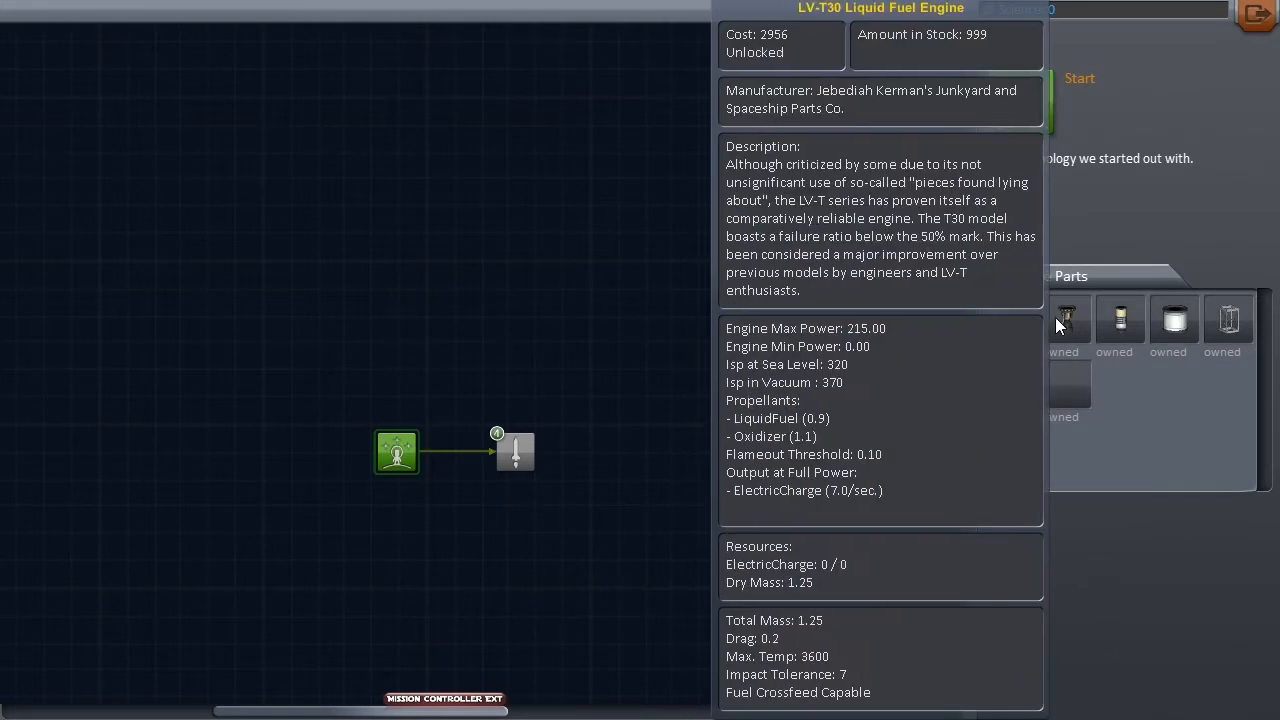
click(1174, 320)
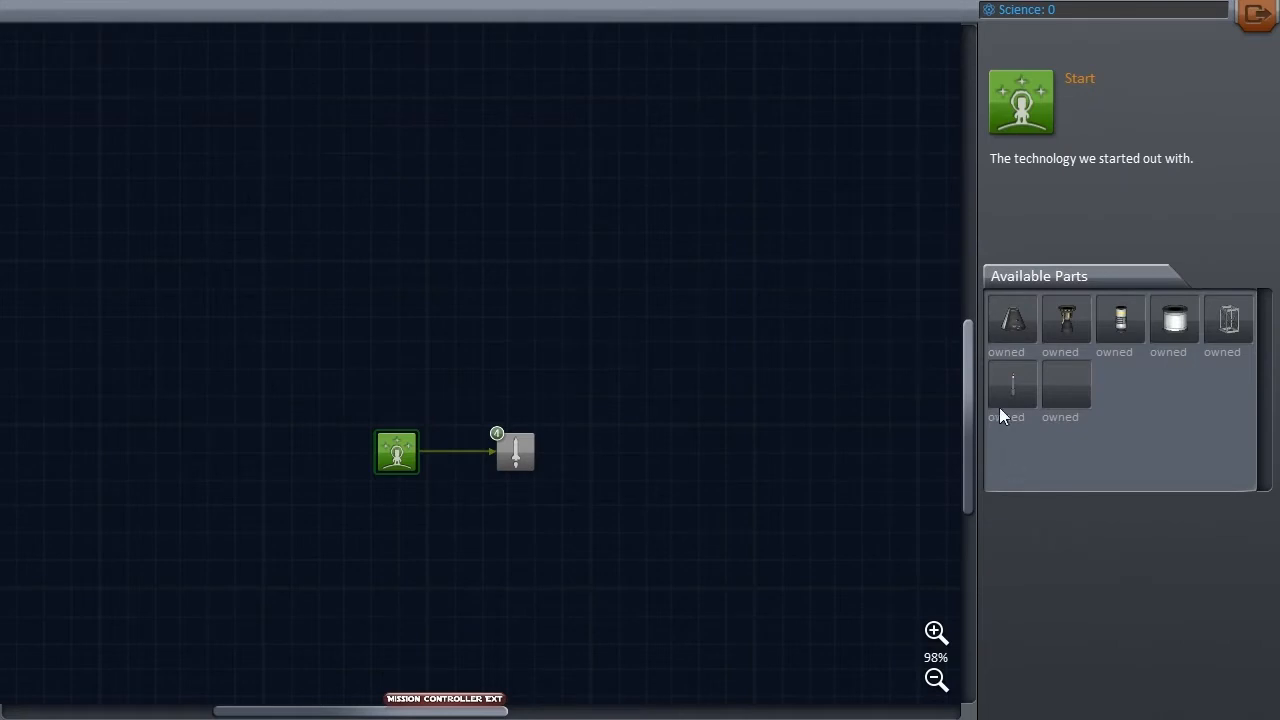
mouse_move(1013, 390)
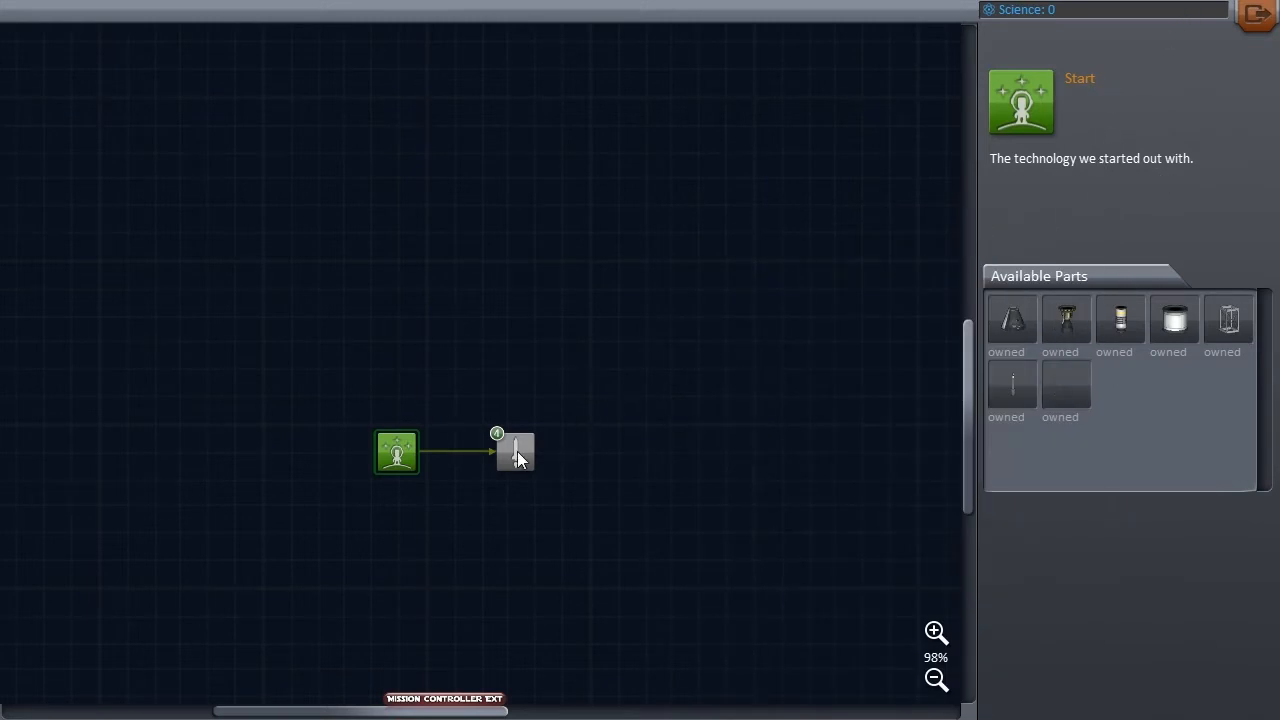
click(515, 452)
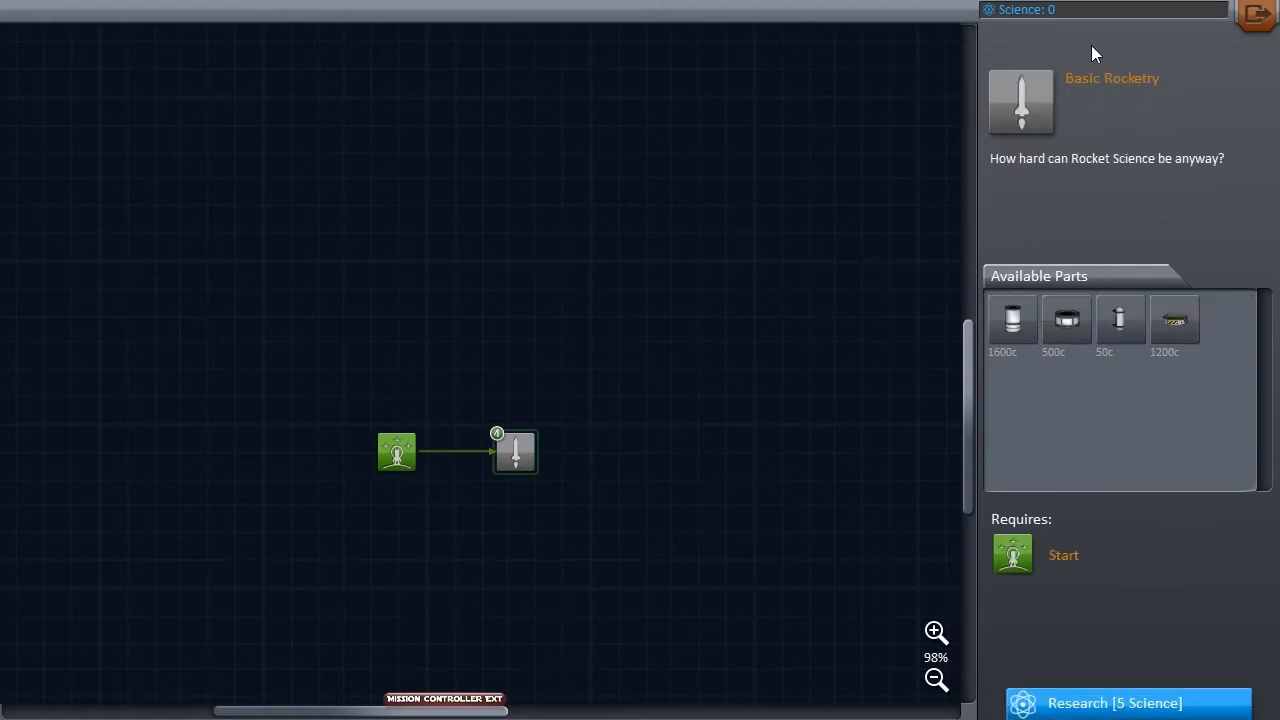
mouse_move(735, 390)
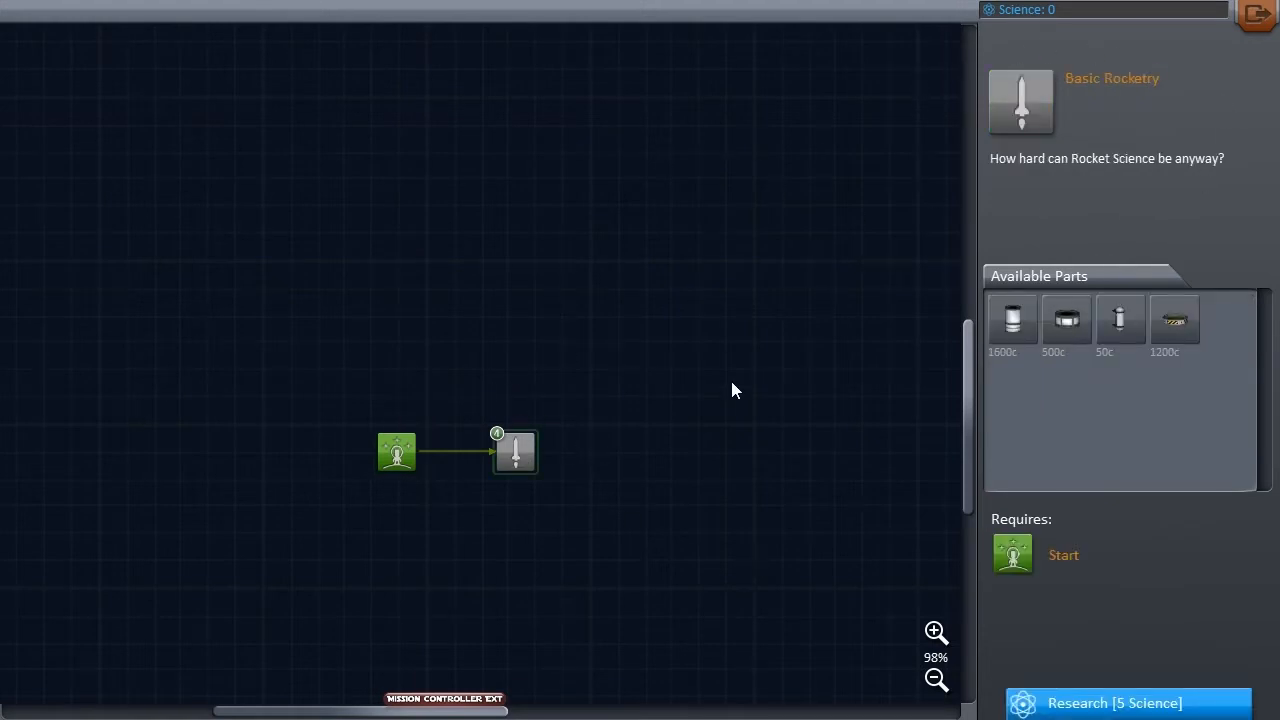
mouse_move(724, 356)
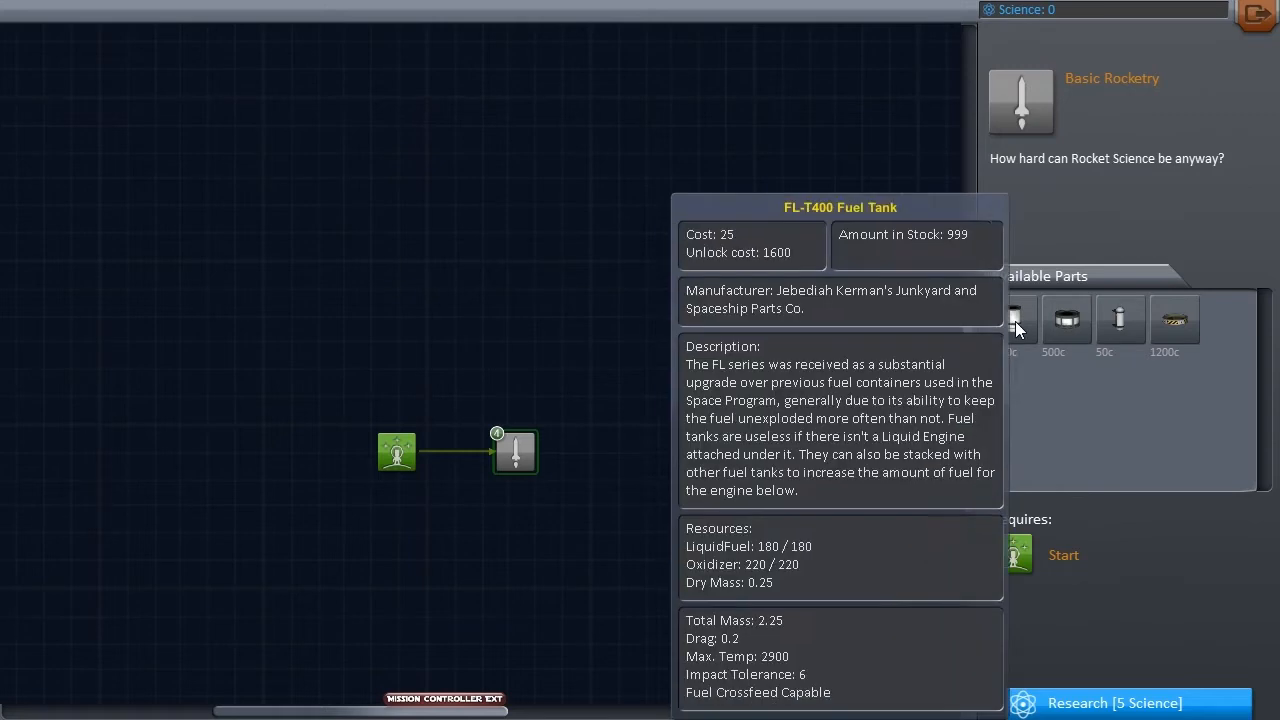
mouse_move(1120, 320)
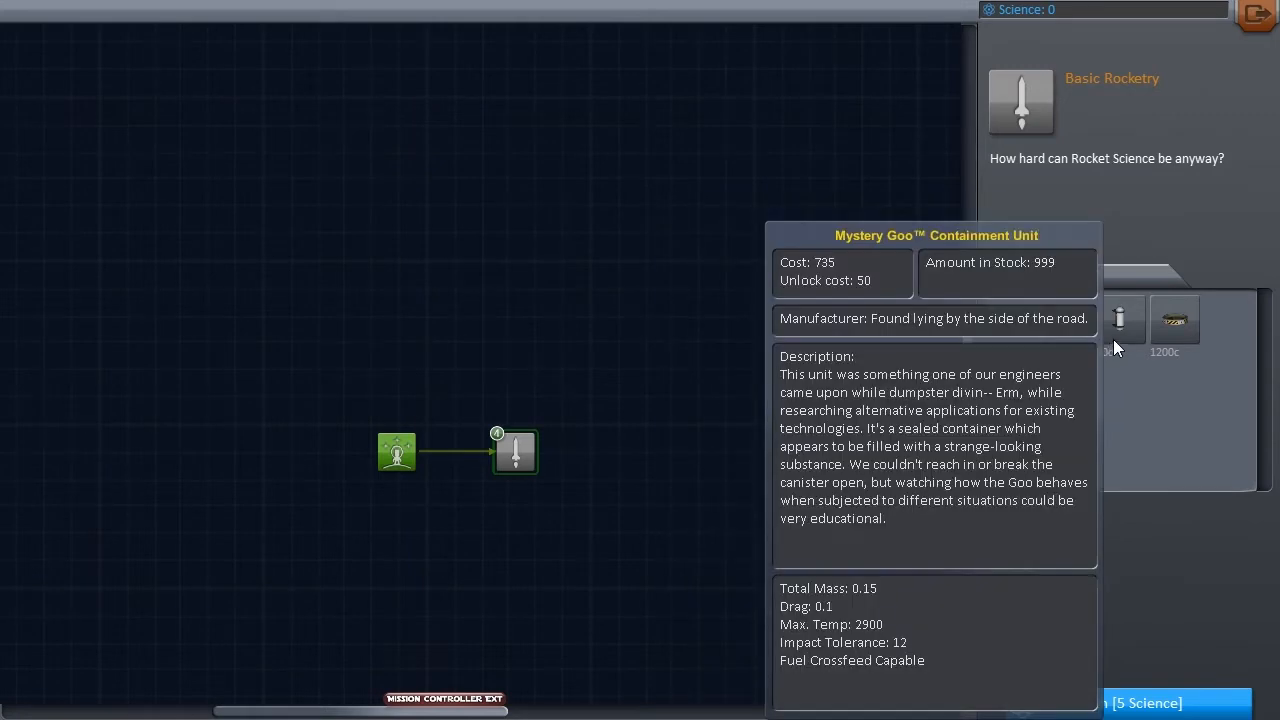
mouse_move(1173, 320)
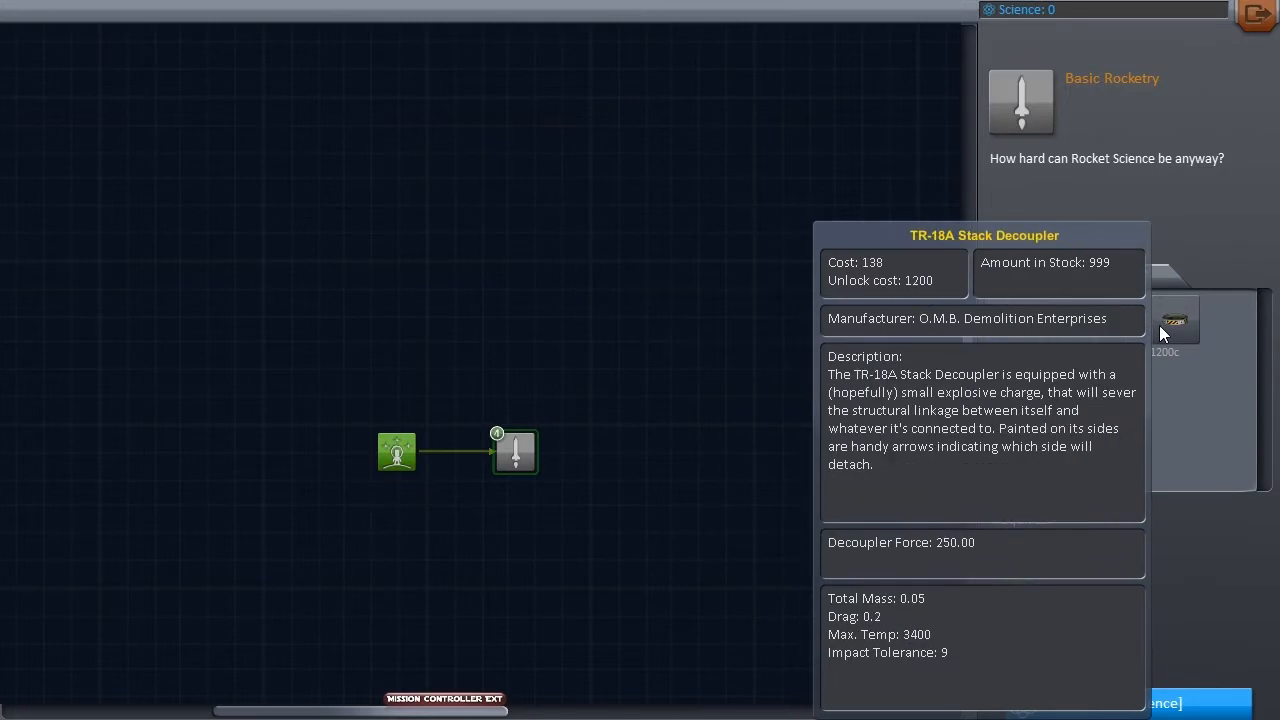
mouse_move(343, 465)
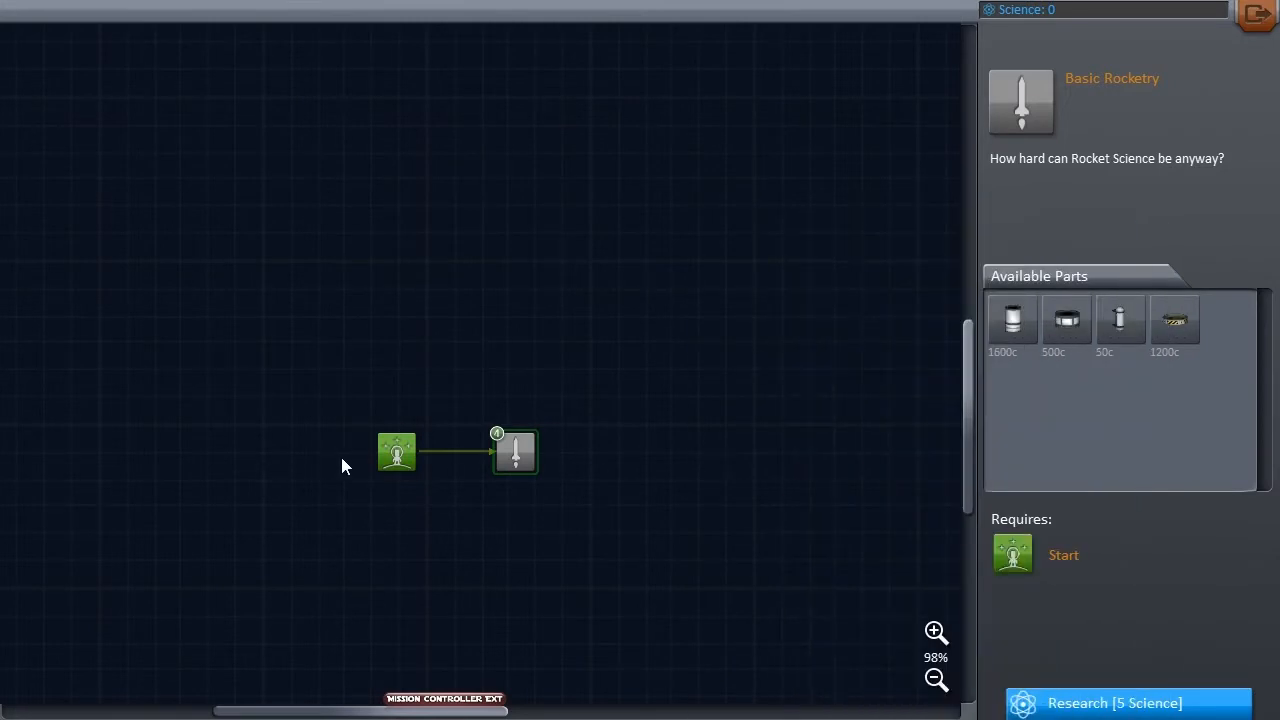
click(397, 451)
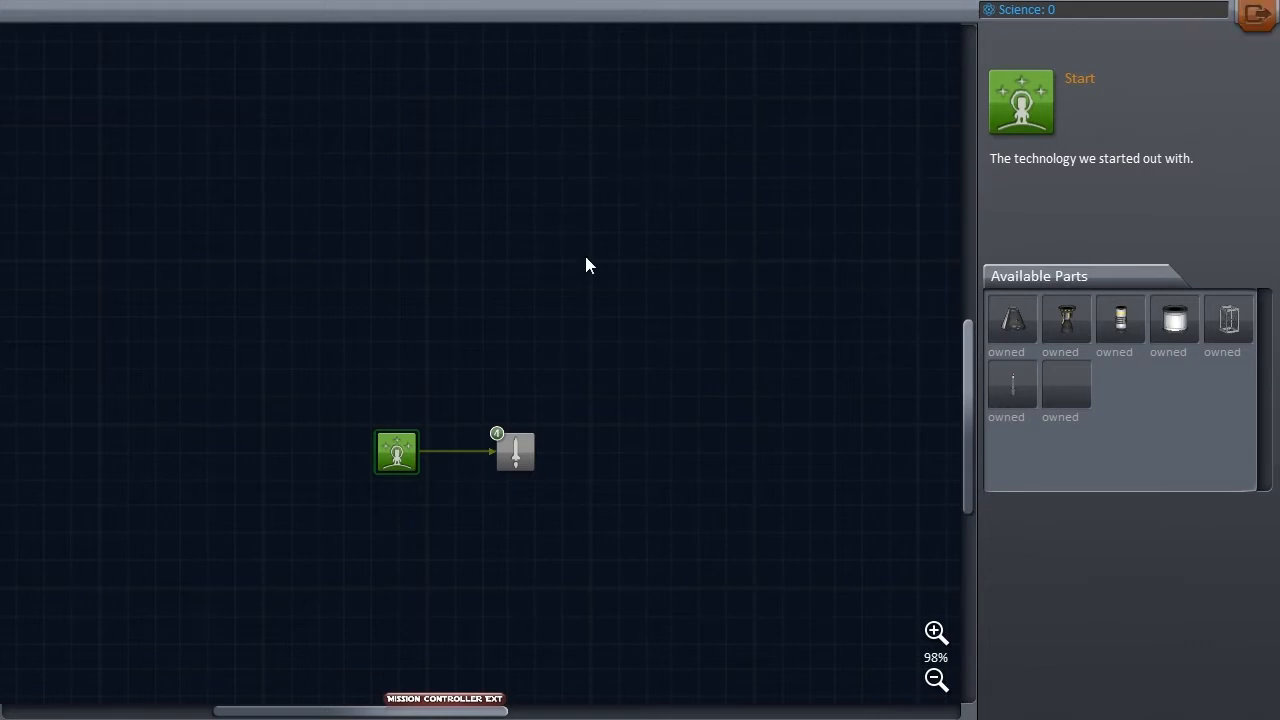
mouse_move(1158, 20)
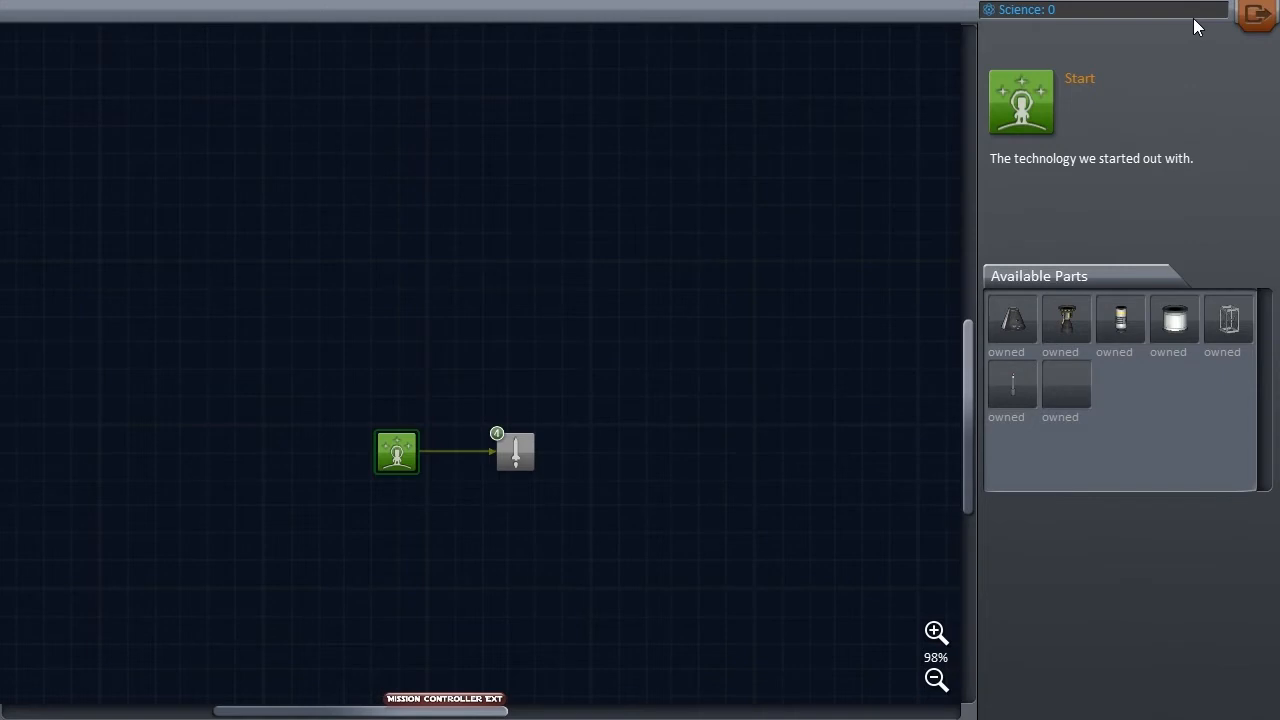
mouse_move(1256, 15)
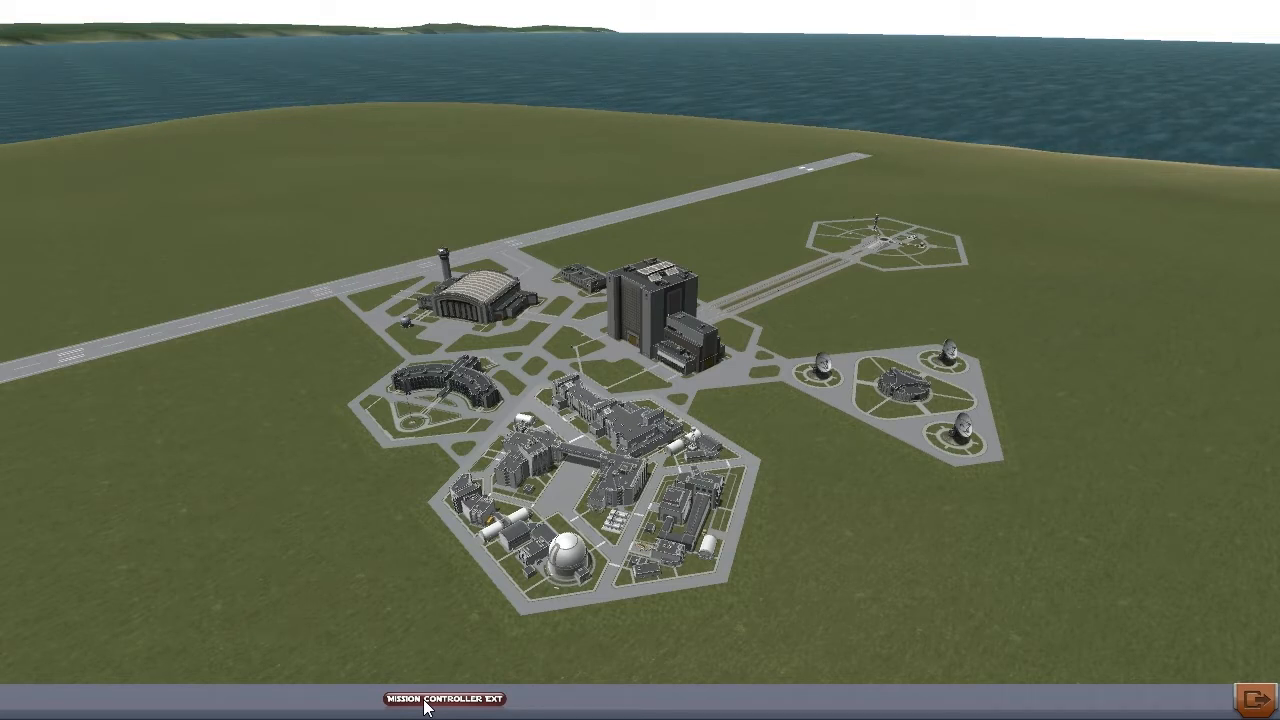
mouse_move(470, 270)
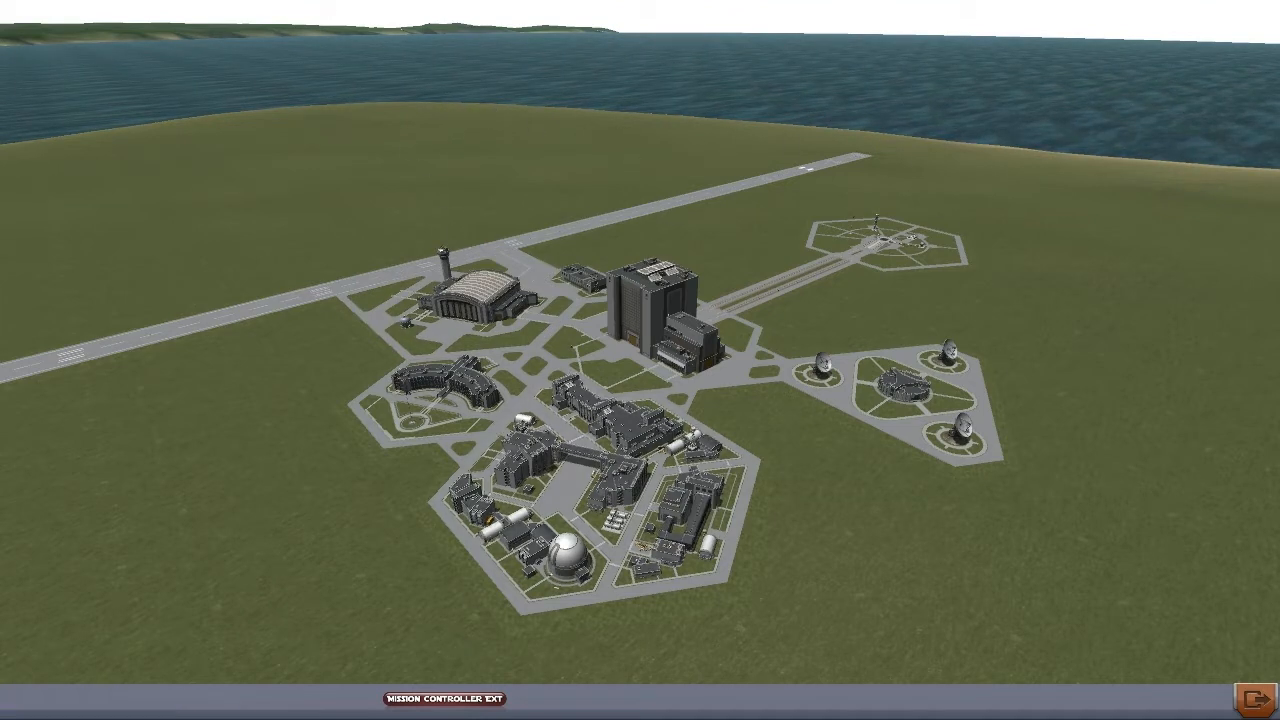
Open the Mission Controller EXT panel showing the 50000 budget
click(444, 698)
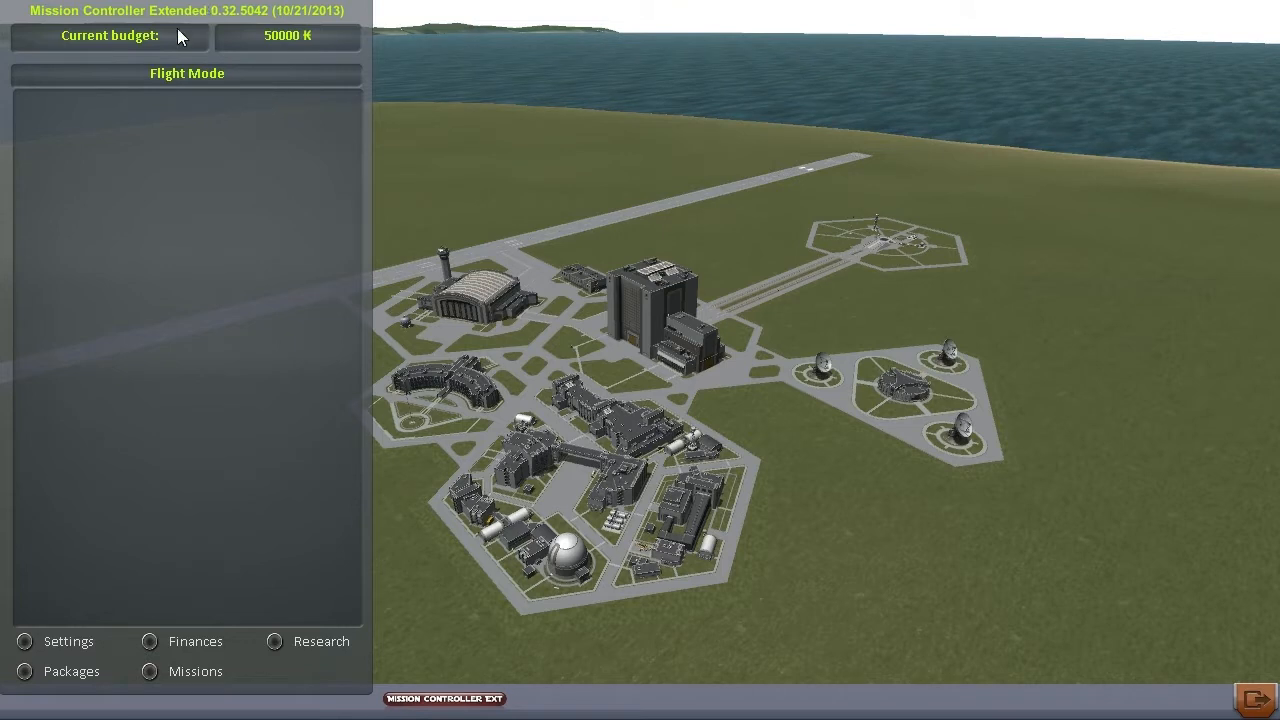
mouse_move(305, 50)
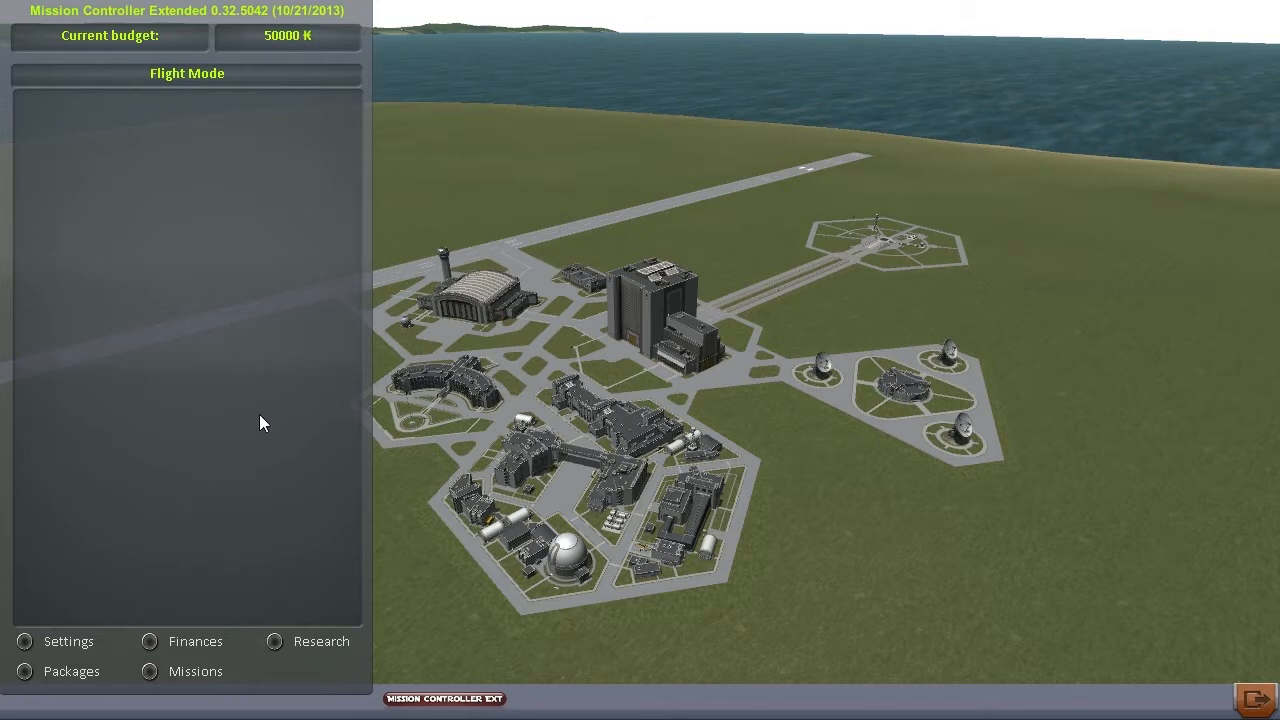
mouse_move(240, 176)
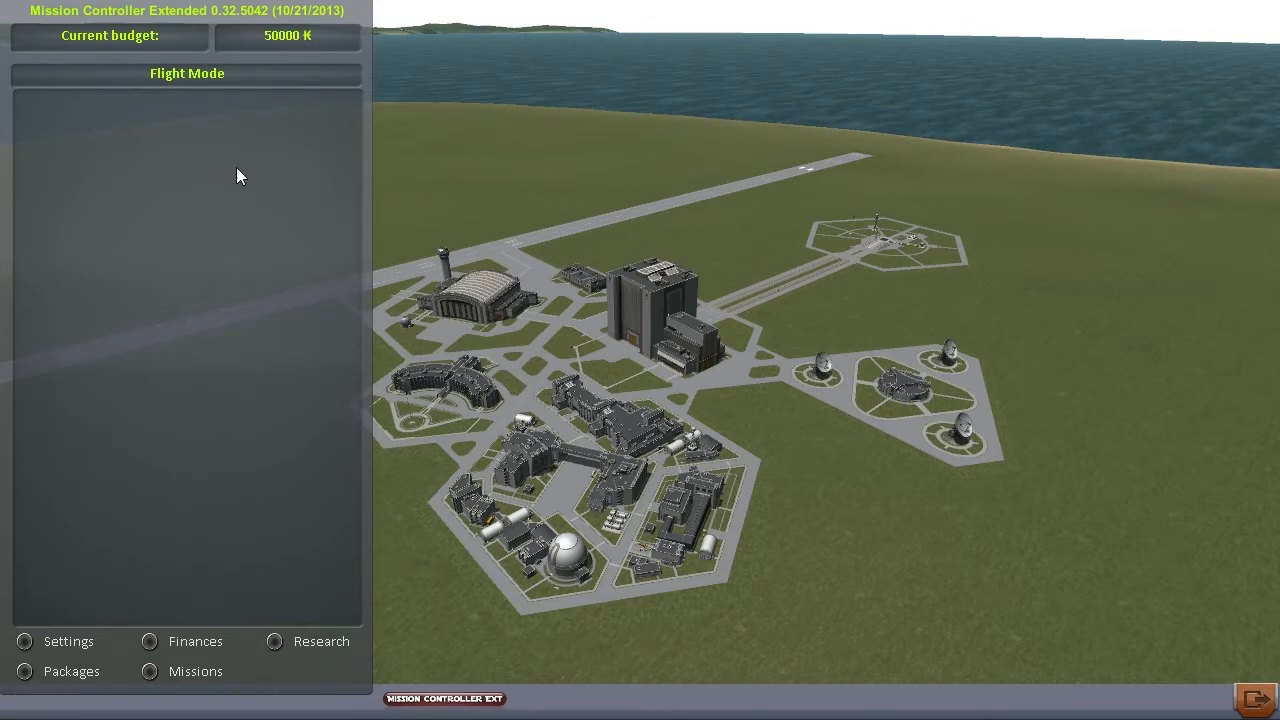
mouse_move(175, 665)
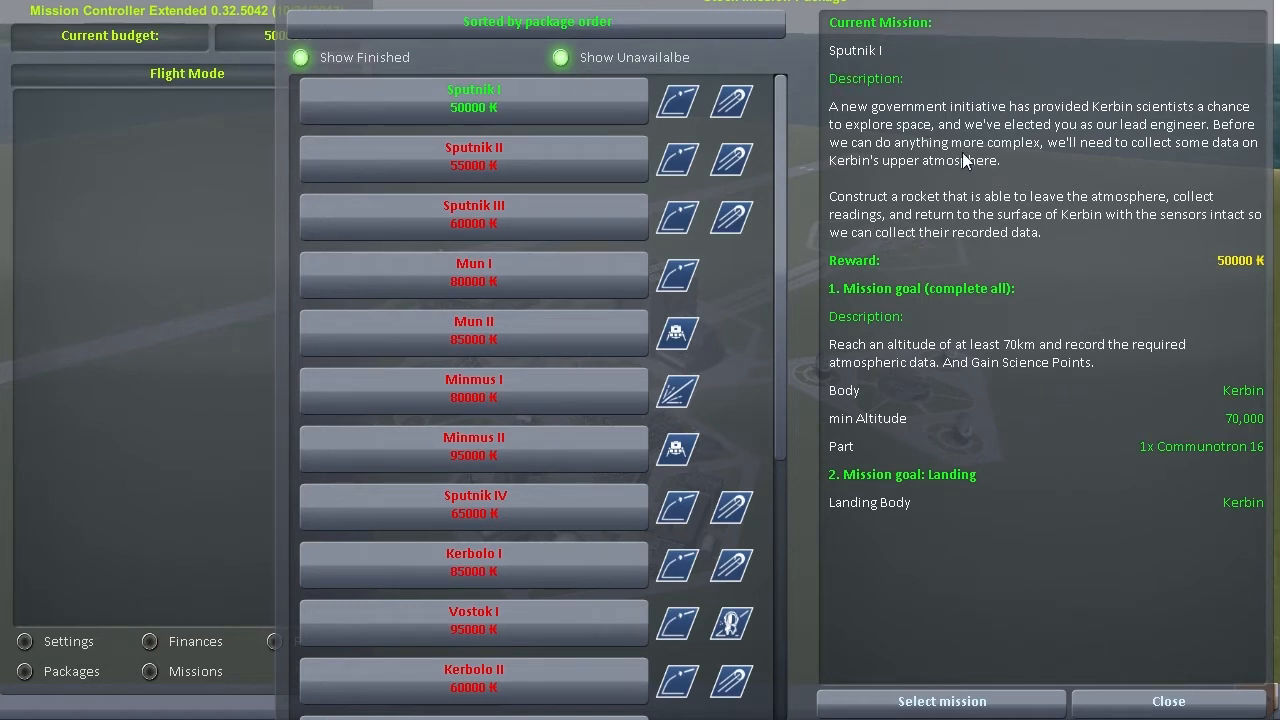
mouse_move(850, 435)
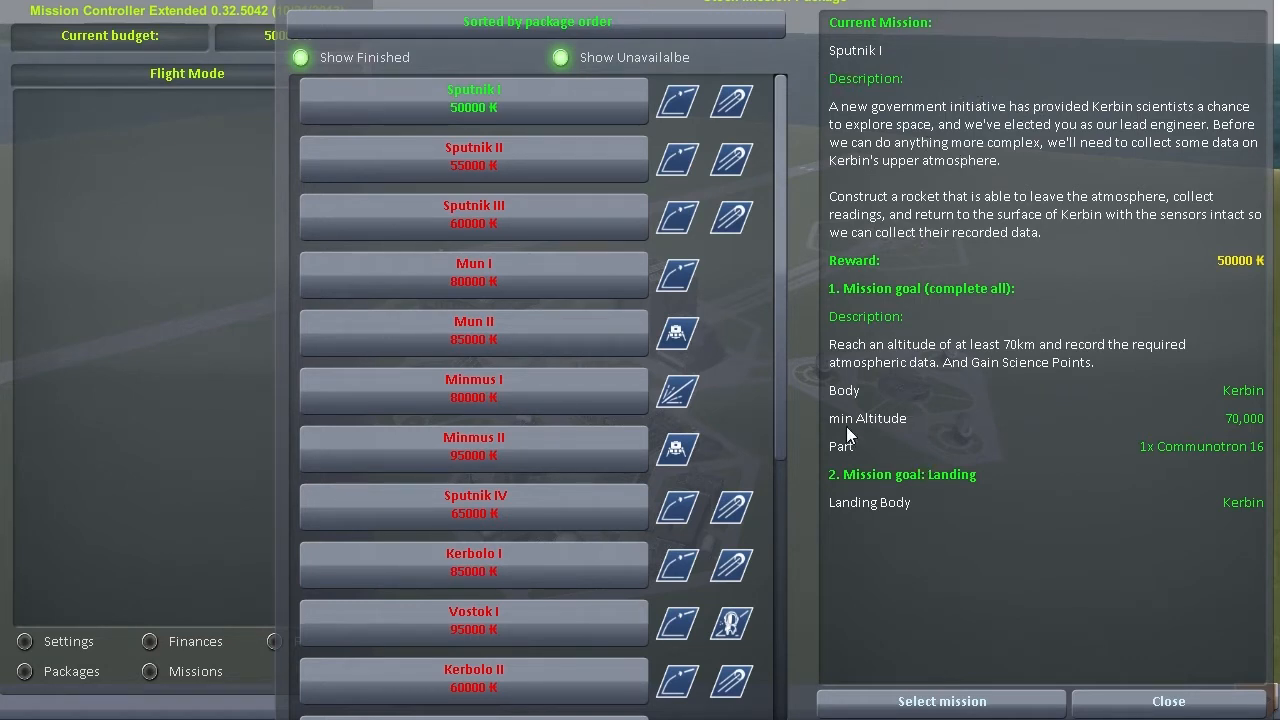
mouse_move(1236, 434)
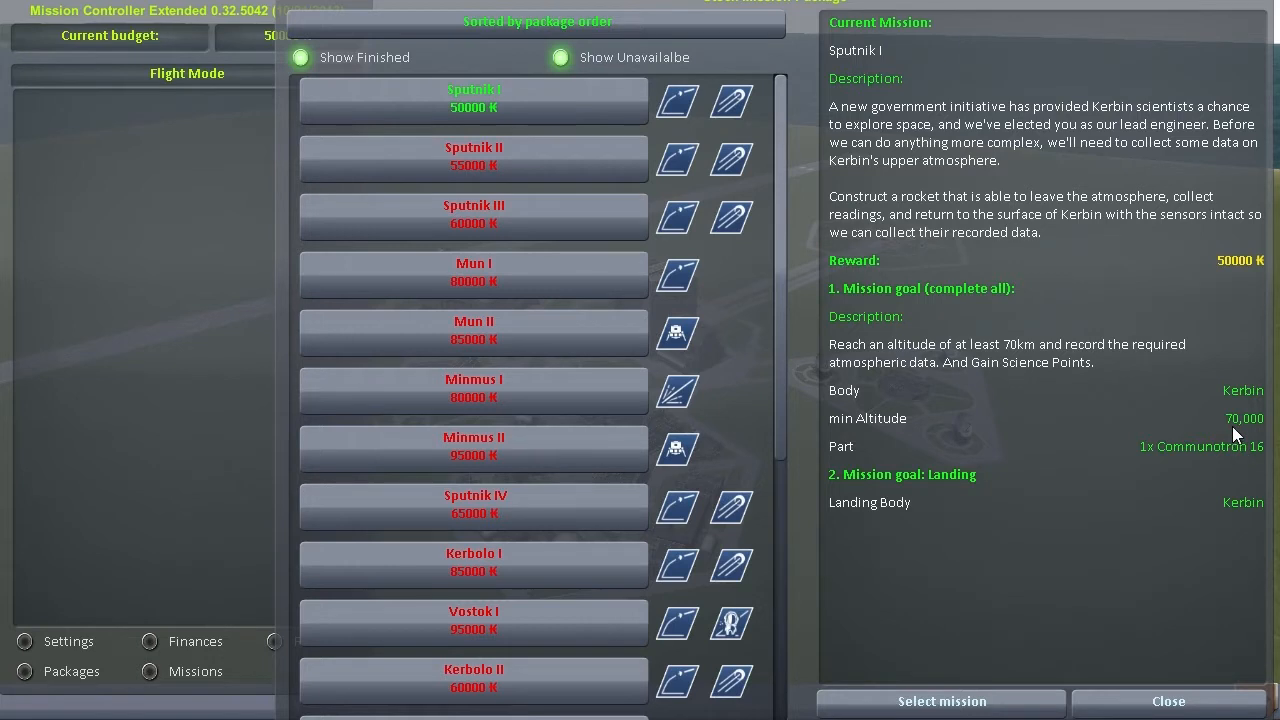
mouse_move(900, 66)
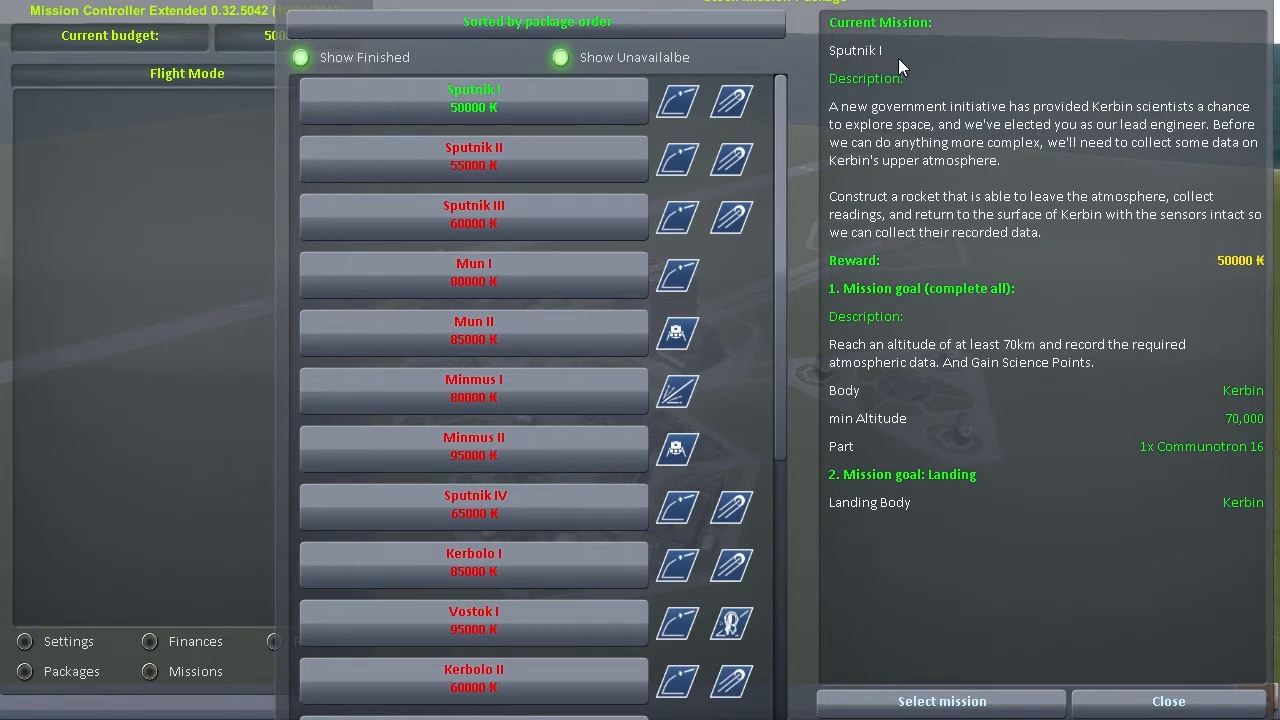
mouse_move(980, 150)
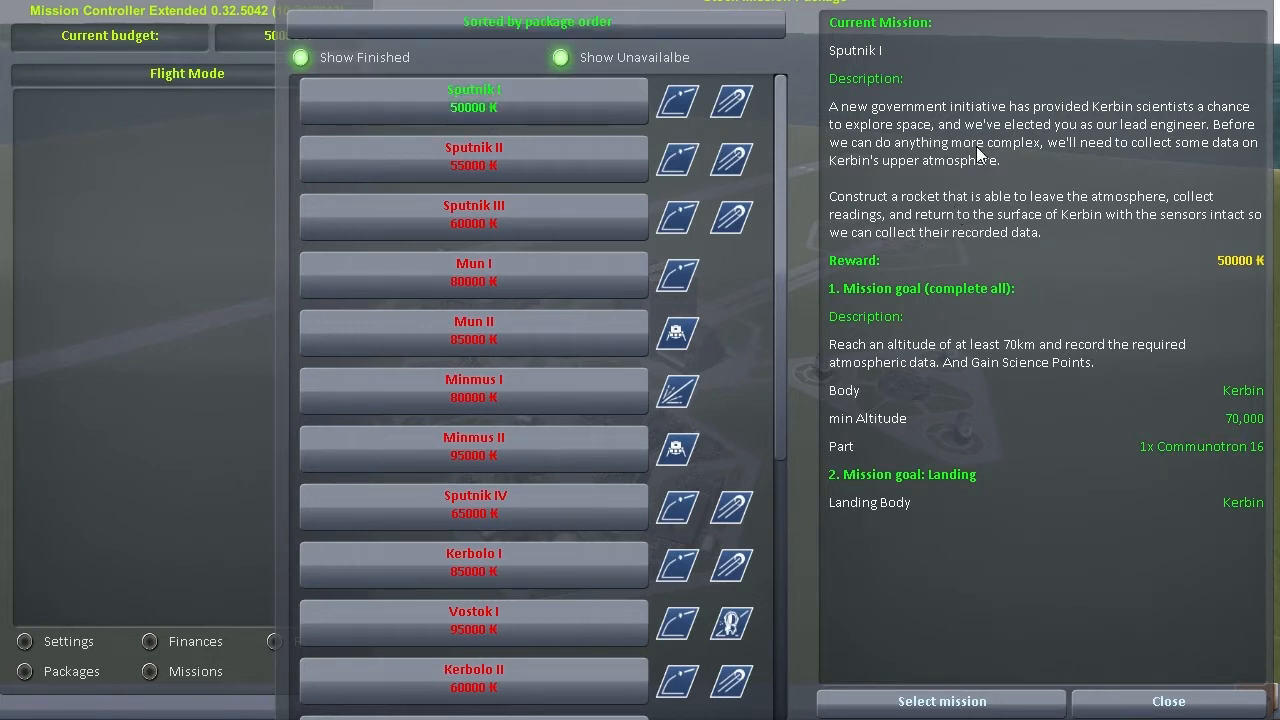
mouse_move(695, 88)
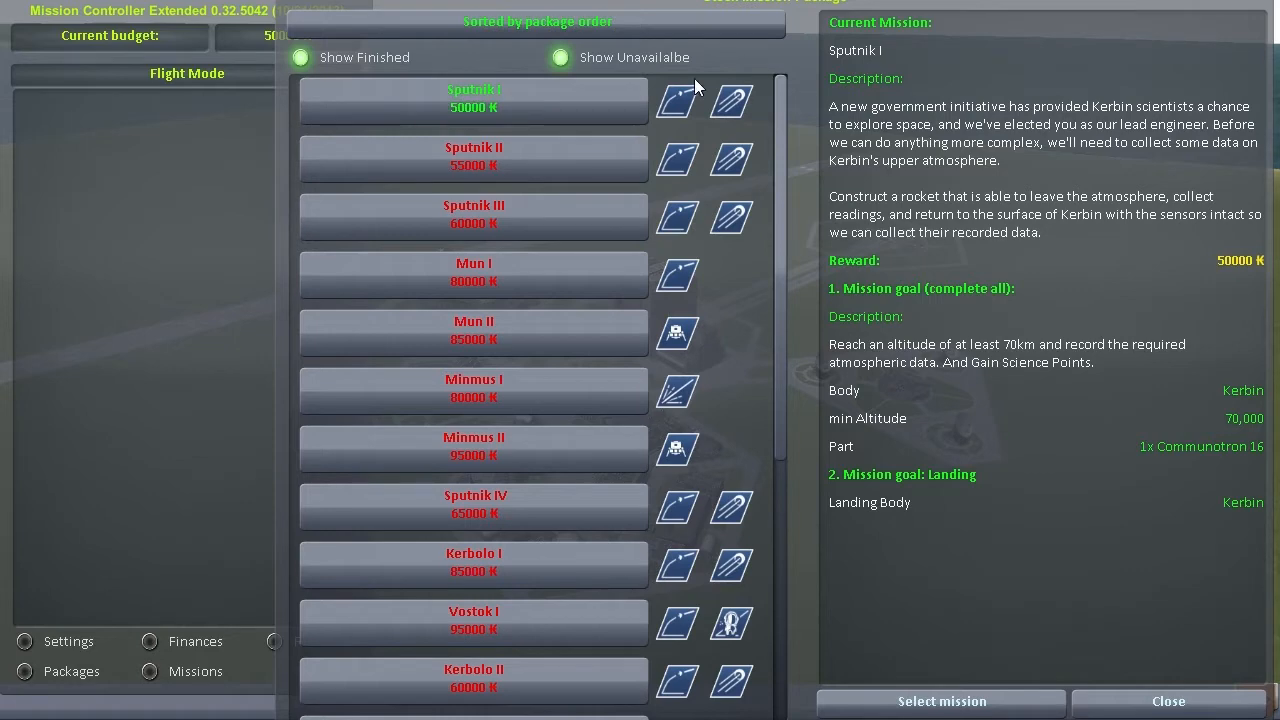
mouse_move(256, 60)
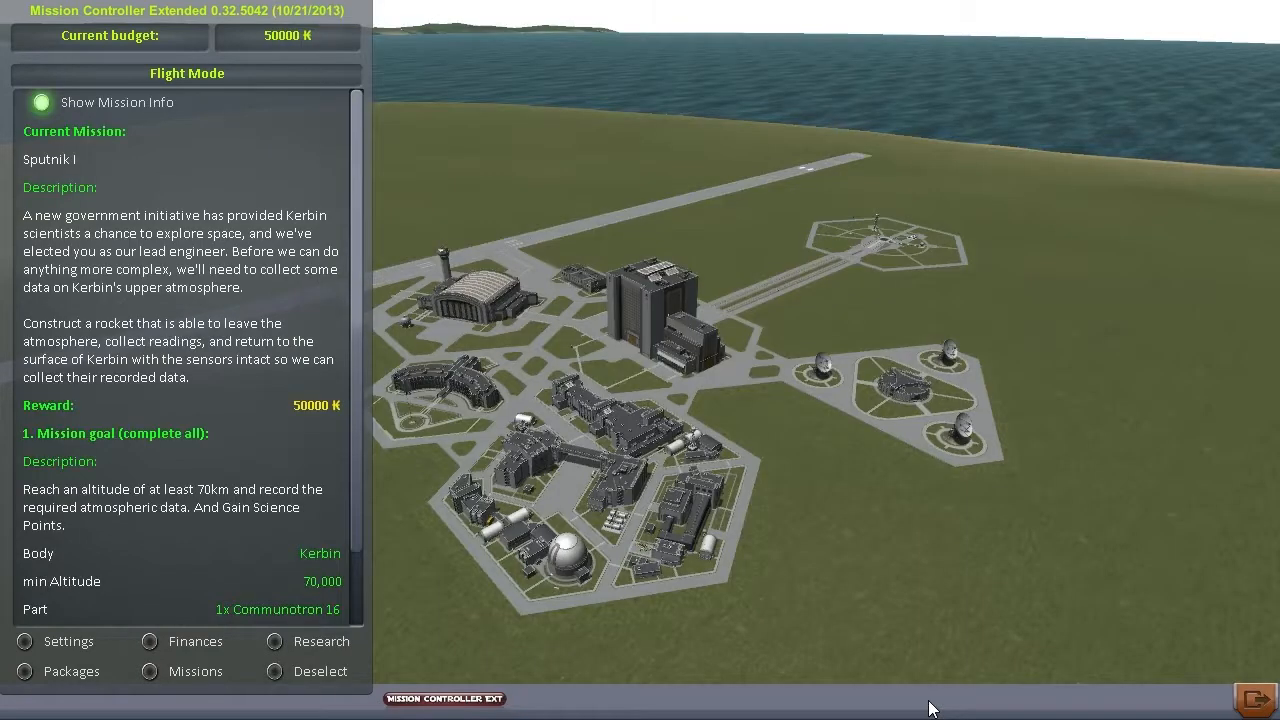
mouse_move(650, 355)
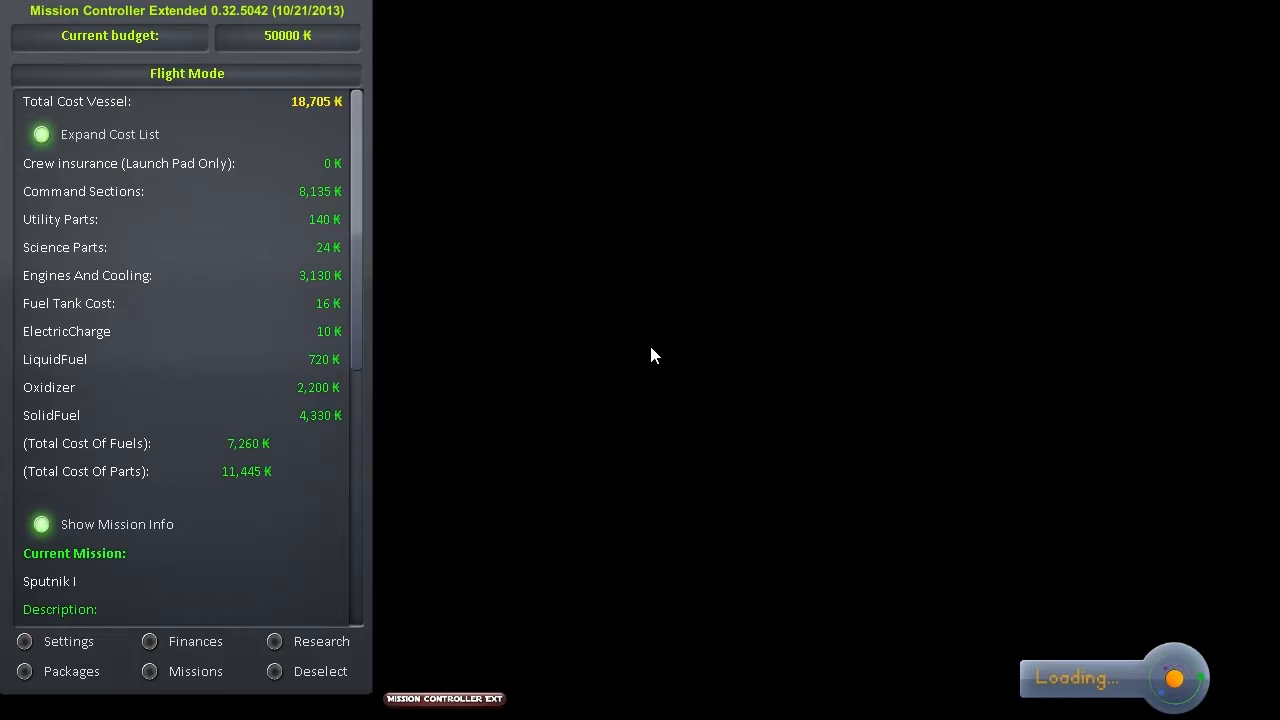
mouse_move(420, 553)
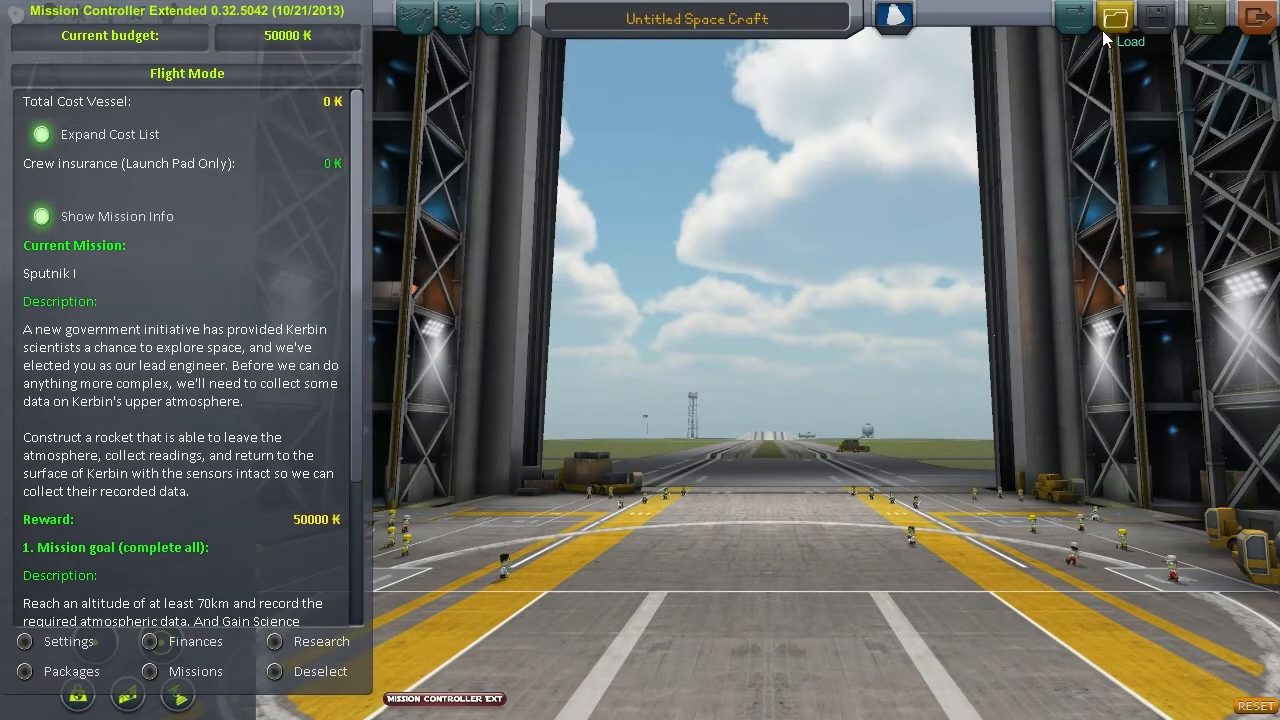
Load the saved Mission I rocket (cost 19,023) in the VAB and launch it
click(1114, 15)
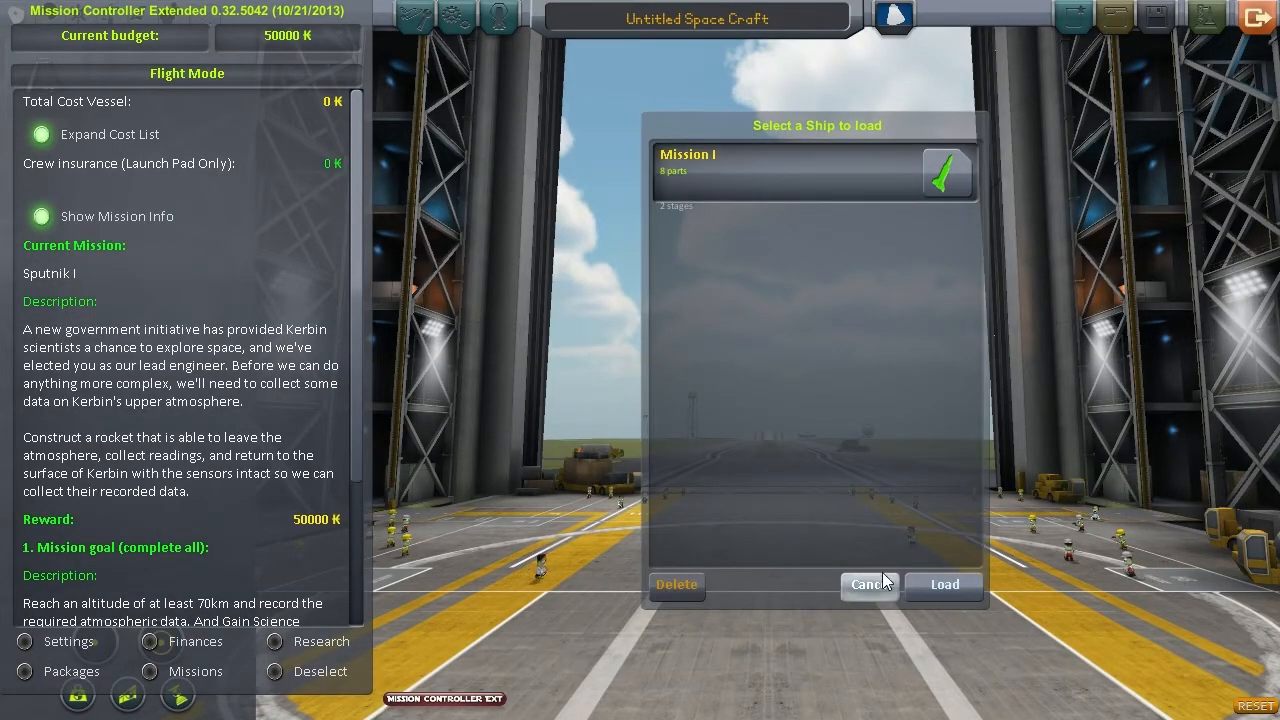
click(943, 584)
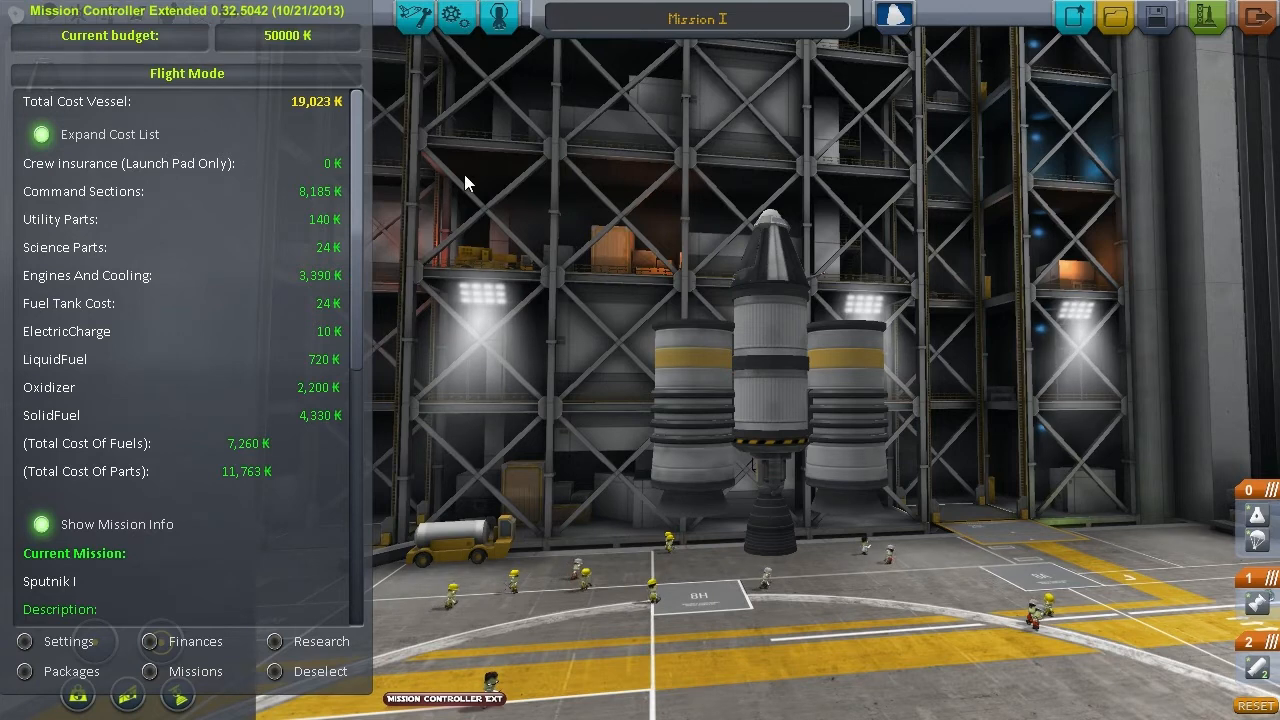
mouse_move(313, 200)
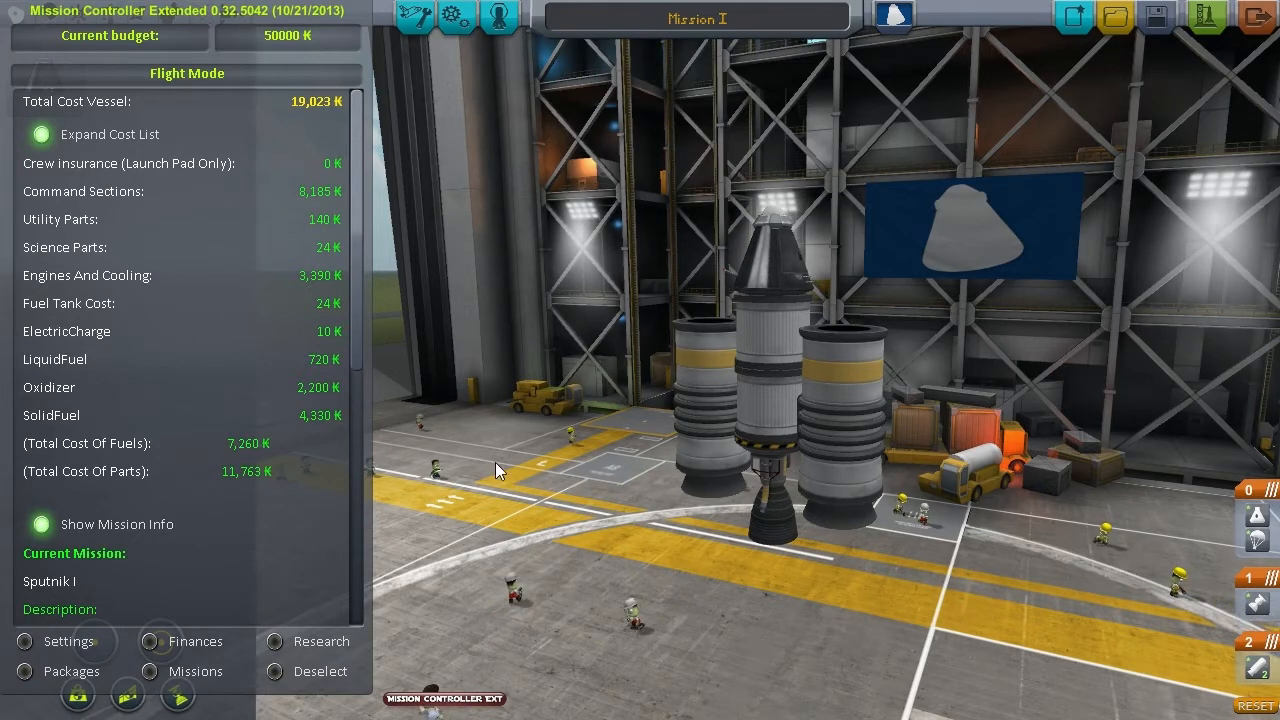
mouse_move(1207, 16)
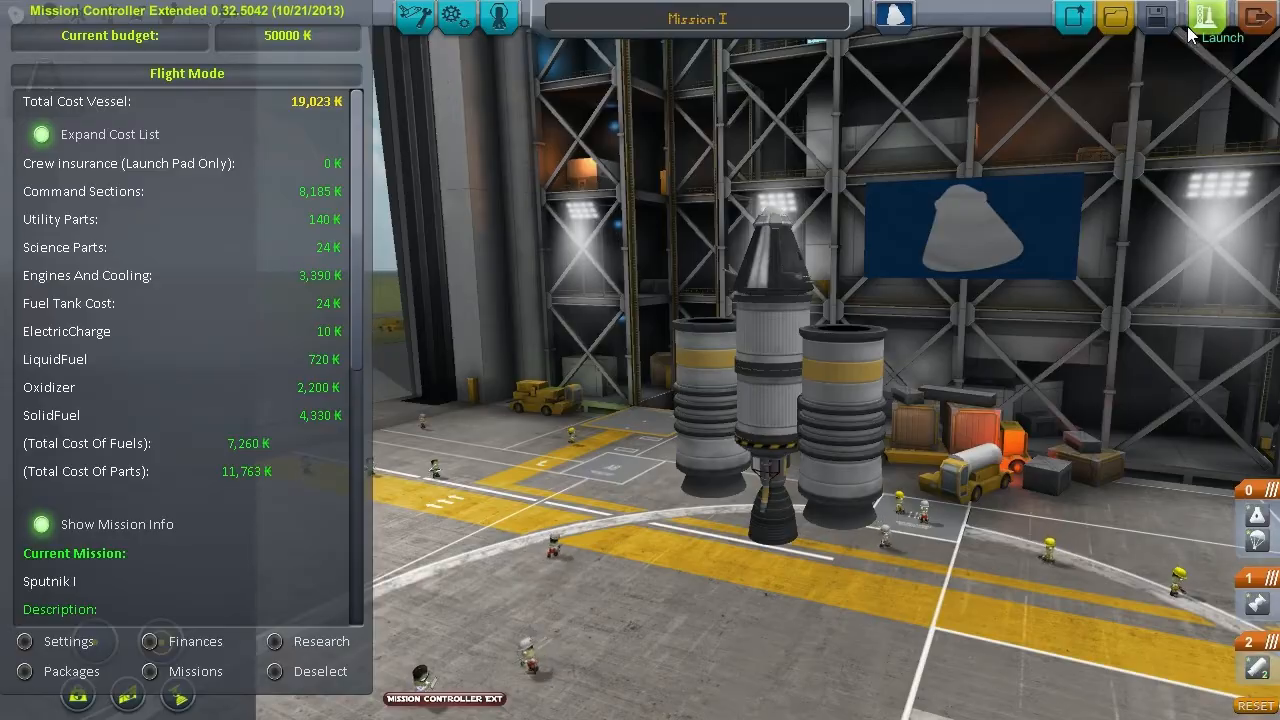
click(1203, 20)
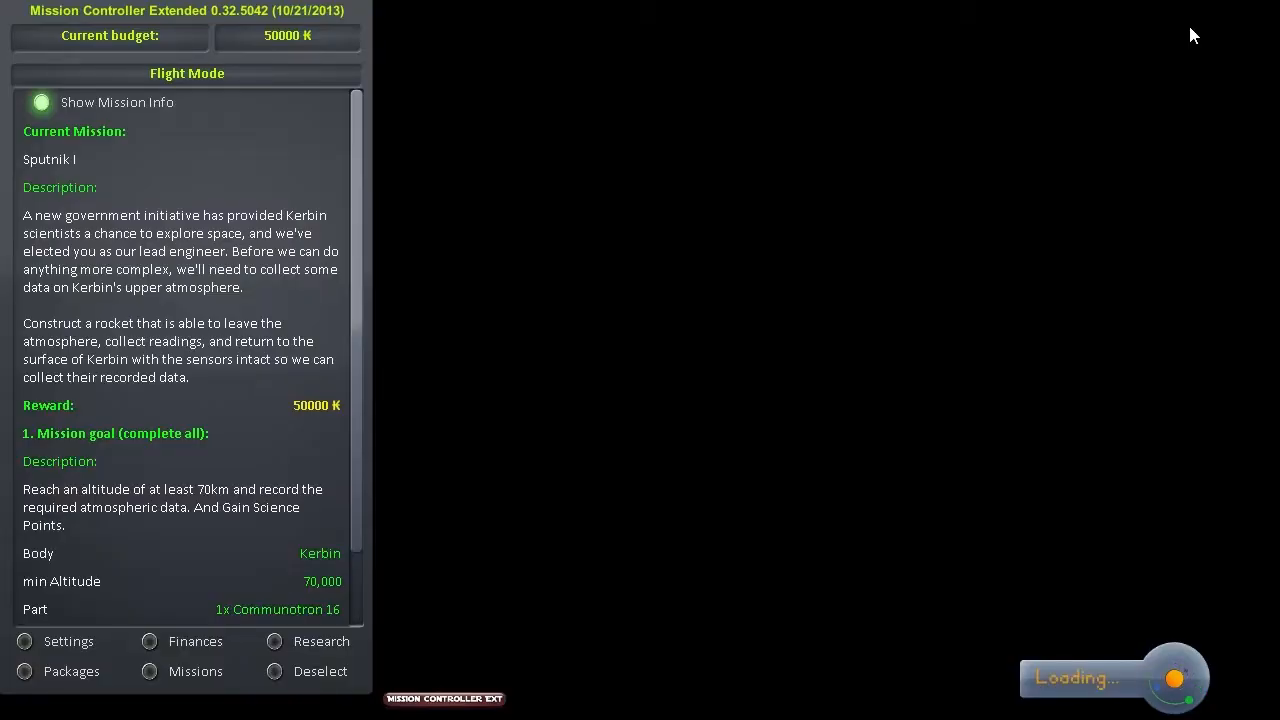
Record a crew report from Mission I on the launch pad
click(40, 102)
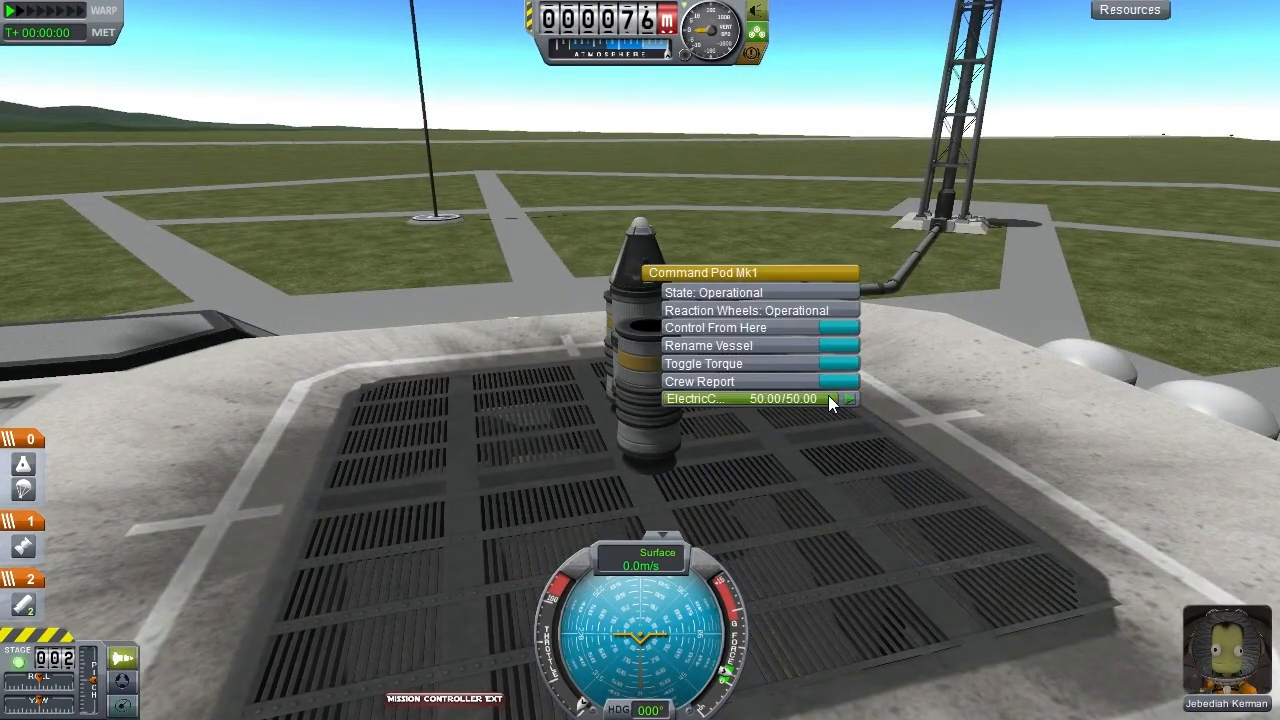
click(699, 381)
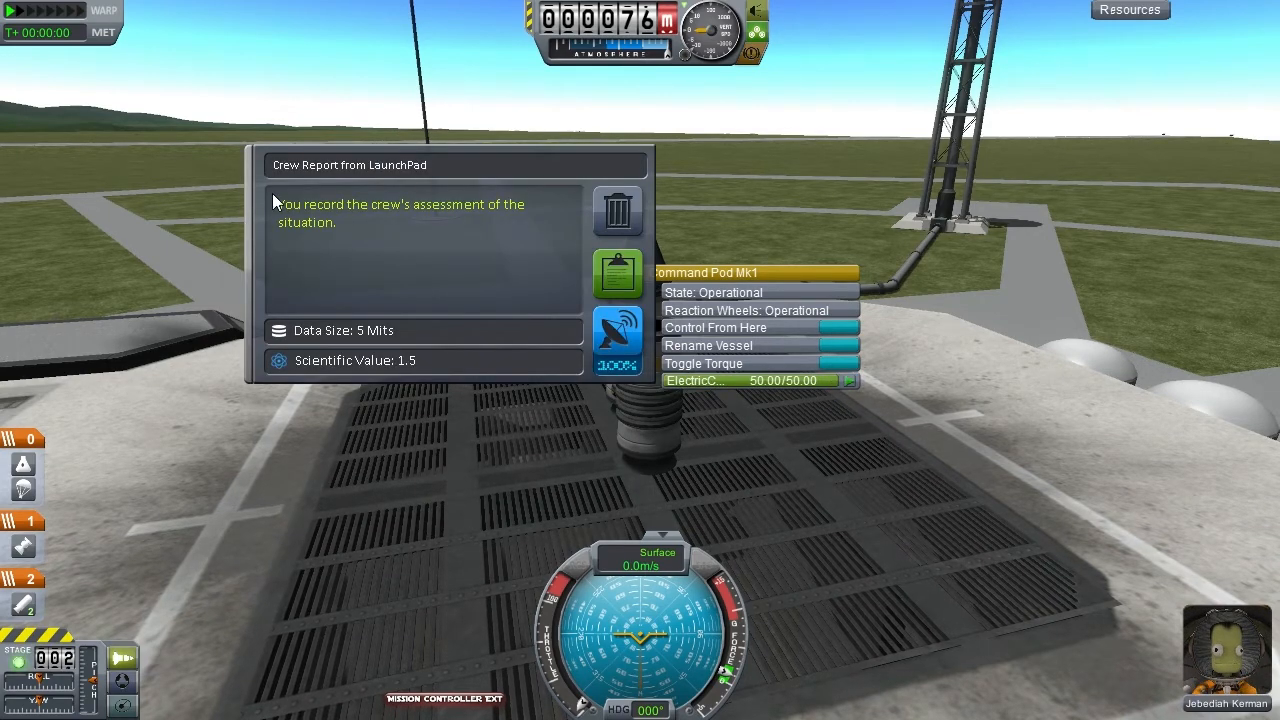
mouse_move(355, 167)
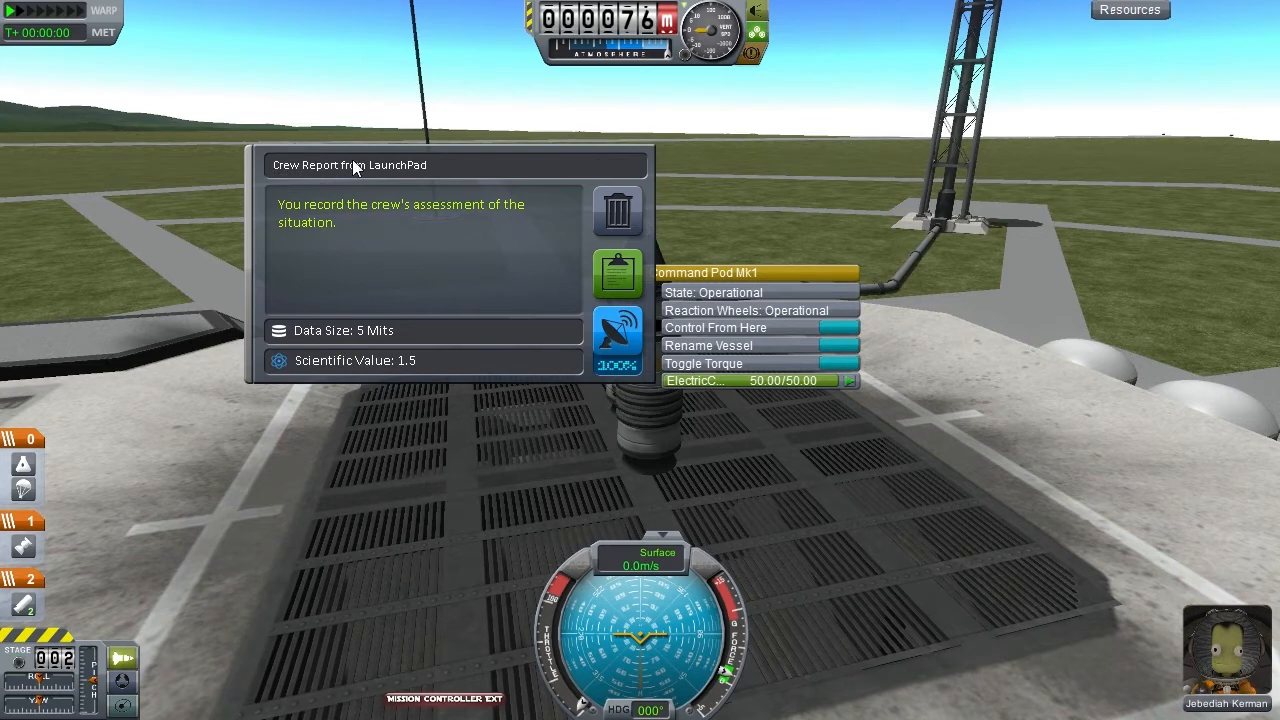
mouse_move(563, 258)
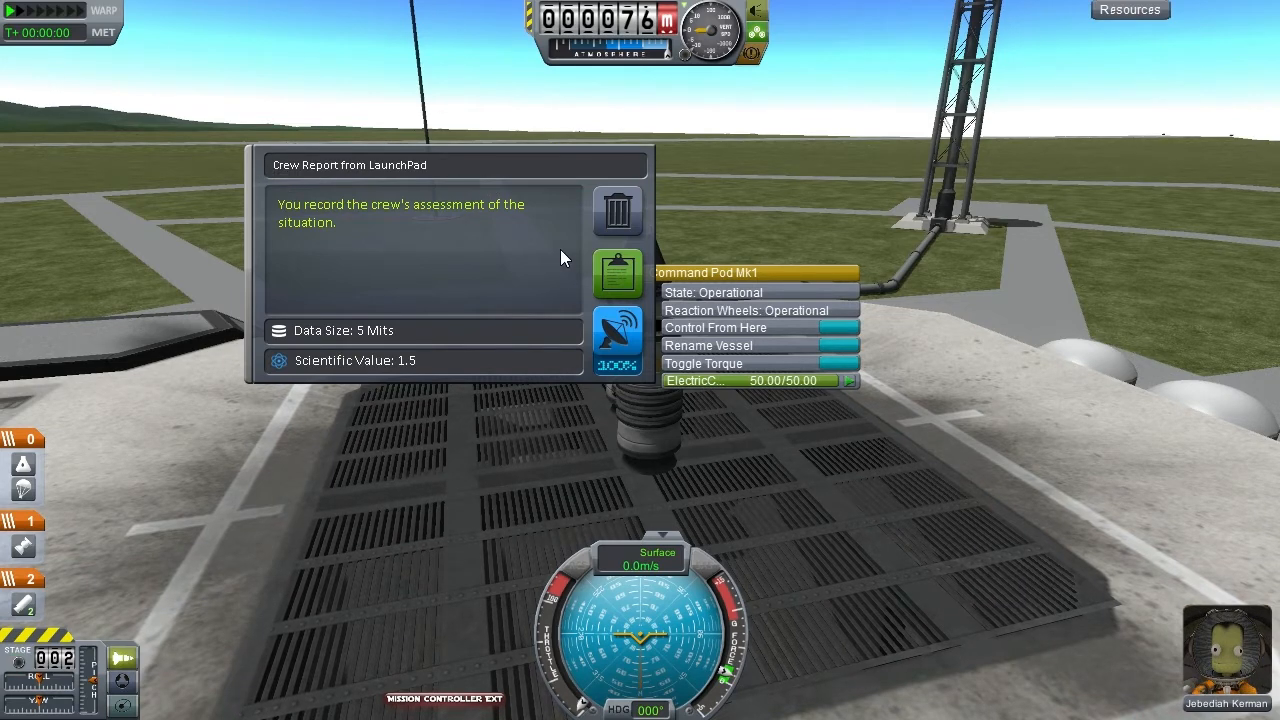
mouse_move(413, 362)
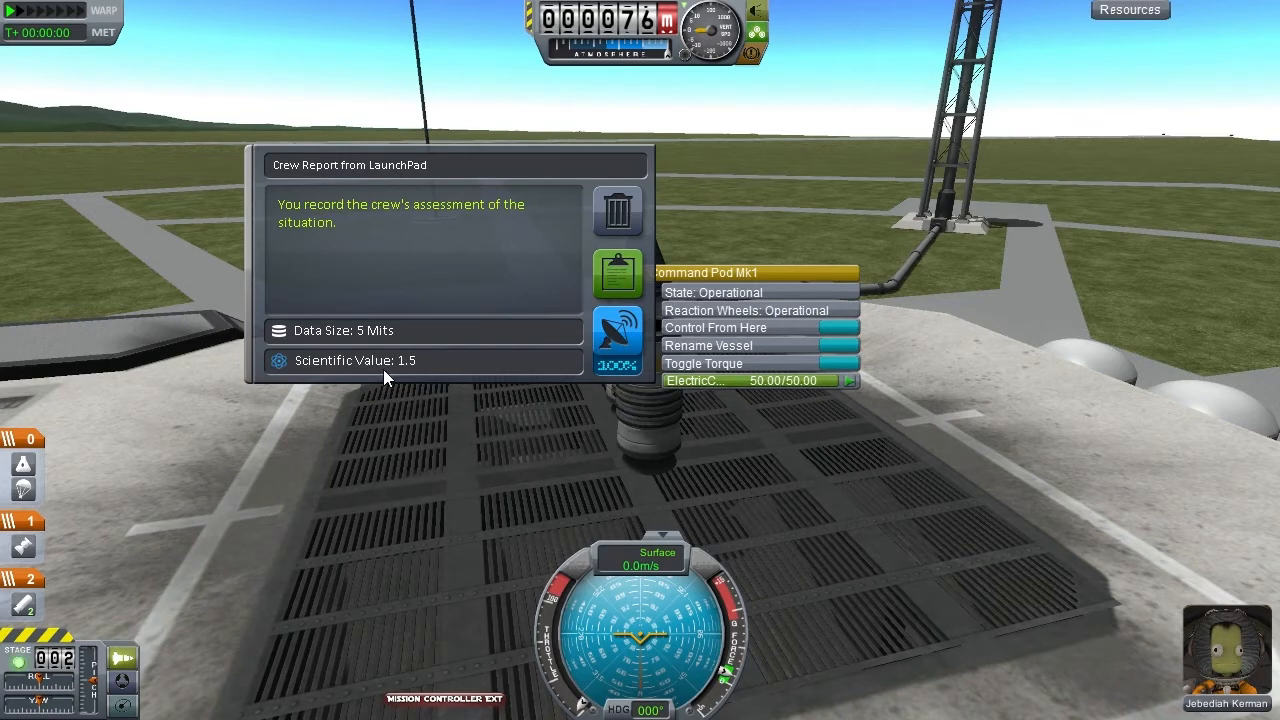
mouse_move(480, 355)
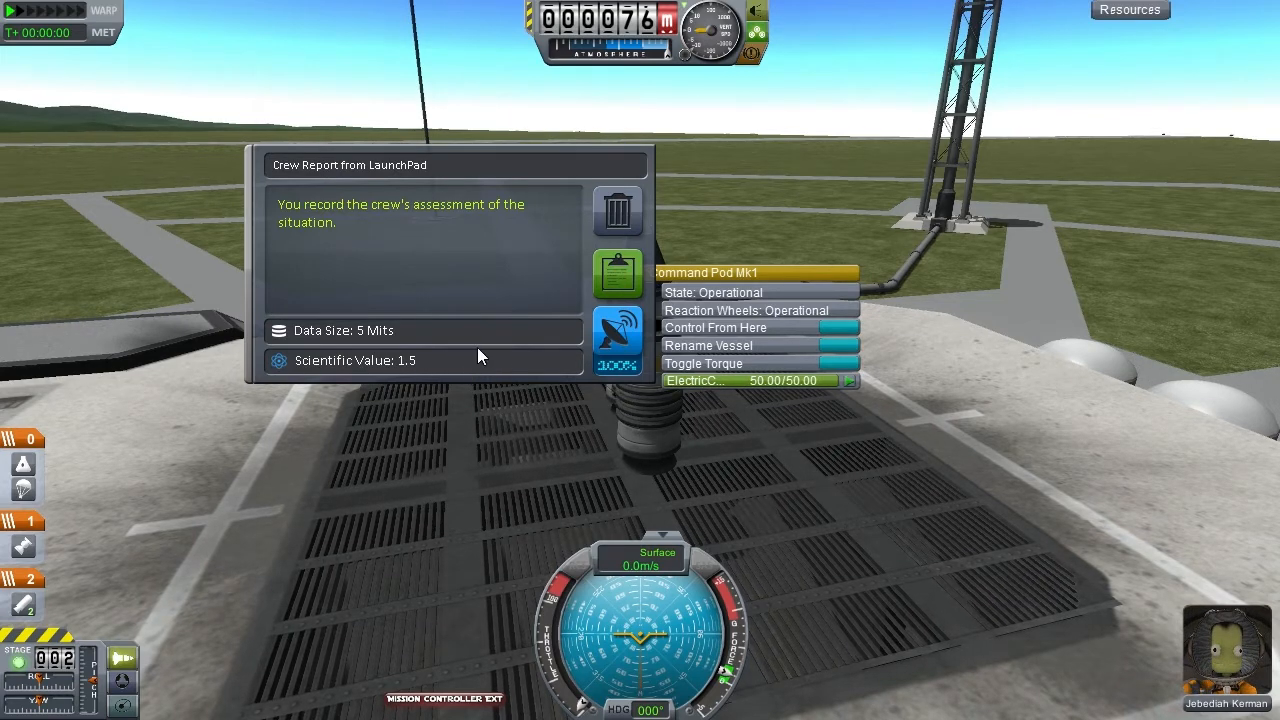
mouse_move(488, 357)
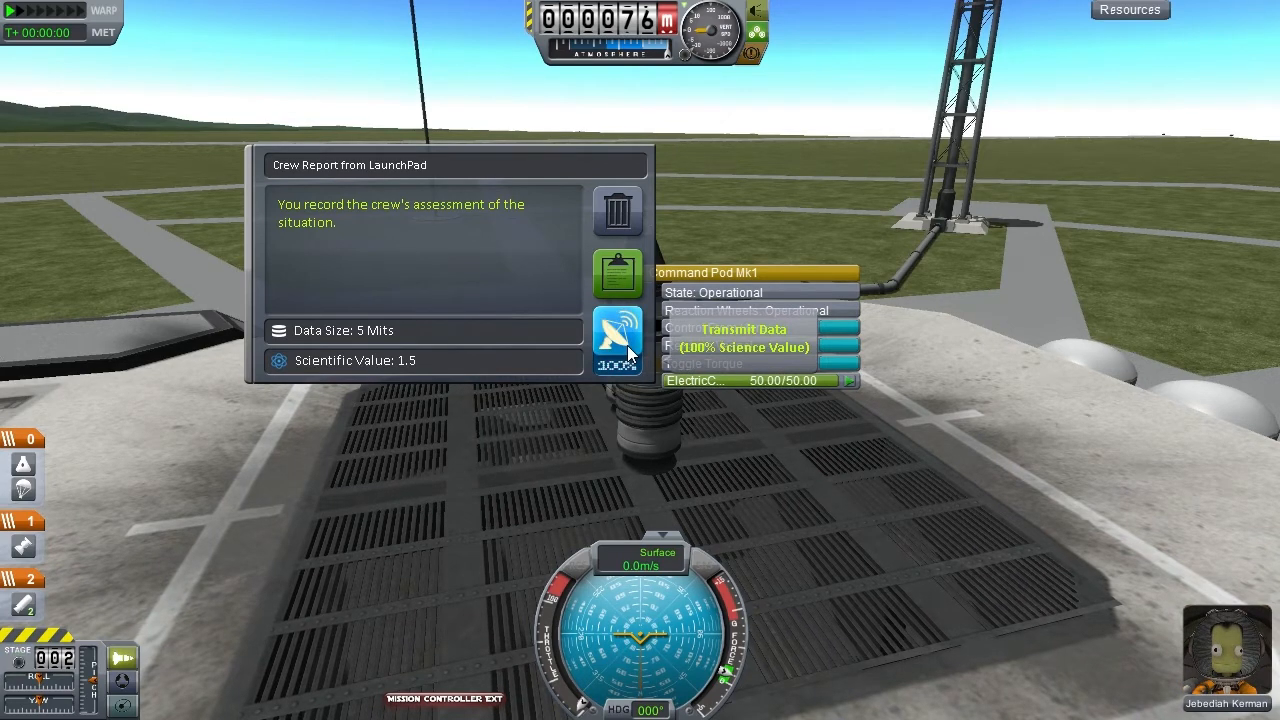
mouse_move(630, 370)
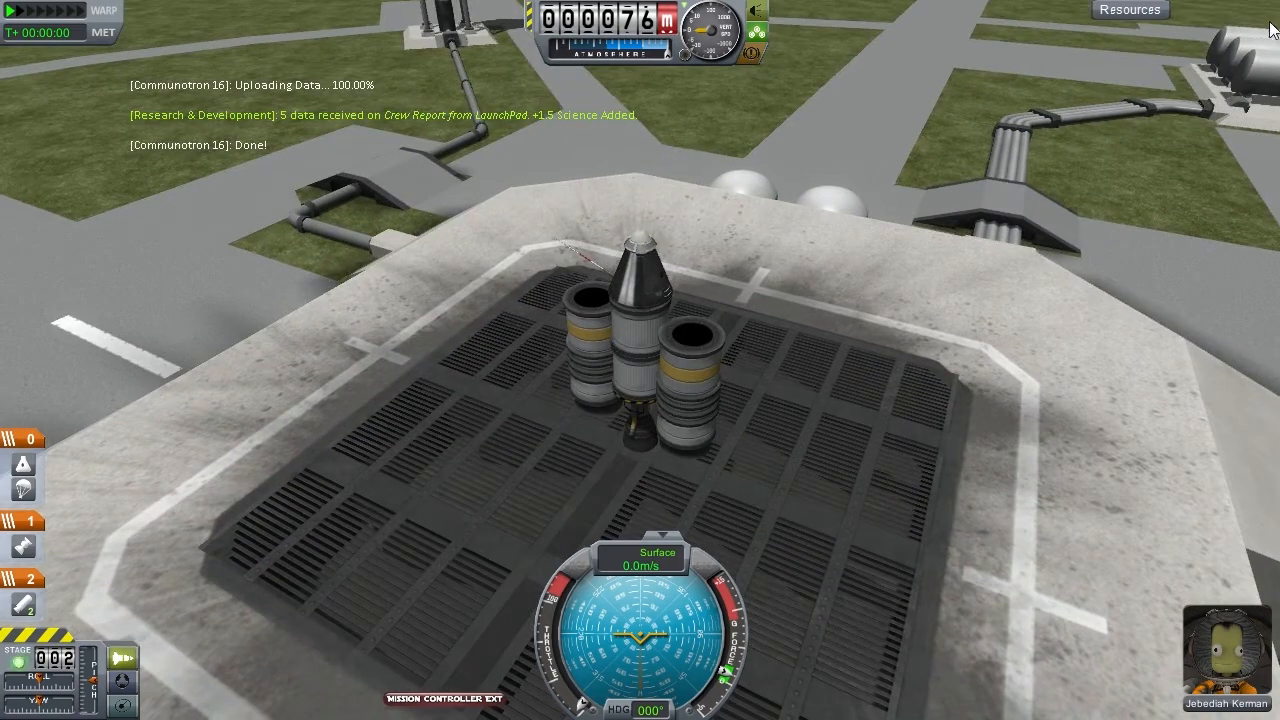
Show the rocket's resource levels: electric charge, liquid fuel, oxidizer and solid fuel
click(1130, 9)
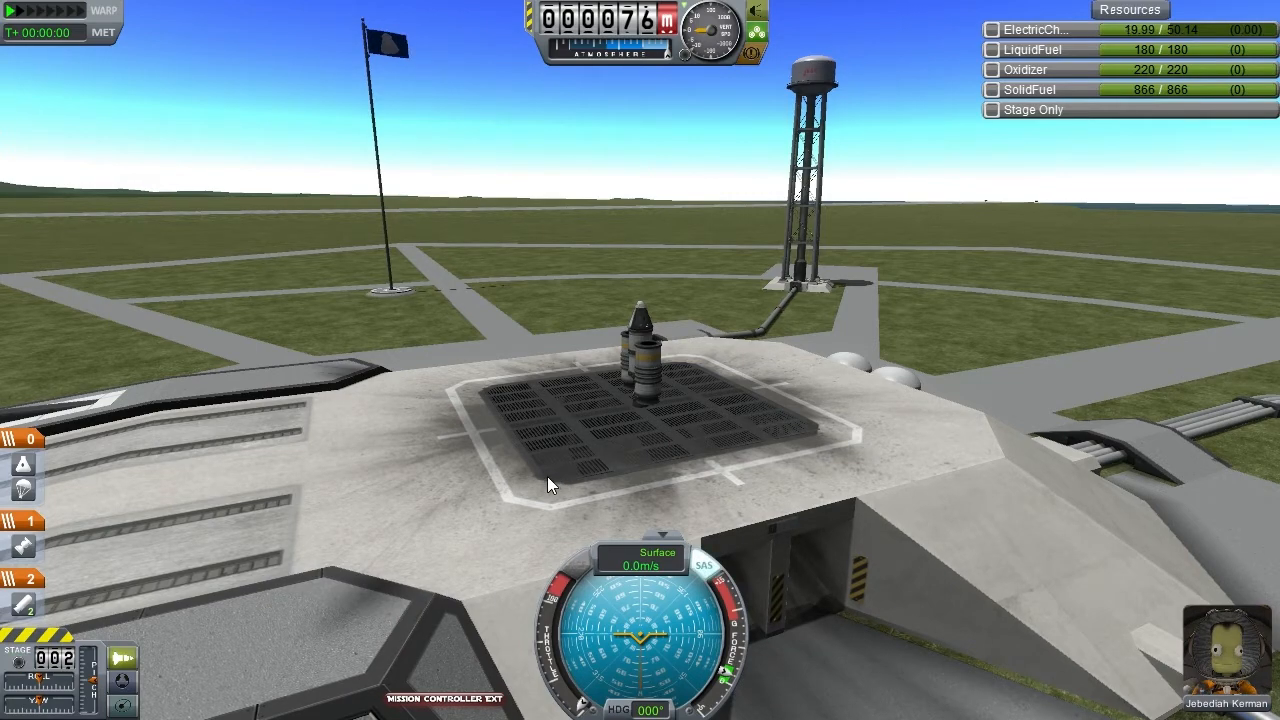
Launch Mission I, transmit a Kerbin's shores crew report, and stage away the spent boosters
key(space)
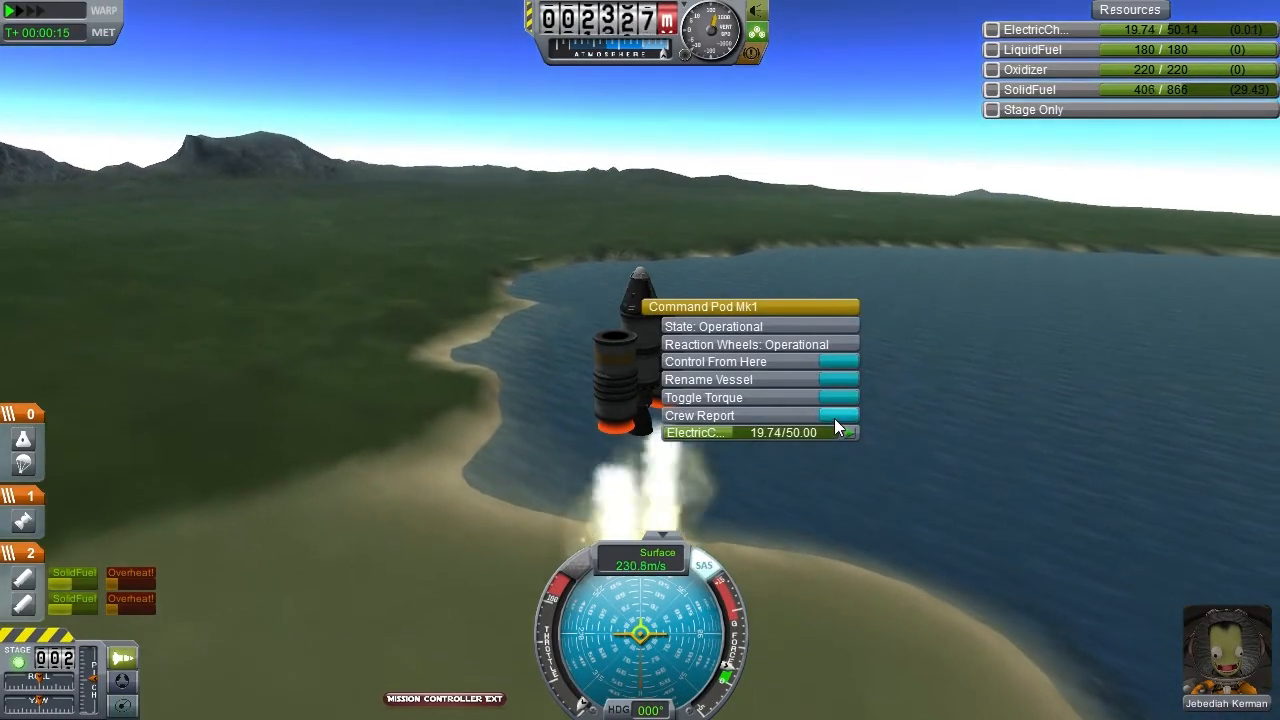
click(699, 415)
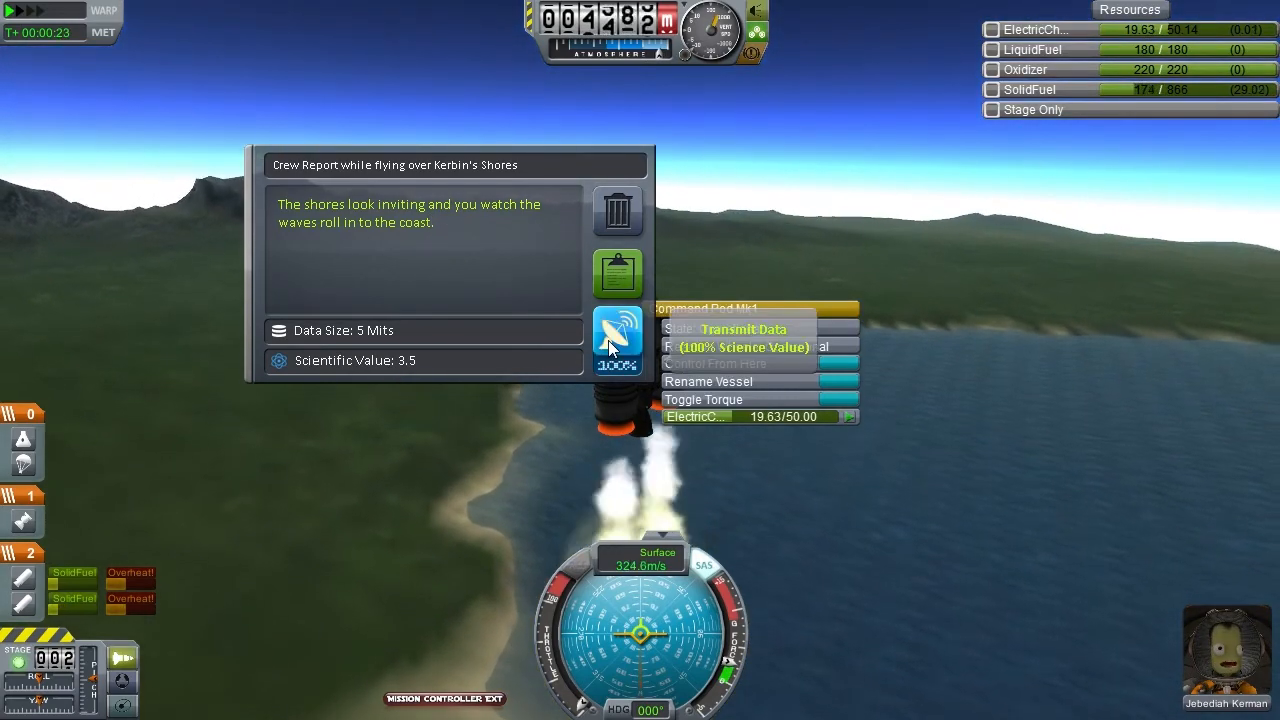
click(617, 340)
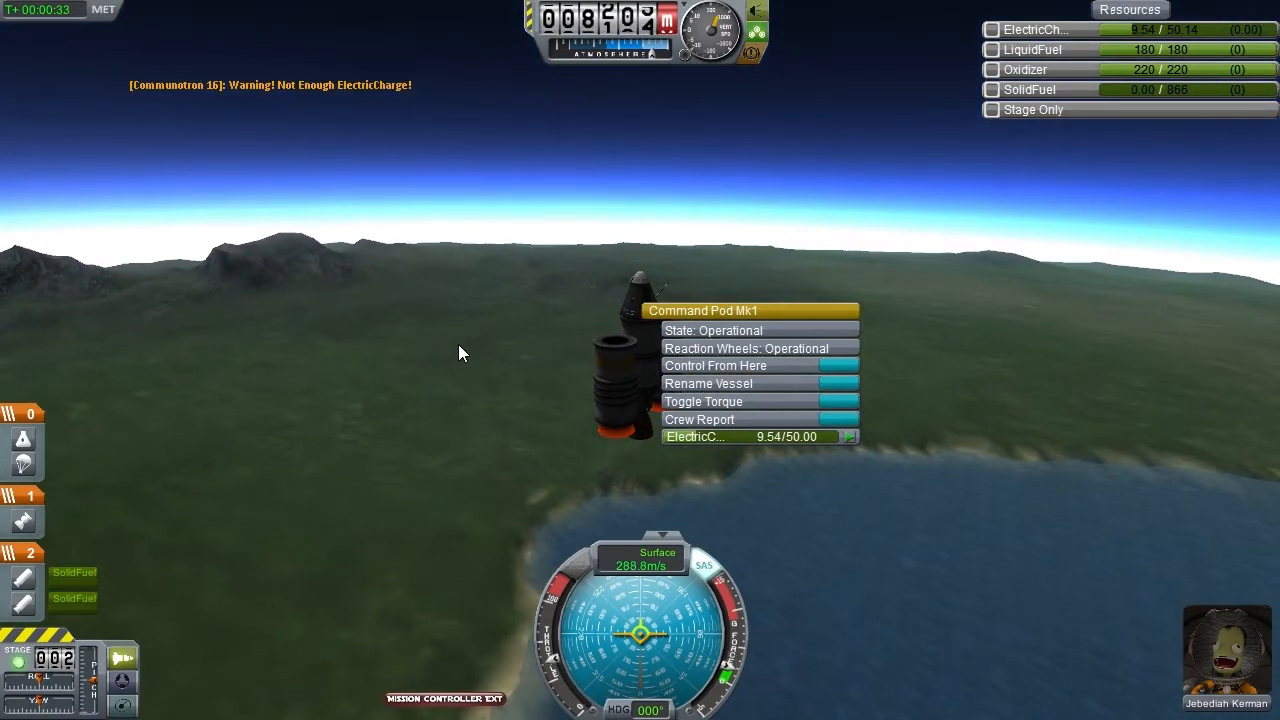
key(space)
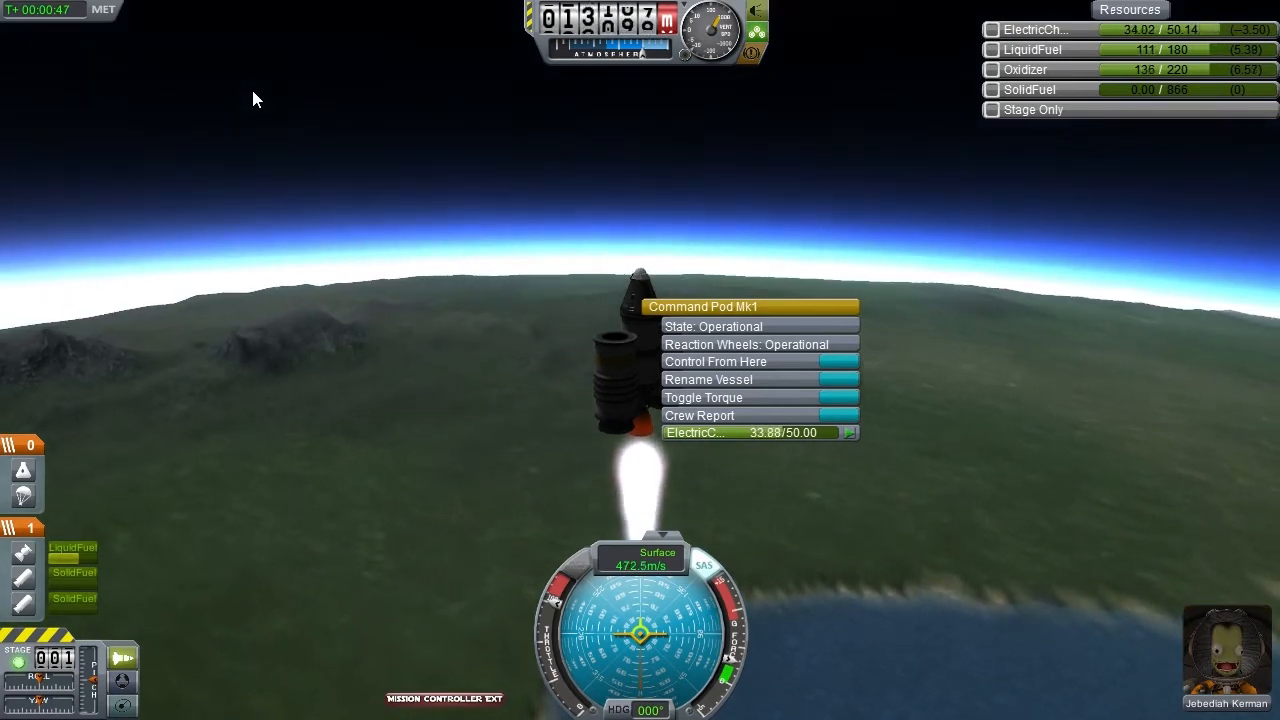
mouse_move(380, 155)
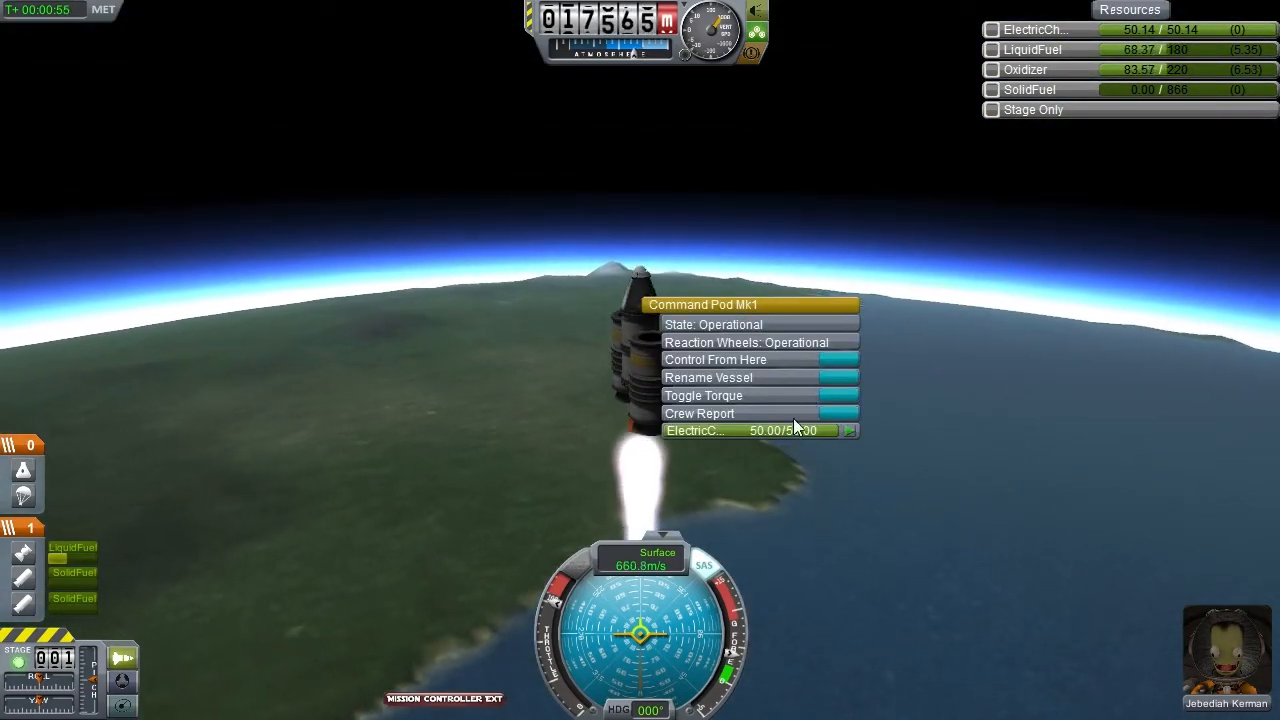
Record and transmit a crew report from Kerbin's upper atmosphere
click(699, 413)
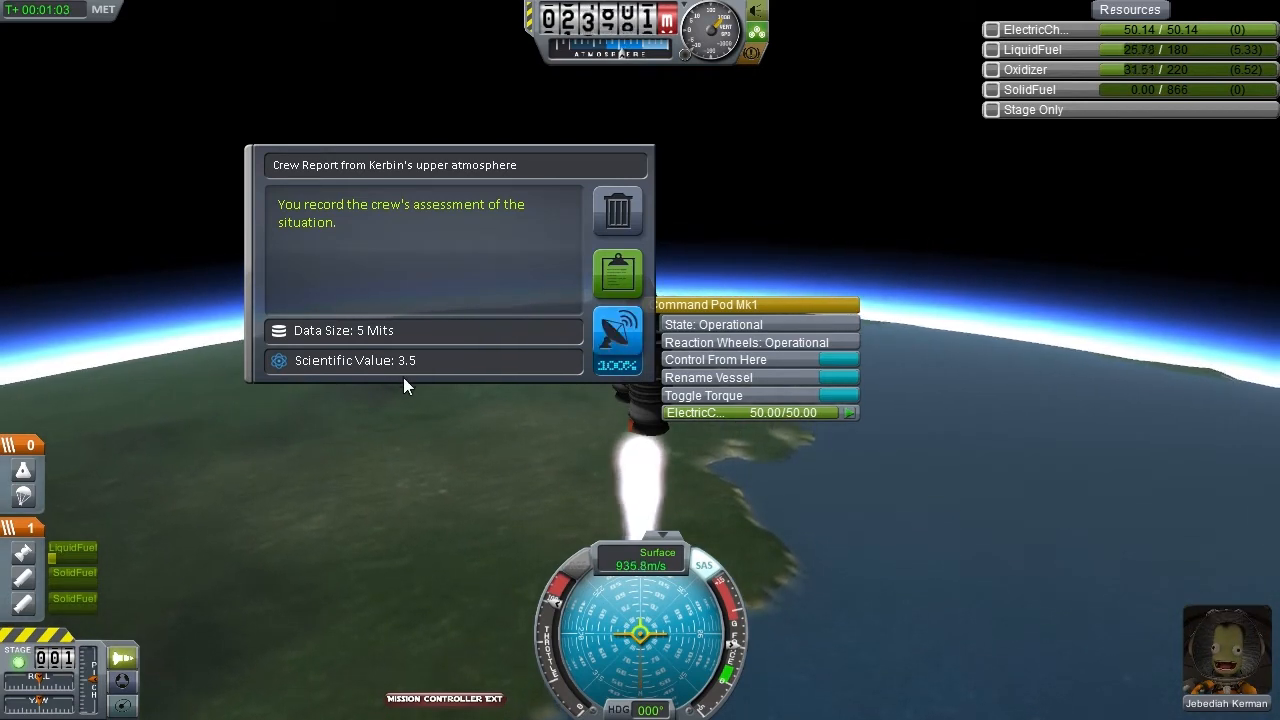
mouse_move(617, 335)
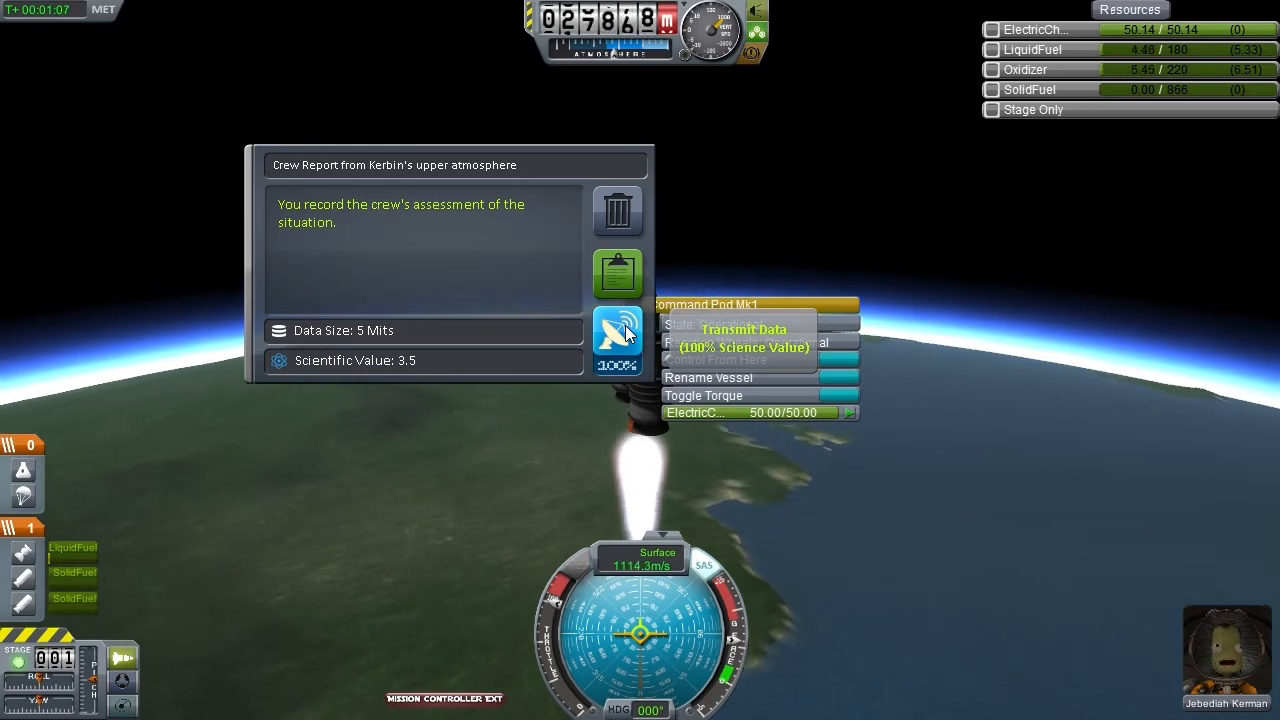
click(617, 340)
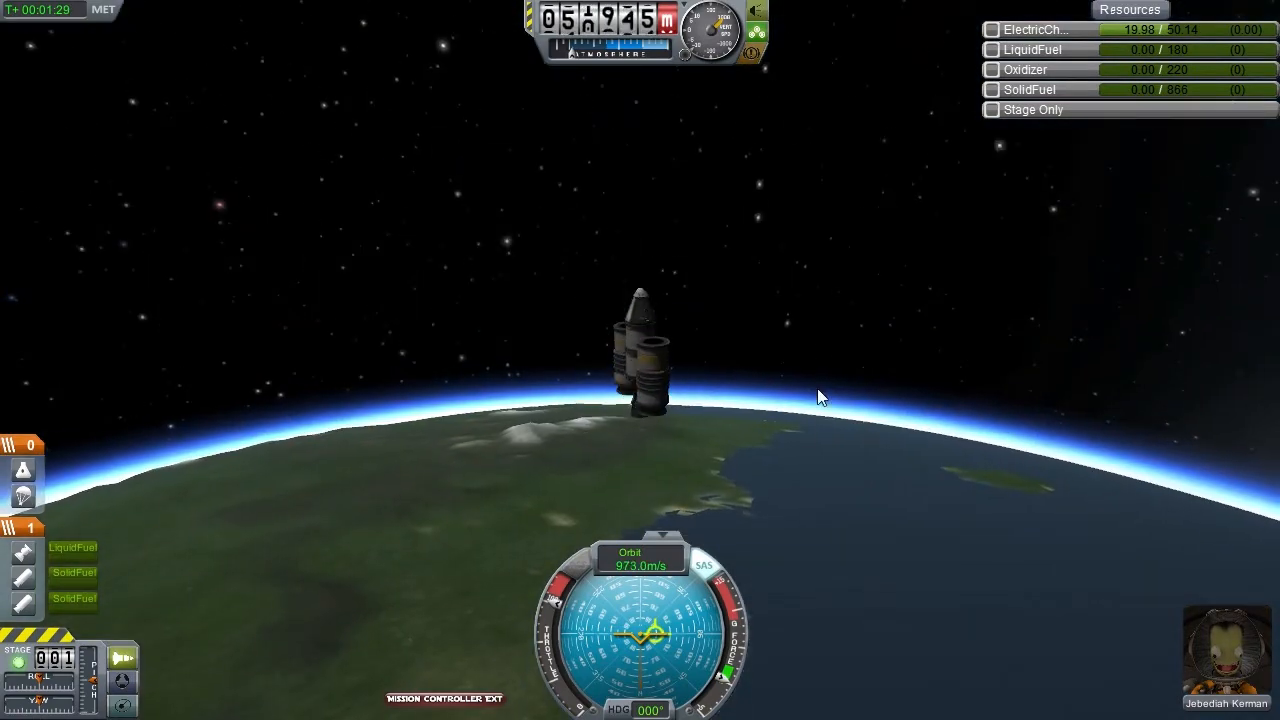
Coast Mission I past 80 km and open the Command Pod Mk1's menu
click(444, 698)
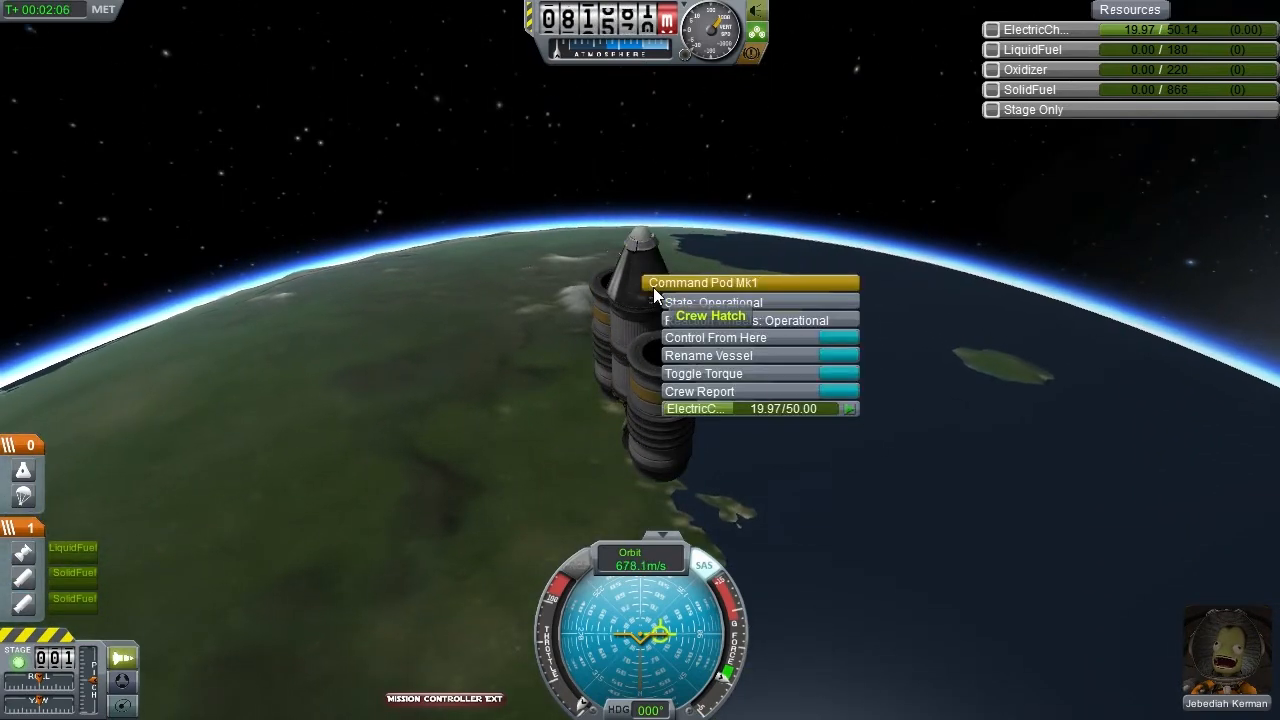
Record and transmit a space-near-Kerbin crew report worth 2.0 science
click(699, 391)
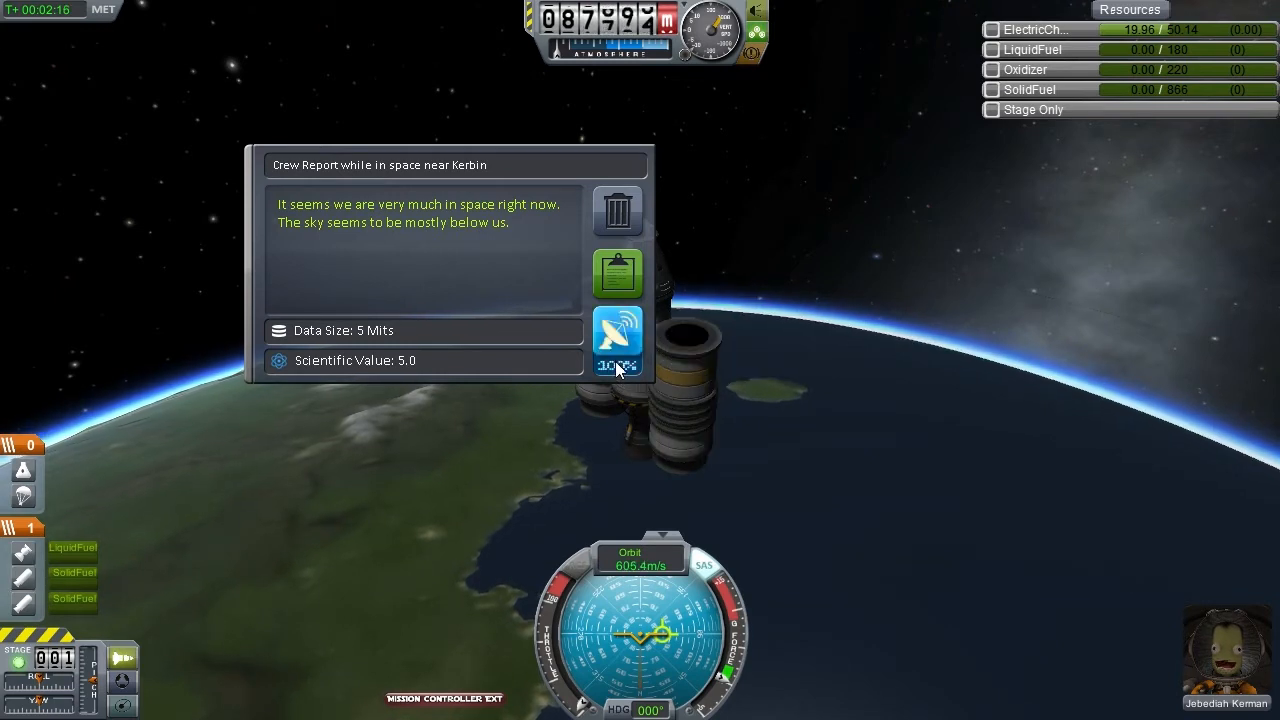
mouse_move(620, 343)
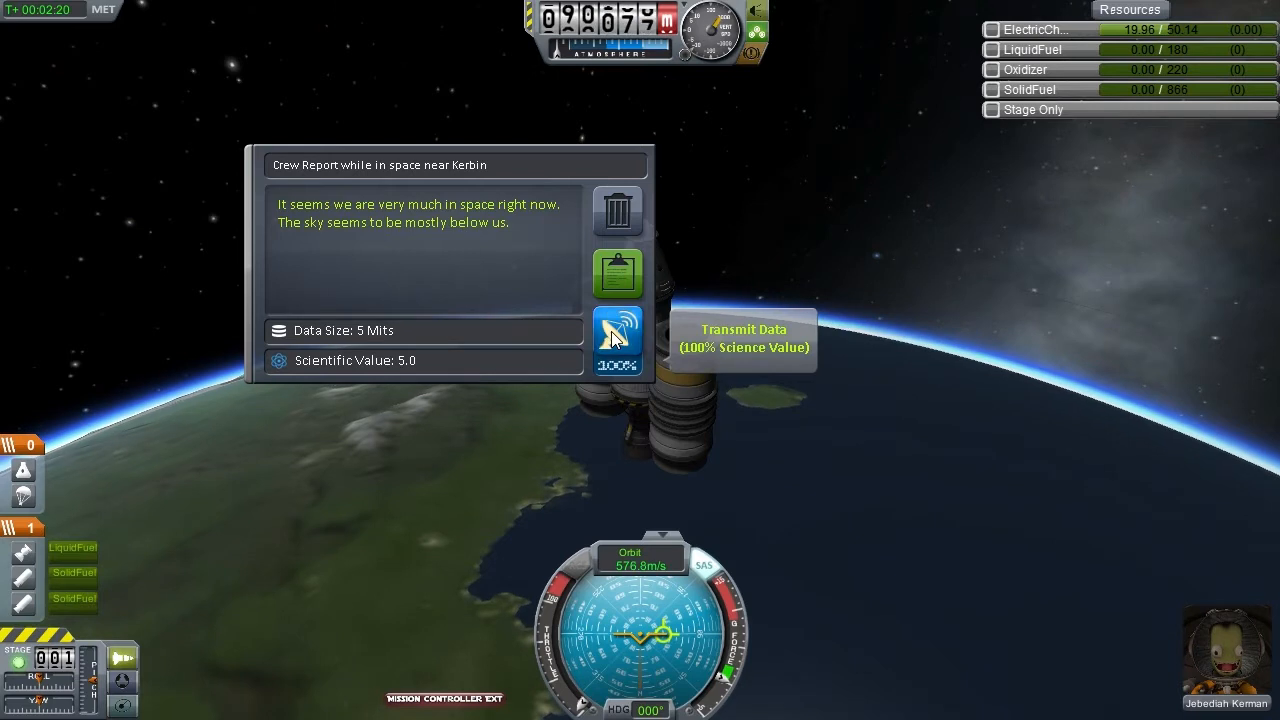
click(617, 338)
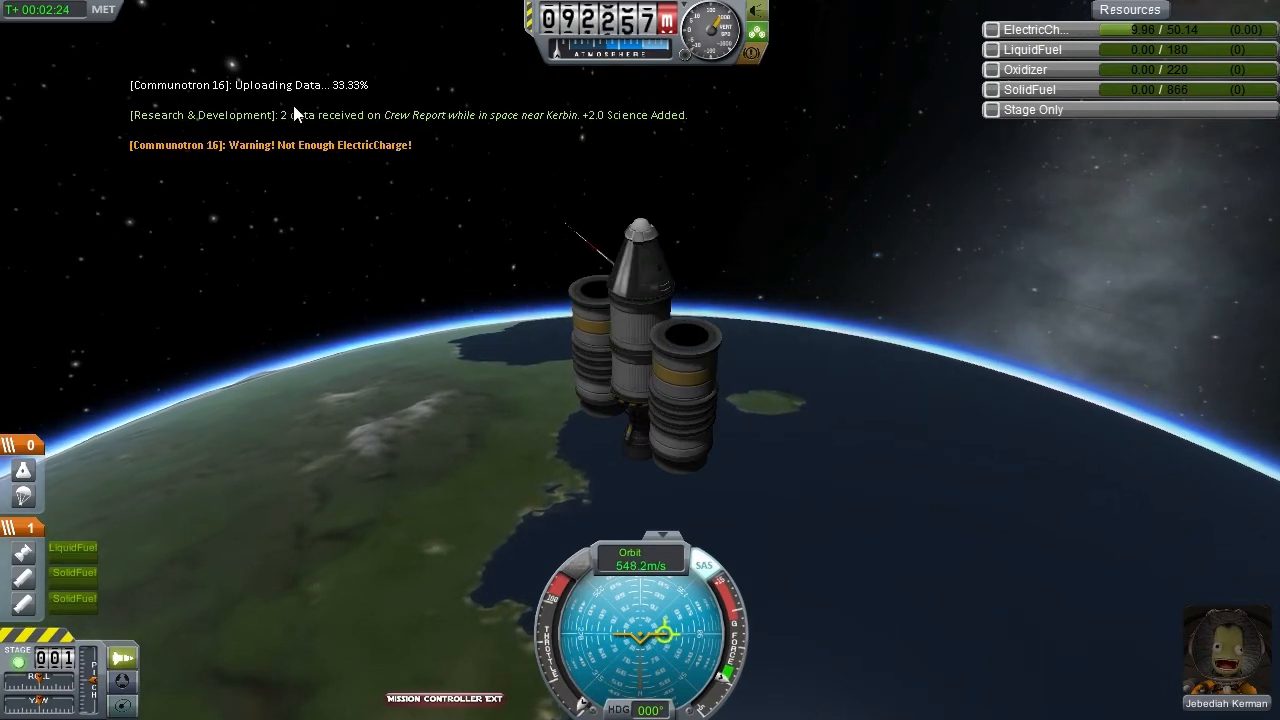
mouse_move(757, 287)
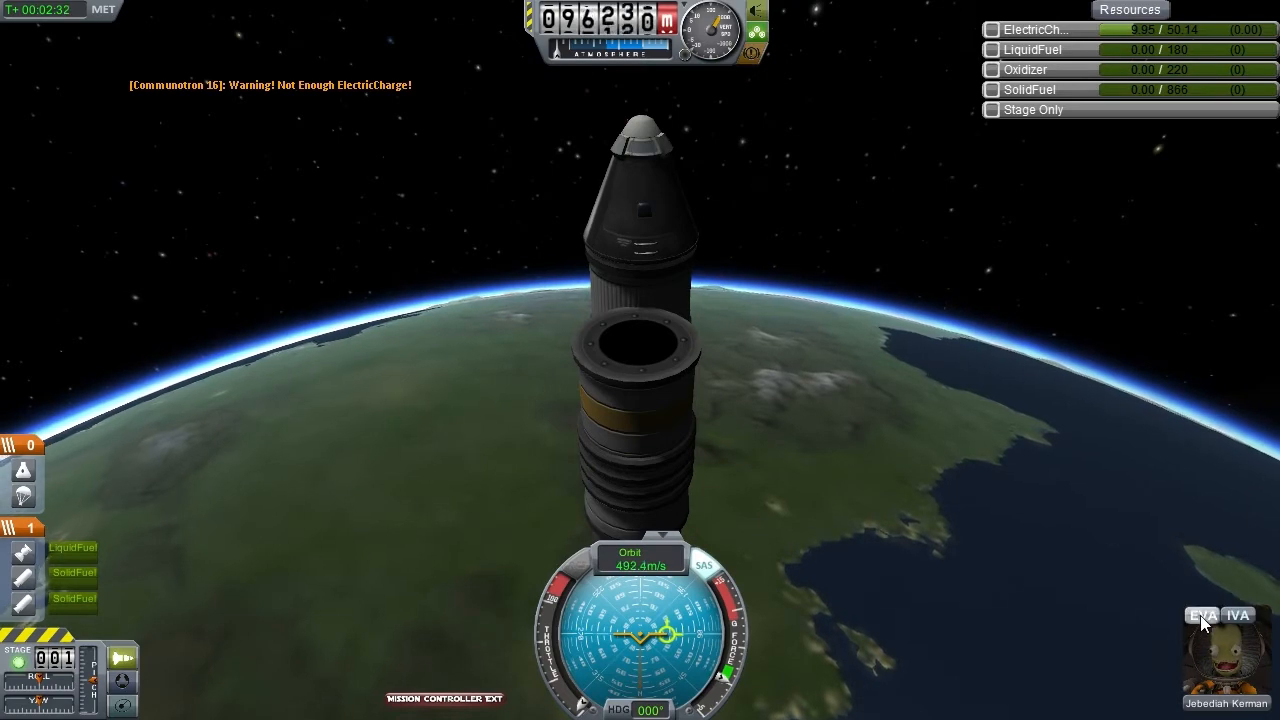
click(1202, 615)
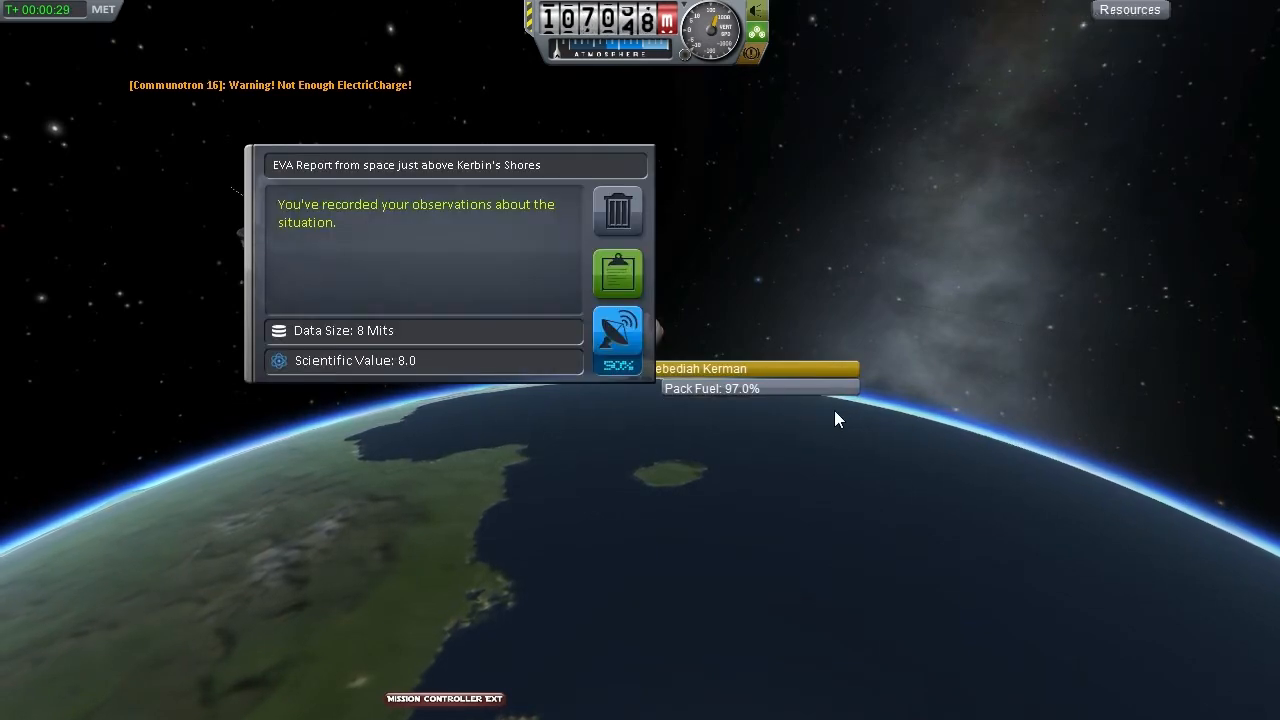
mouse_move(428, 367)
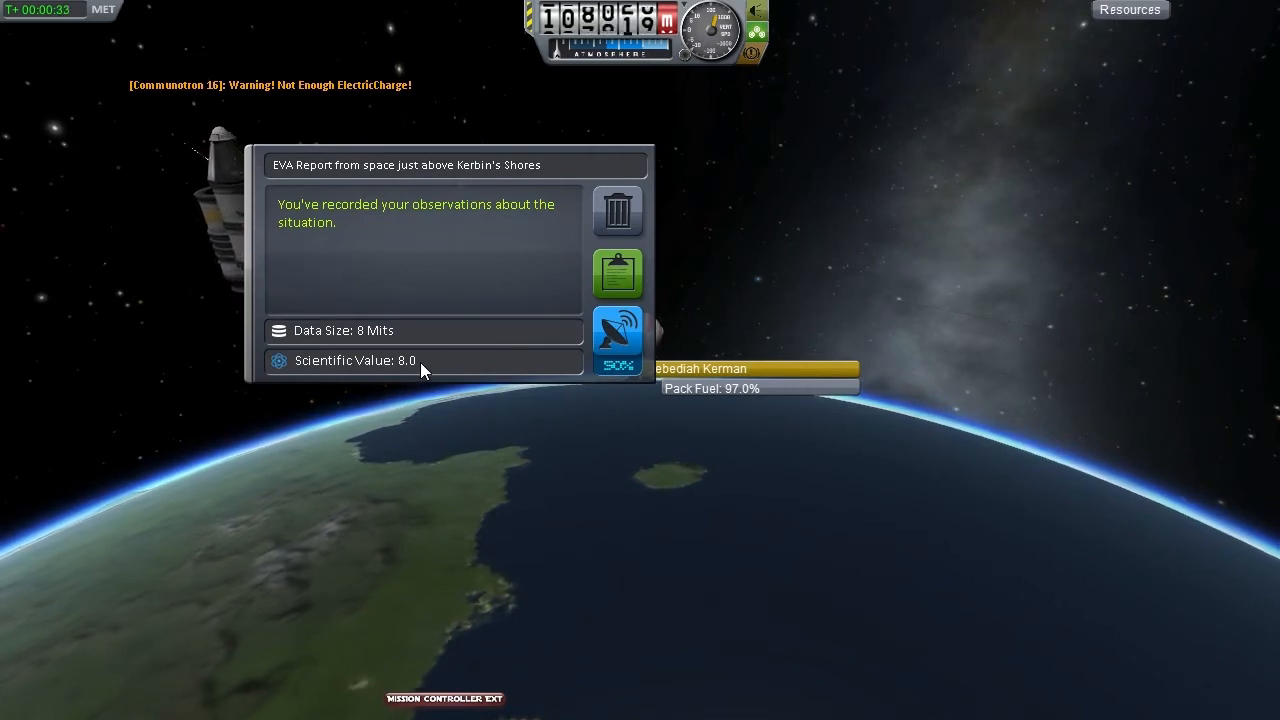
mouse_move(617, 340)
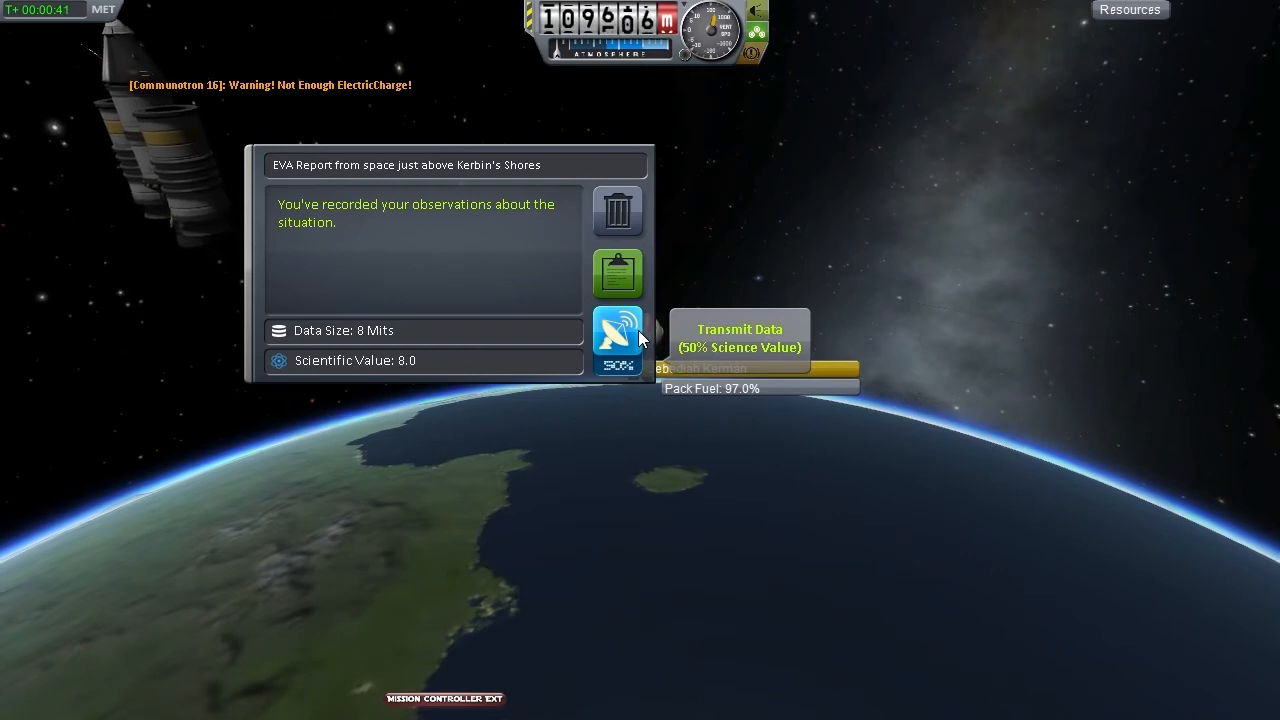
Try transmitting Jebediah's EVA report from above Kerbin's Shores, then keep the data on board
click(617, 340)
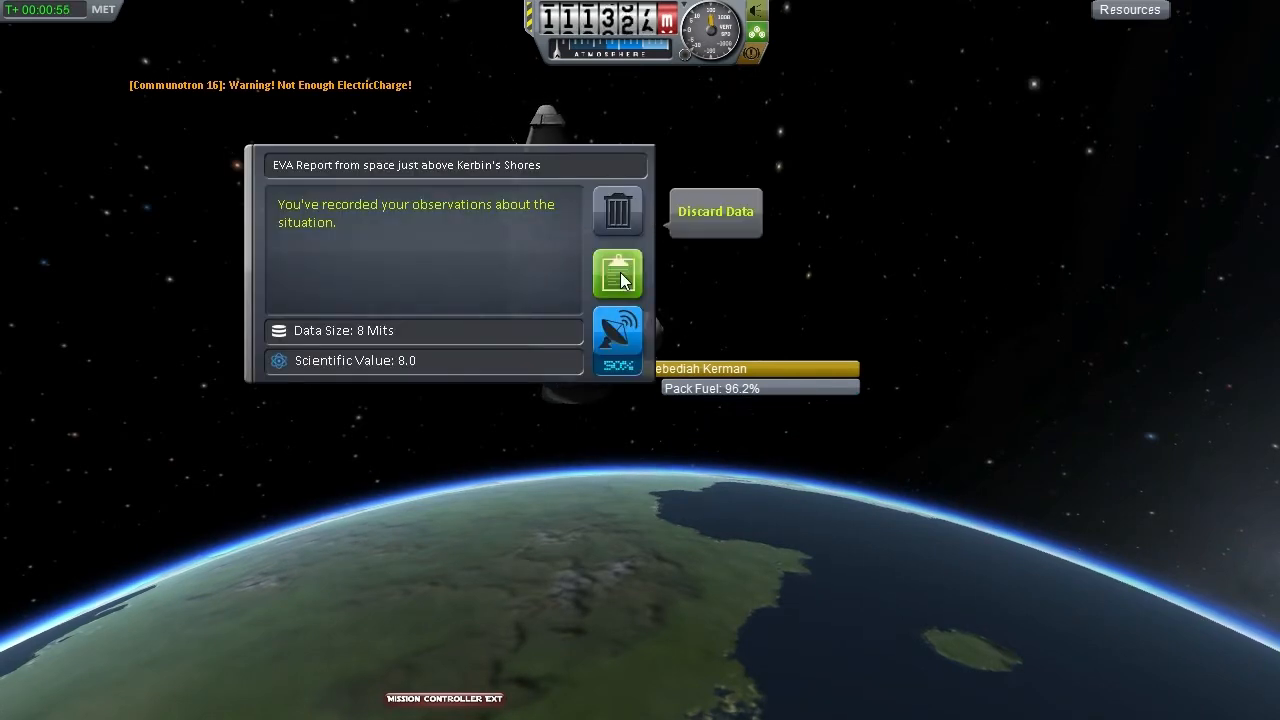
click(617, 274)
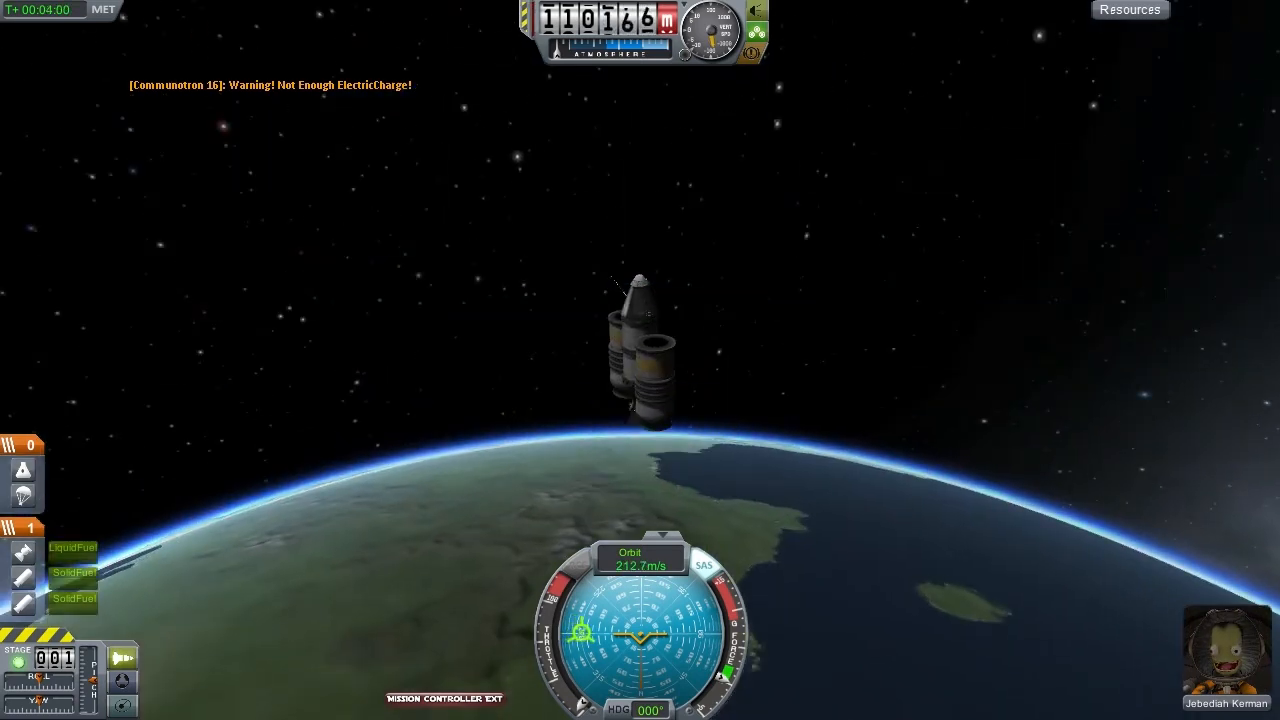
Re-enter, deploy the parachute and land the Mission I capsule on Kerbin's grasslands
click(1130, 9)
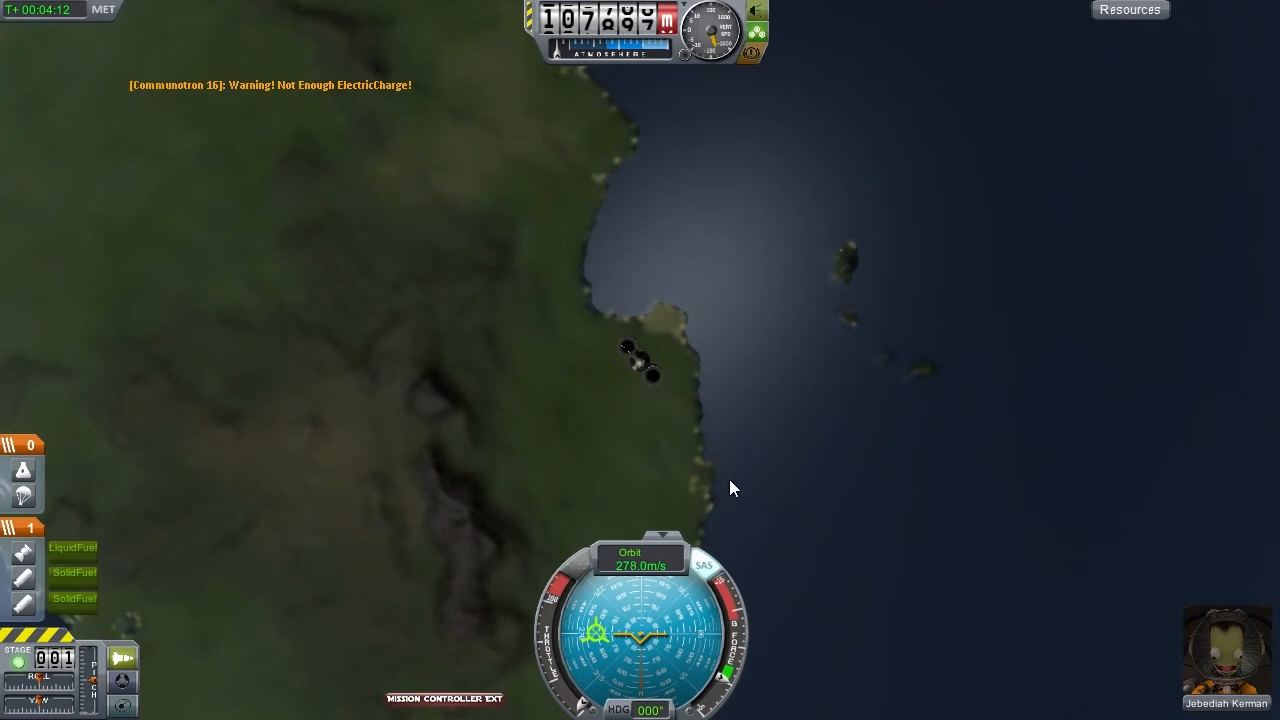
mouse_move(815, 98)
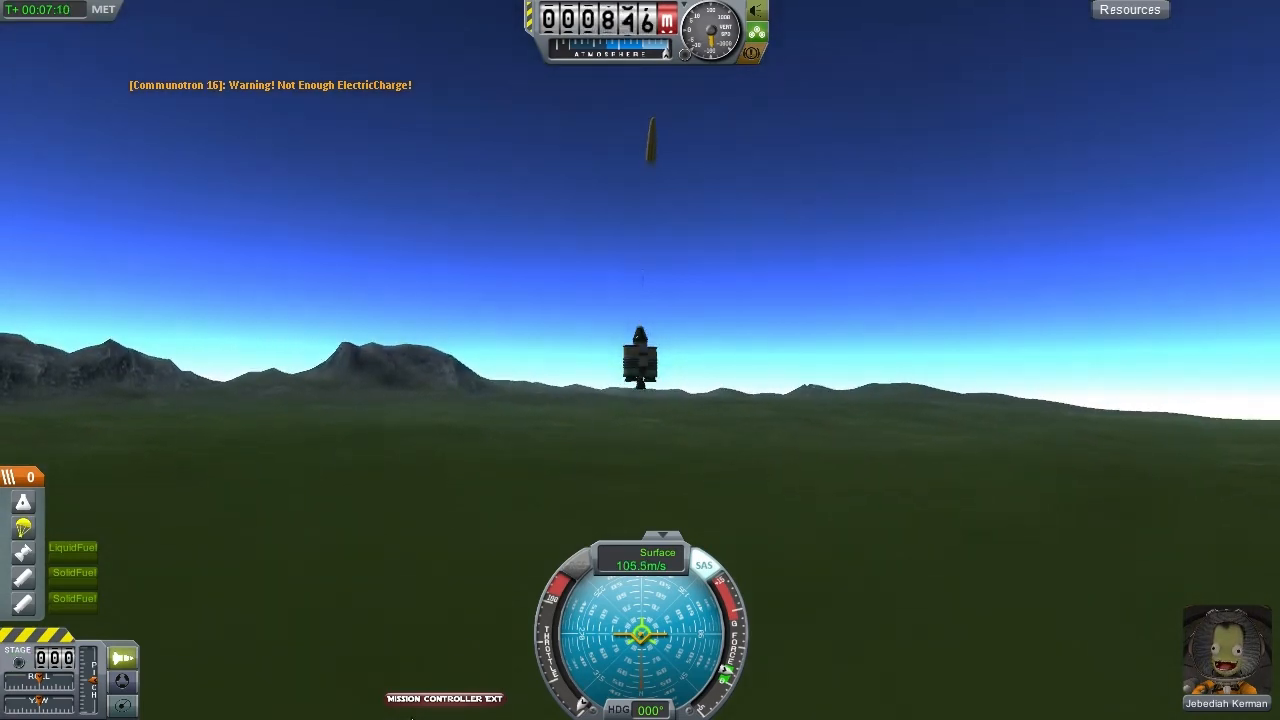
click(444, 698)
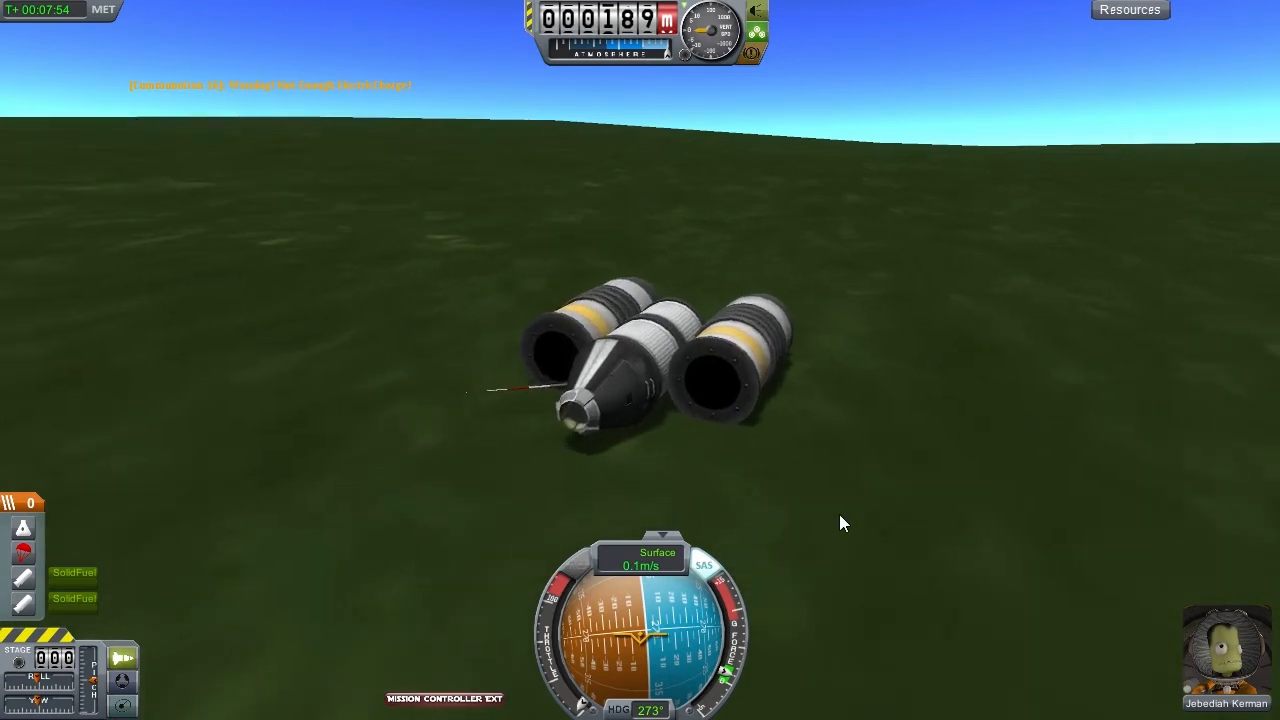
right_click(560, 420)
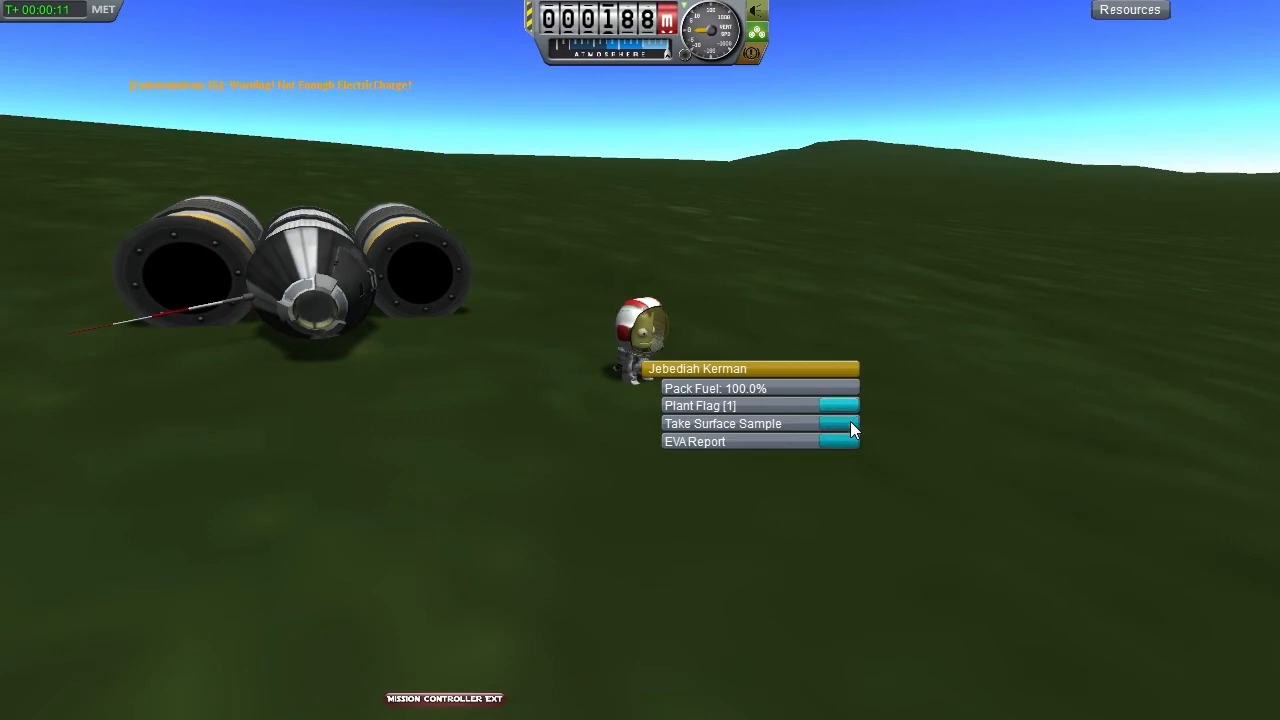
Plant a flag named 'Mission I - Posterity' and take a grasslands surface sample
click(700, 405)
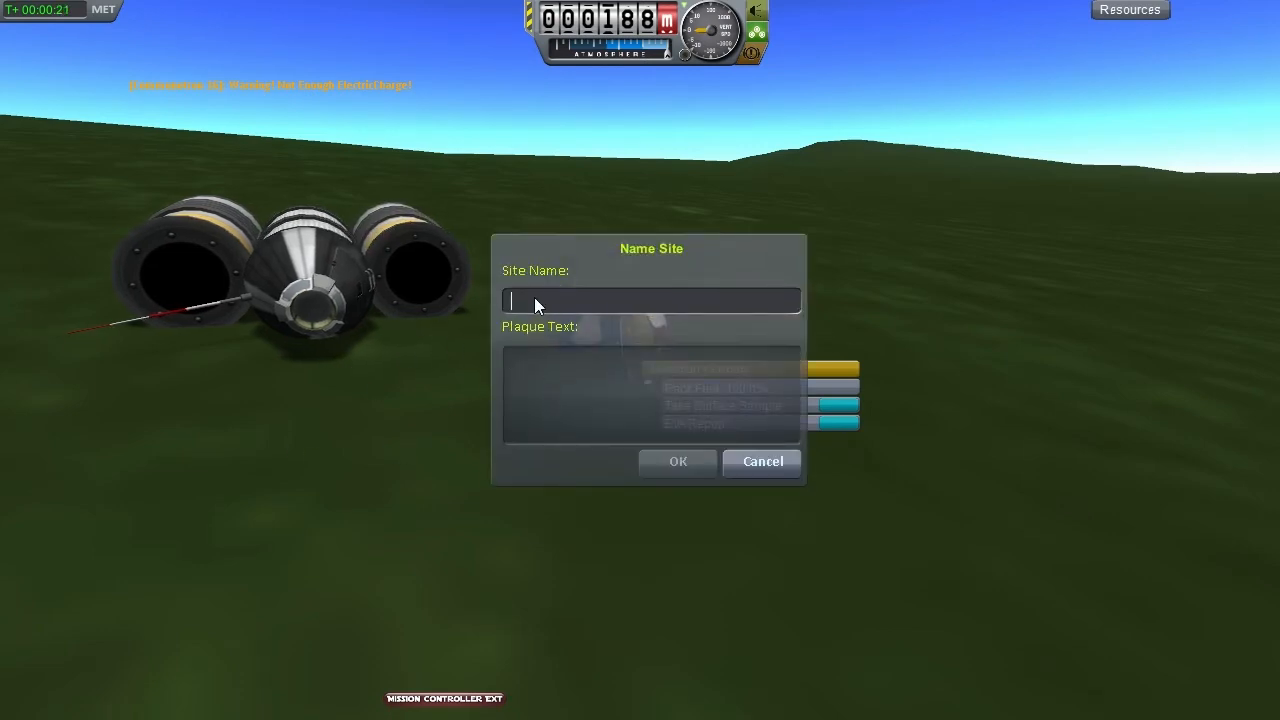
text(Mission)
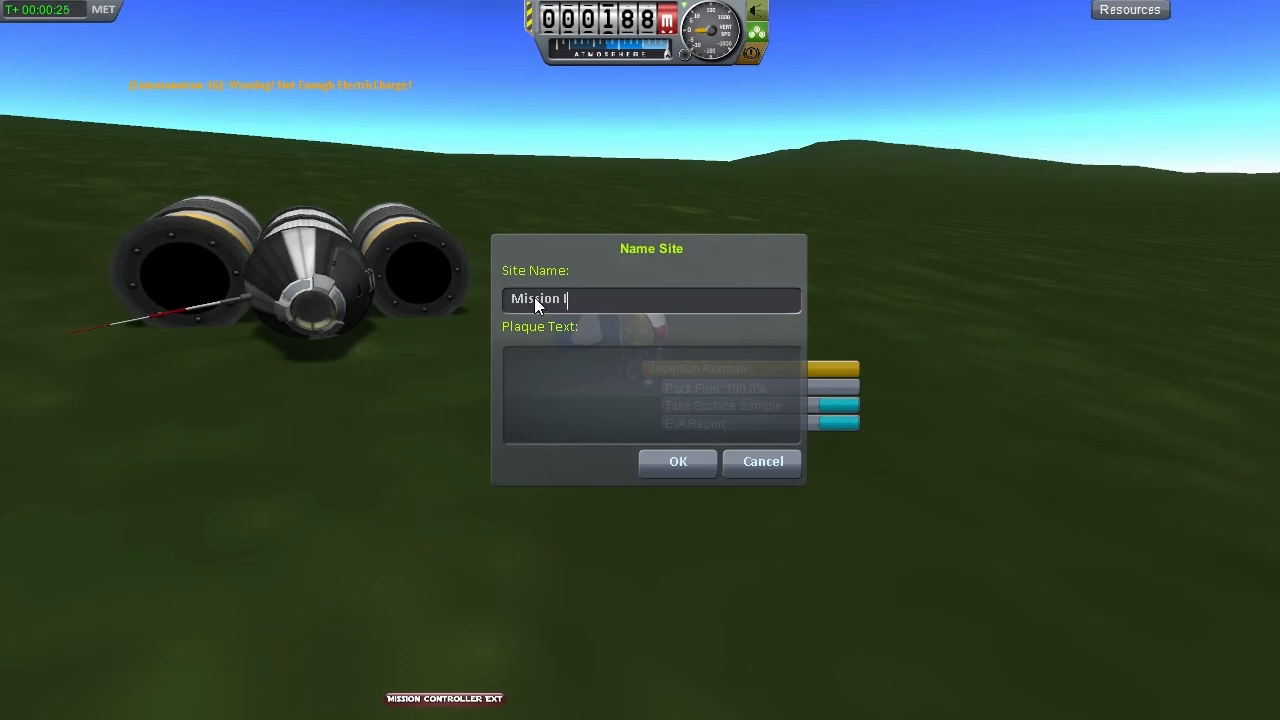
text(- Posterit)
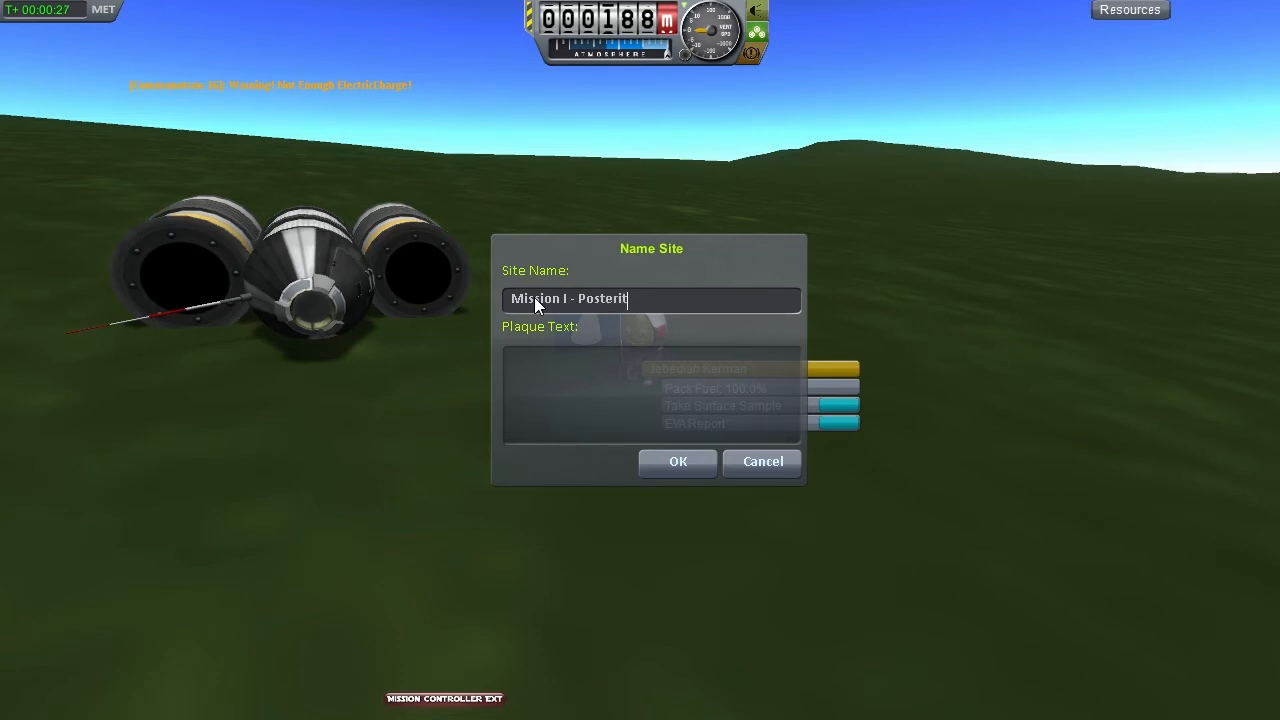
click(677, 461)
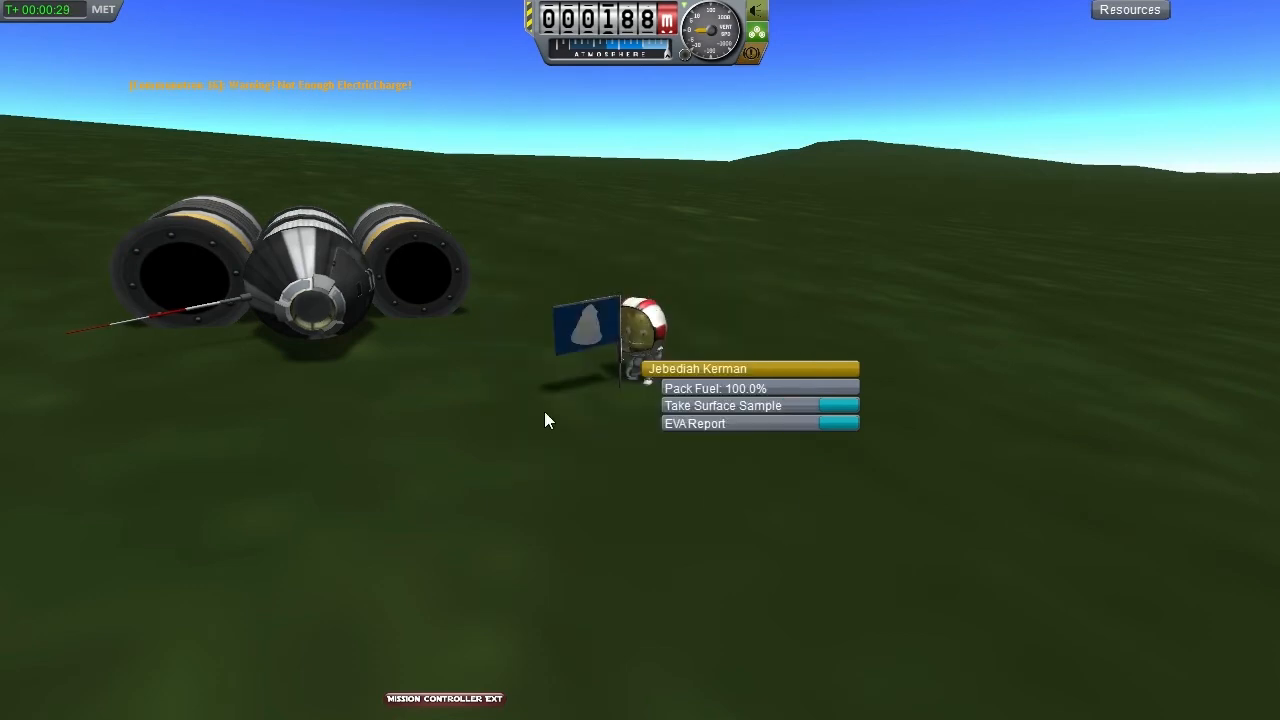
click(722, 405)
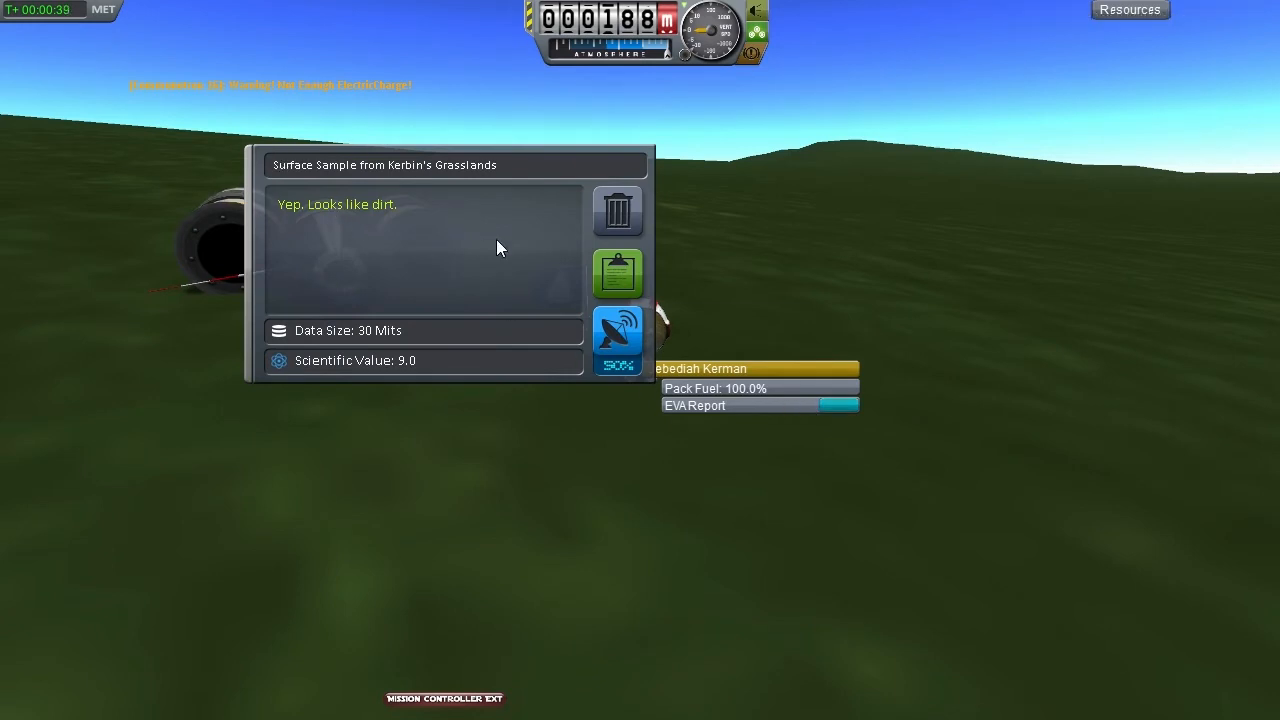
Keep the grasslands sample data and open the Mission Controller Ext overview
click(617, 274)
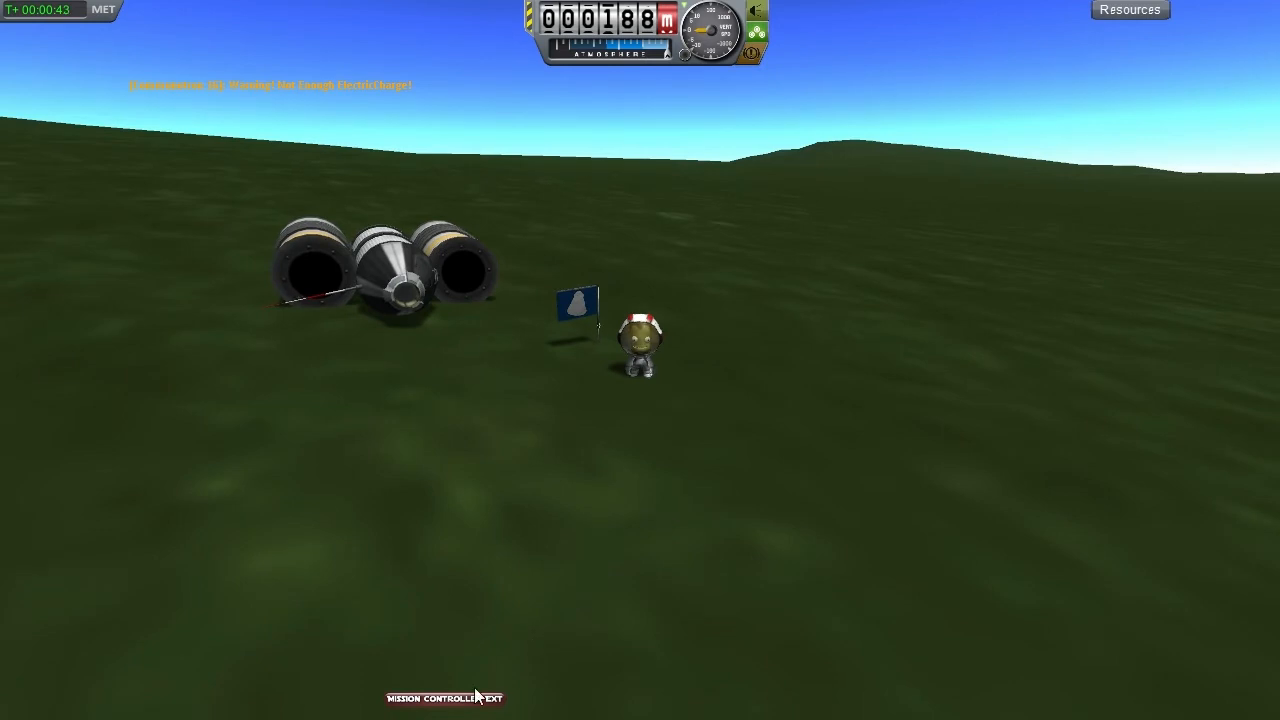
click(444, 698)
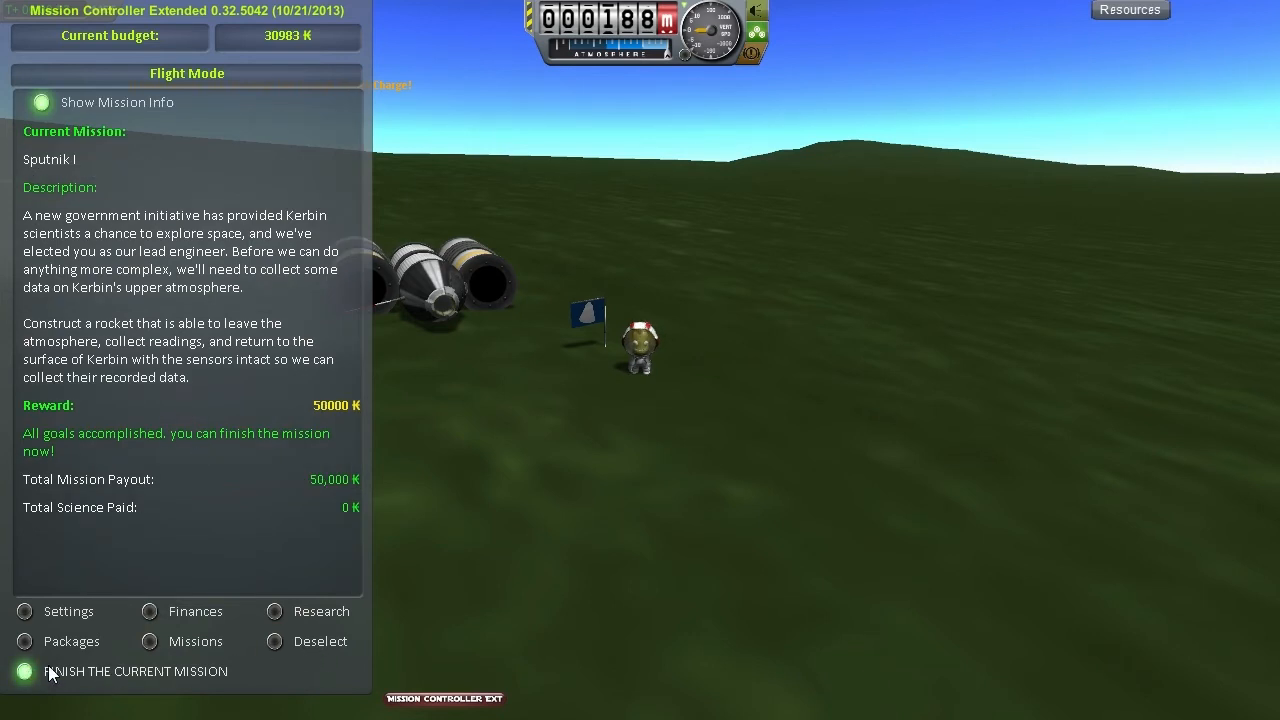
Finish Sputnik I for the 50,000 payout, raising the budget to 80,983
click(136, 671)
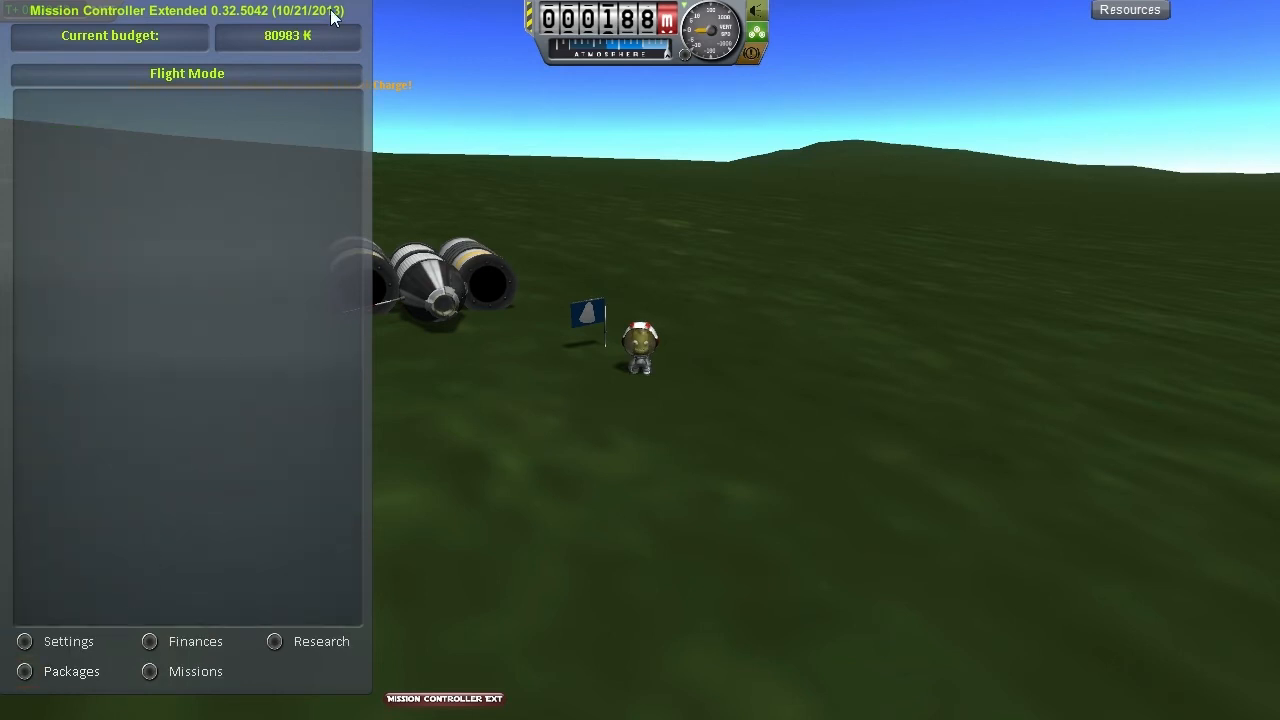
mouse_move(285, 50)
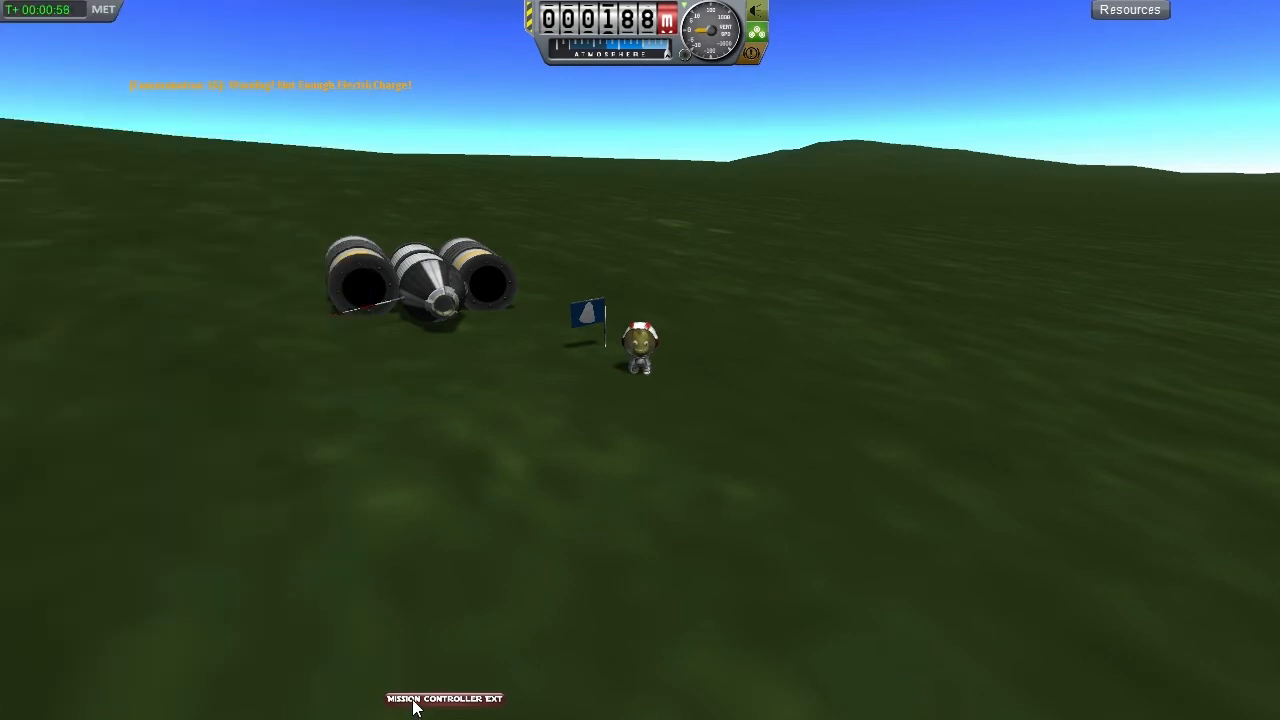
Leave the flight for the Space Center and begin recovering Mission I in the Tracking Station
key(Escape)
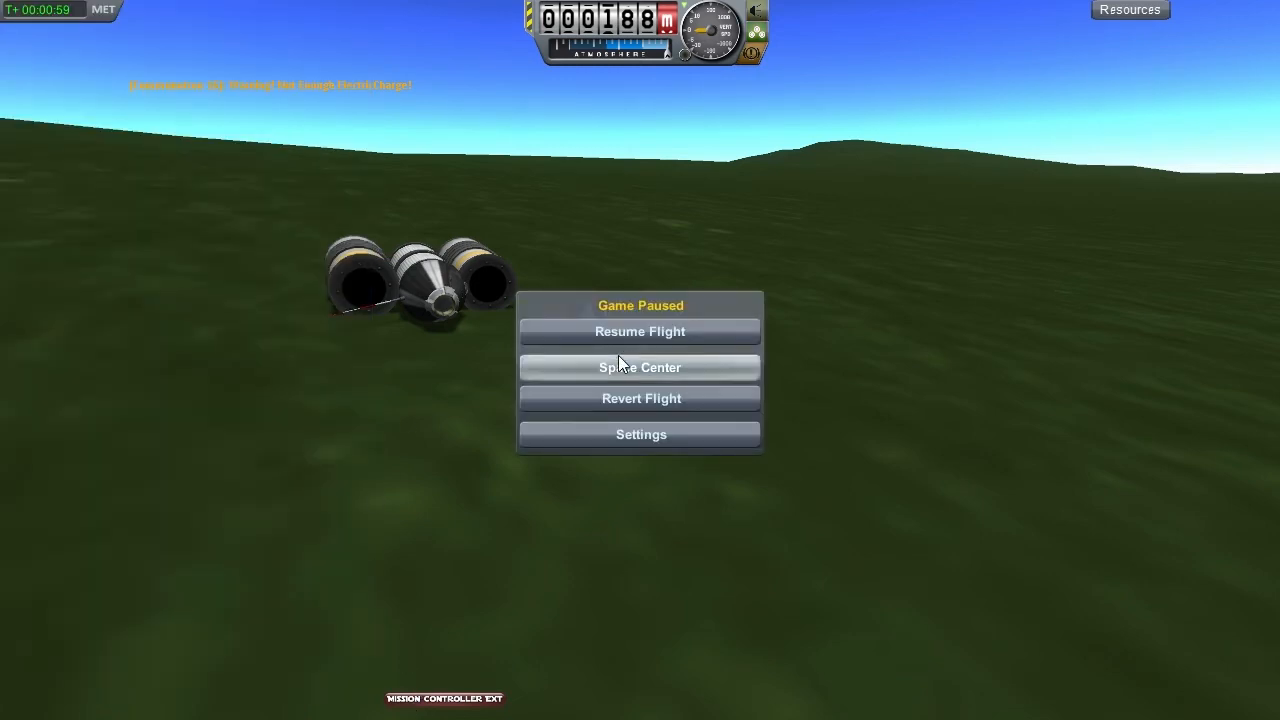
click(639, 367)
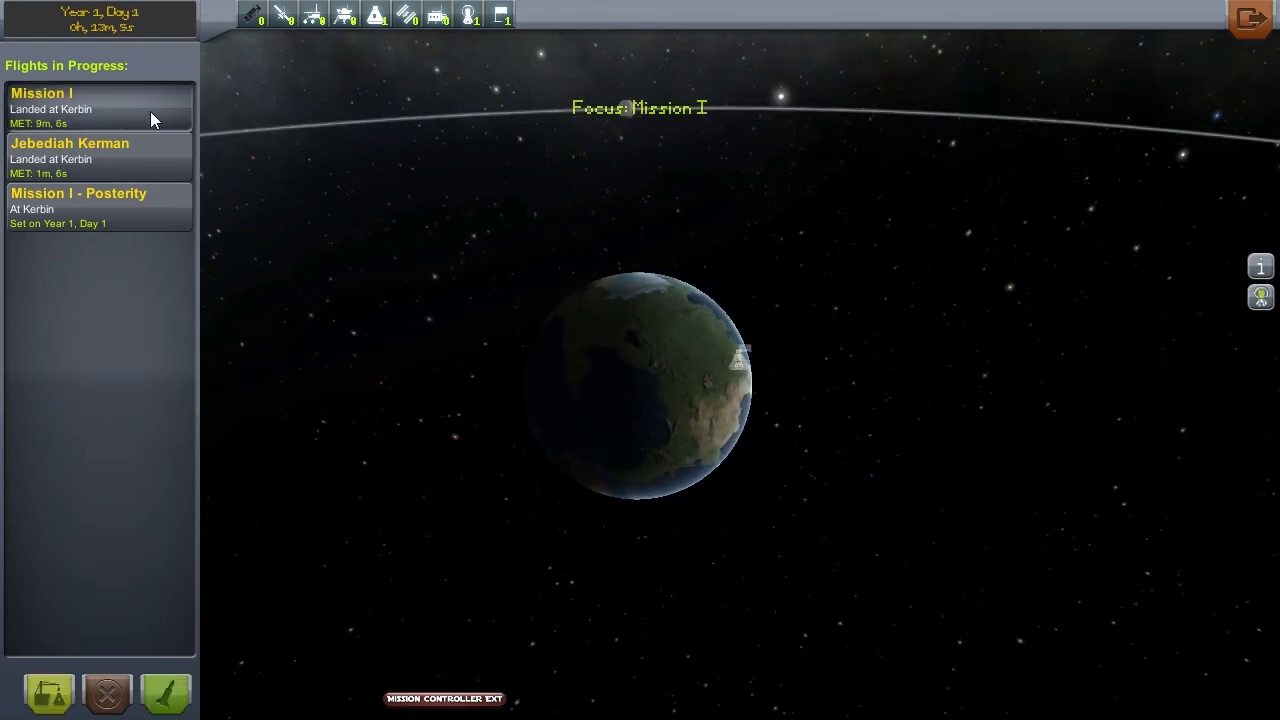
click(48, 693)
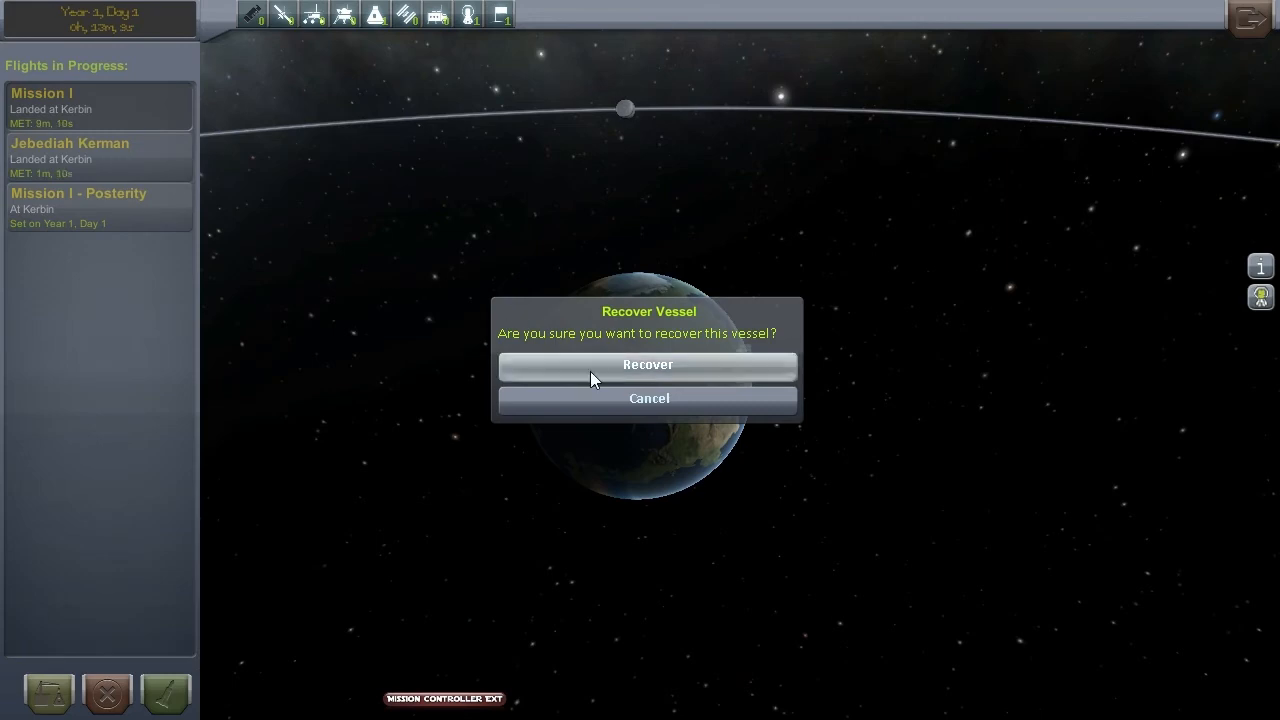
Recover Mission I for 16 science (25 total), then select Jebediah's landed flight
click(648, 364)
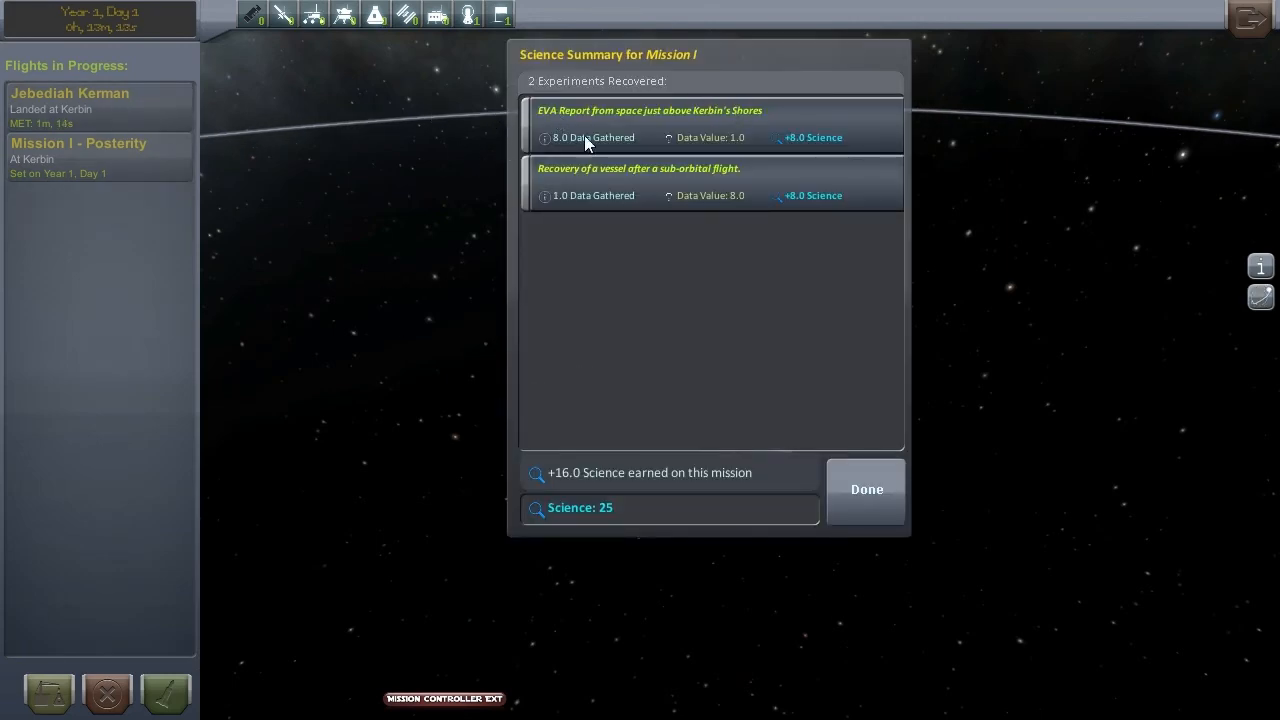
mouse_move(615, 172)
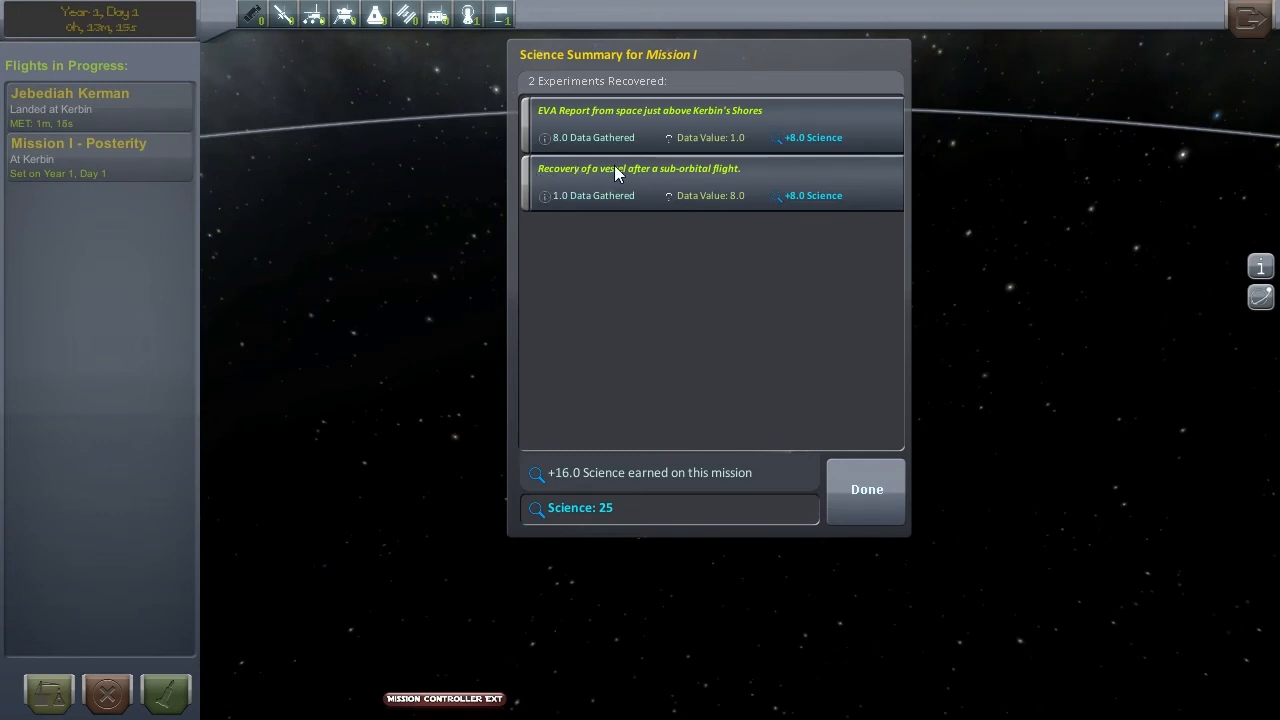
mouse_move(652, 186)
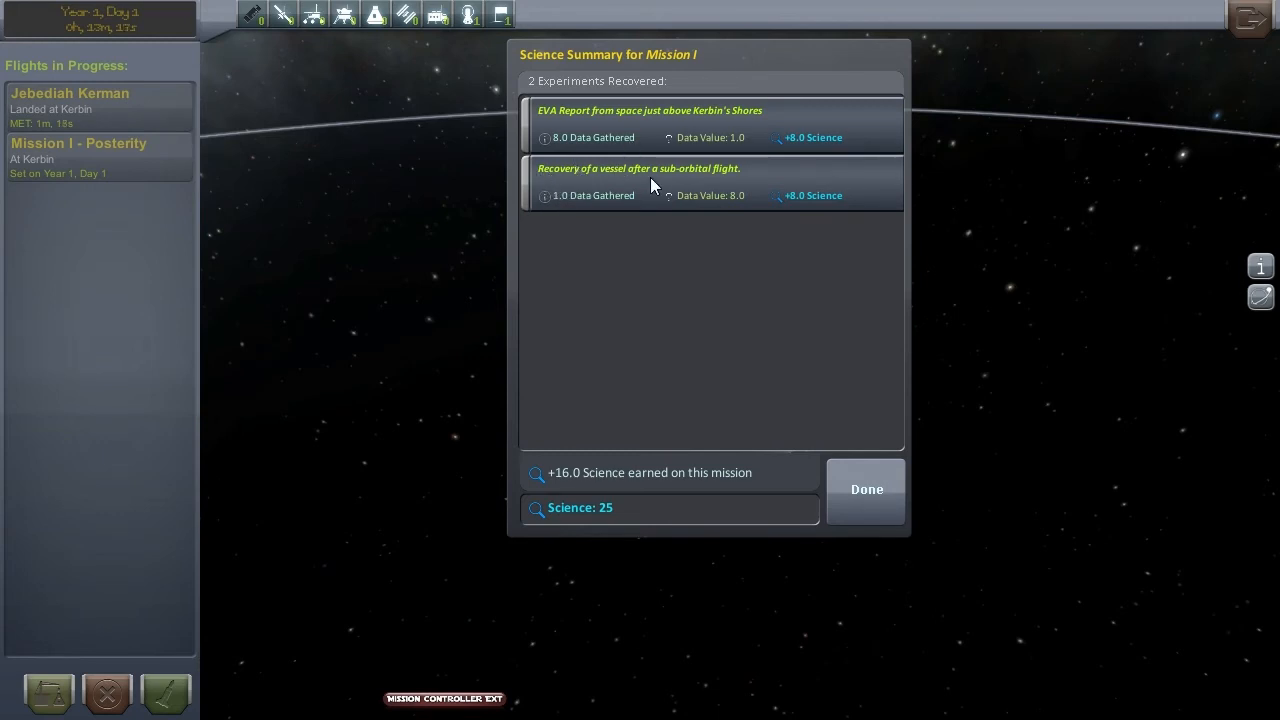
mouse_move(738, 558)
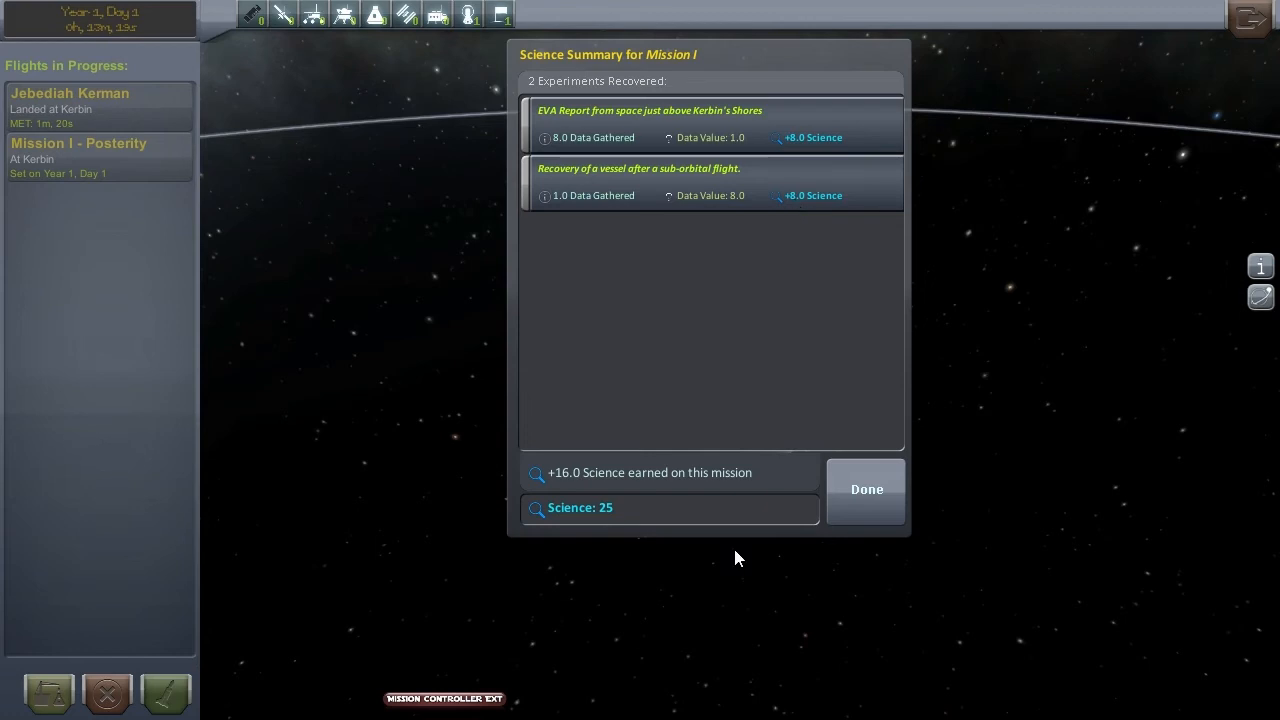
click(866, 489)
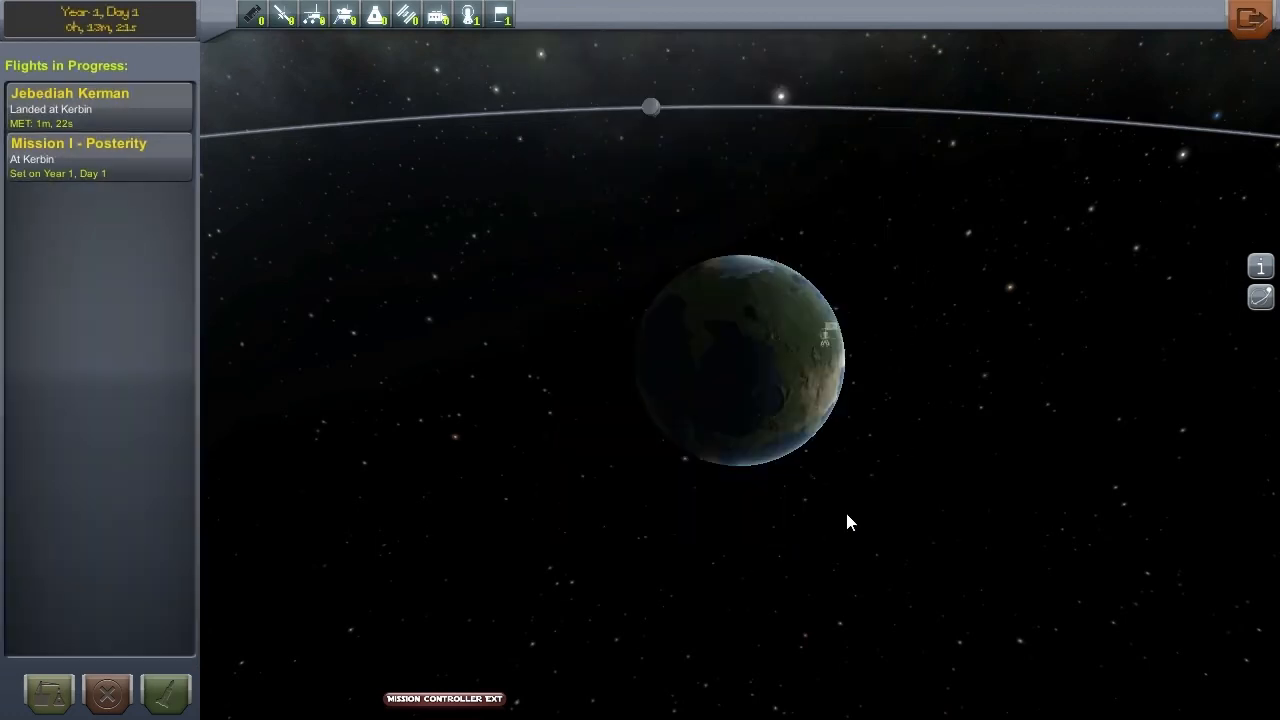
click(100, 107)
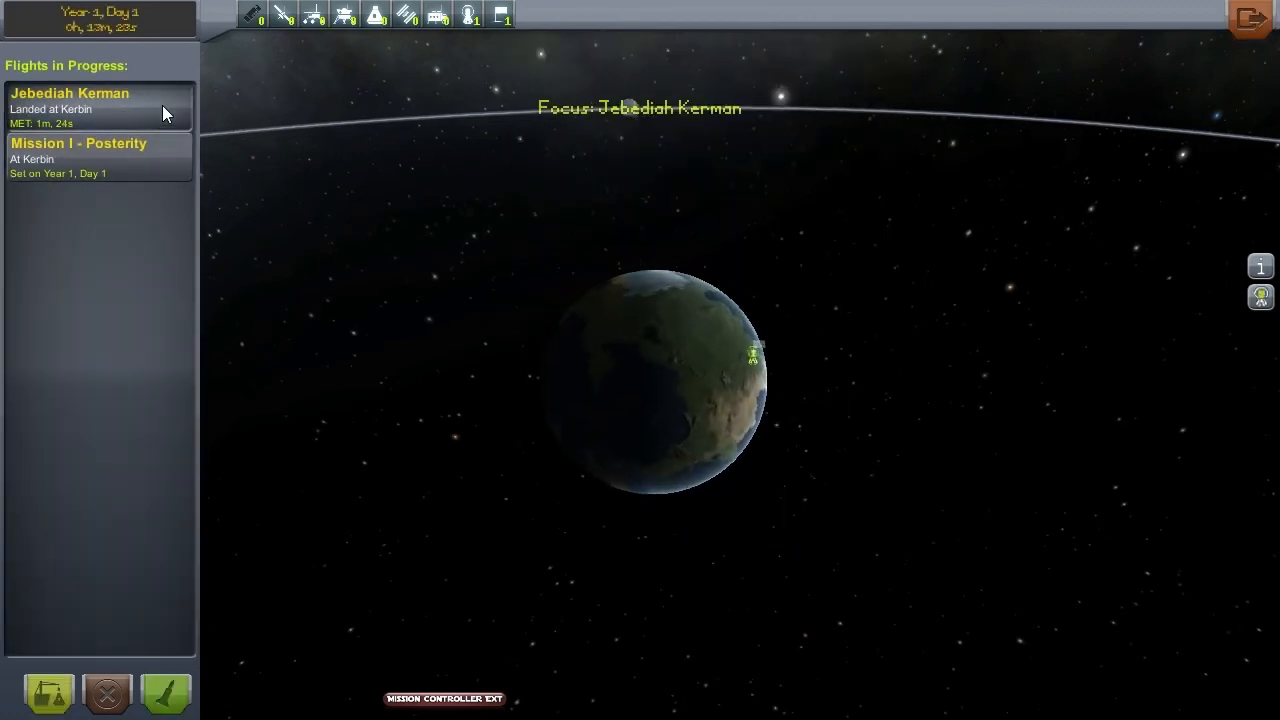
Recover Jebediah Kerman, adding 9 science from the grasslands sample for 34 total
click(48, 693)
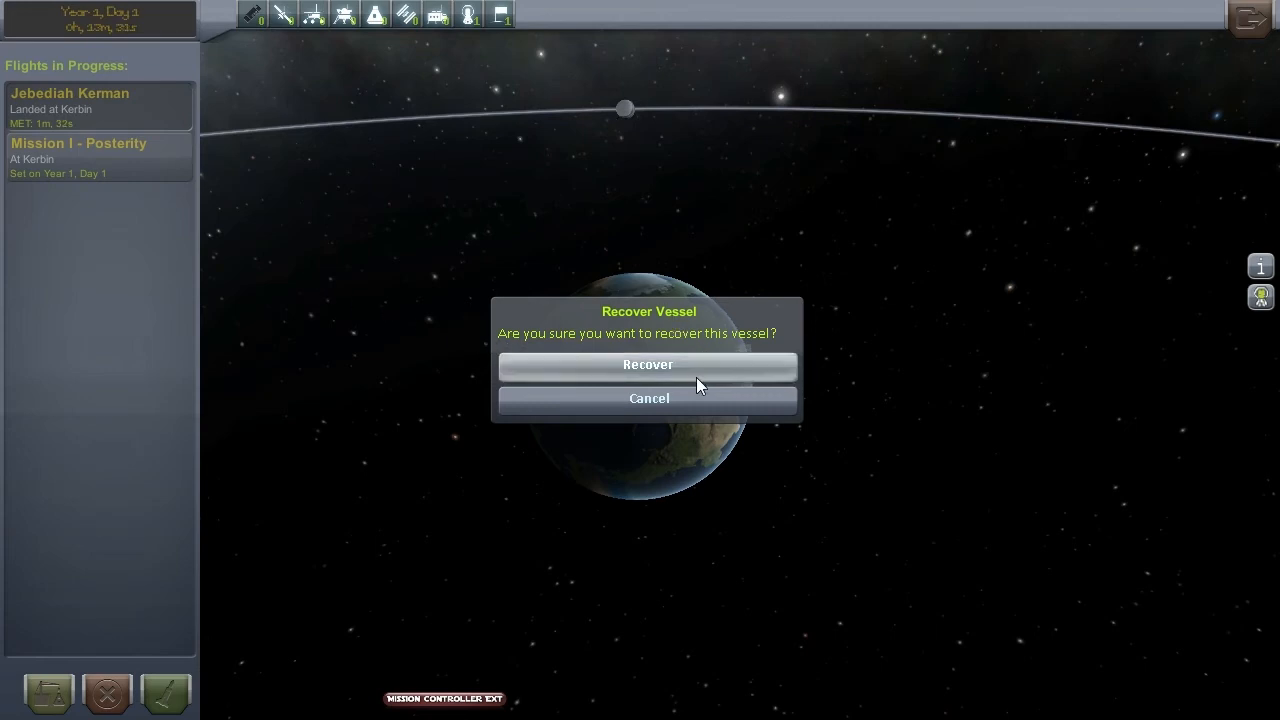
click(648, 364)
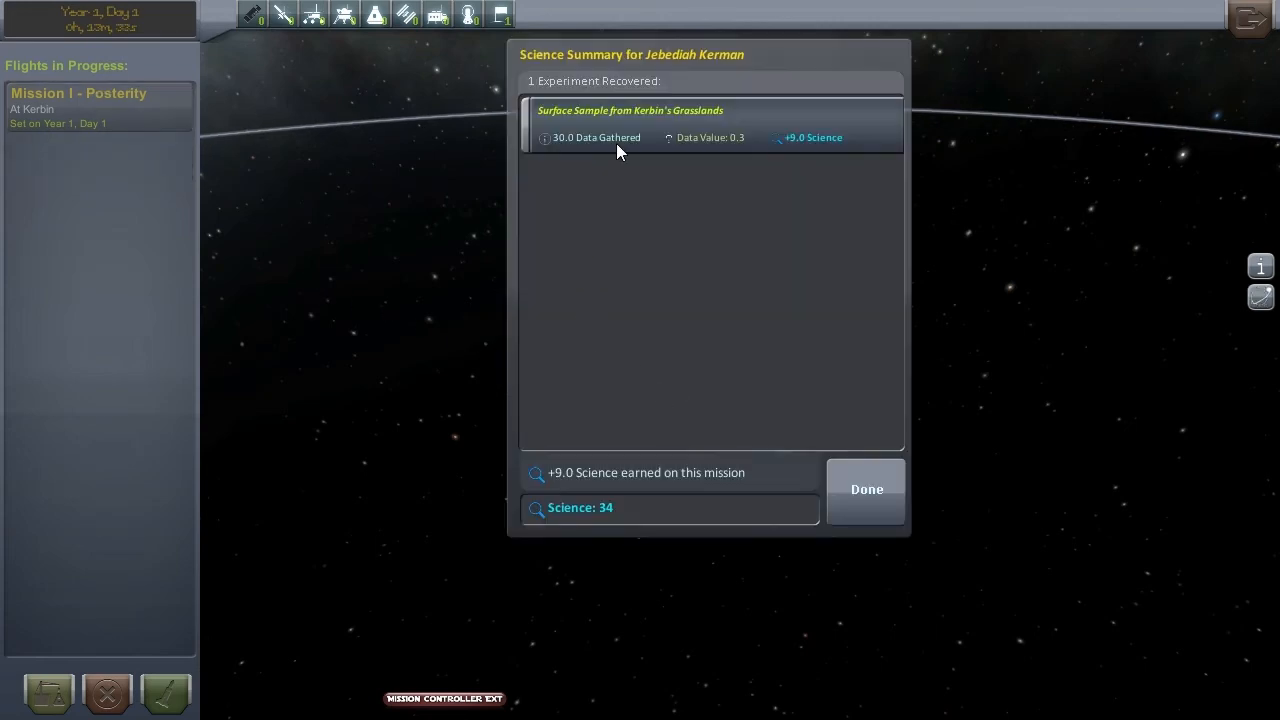
mouse_move(793, 135)
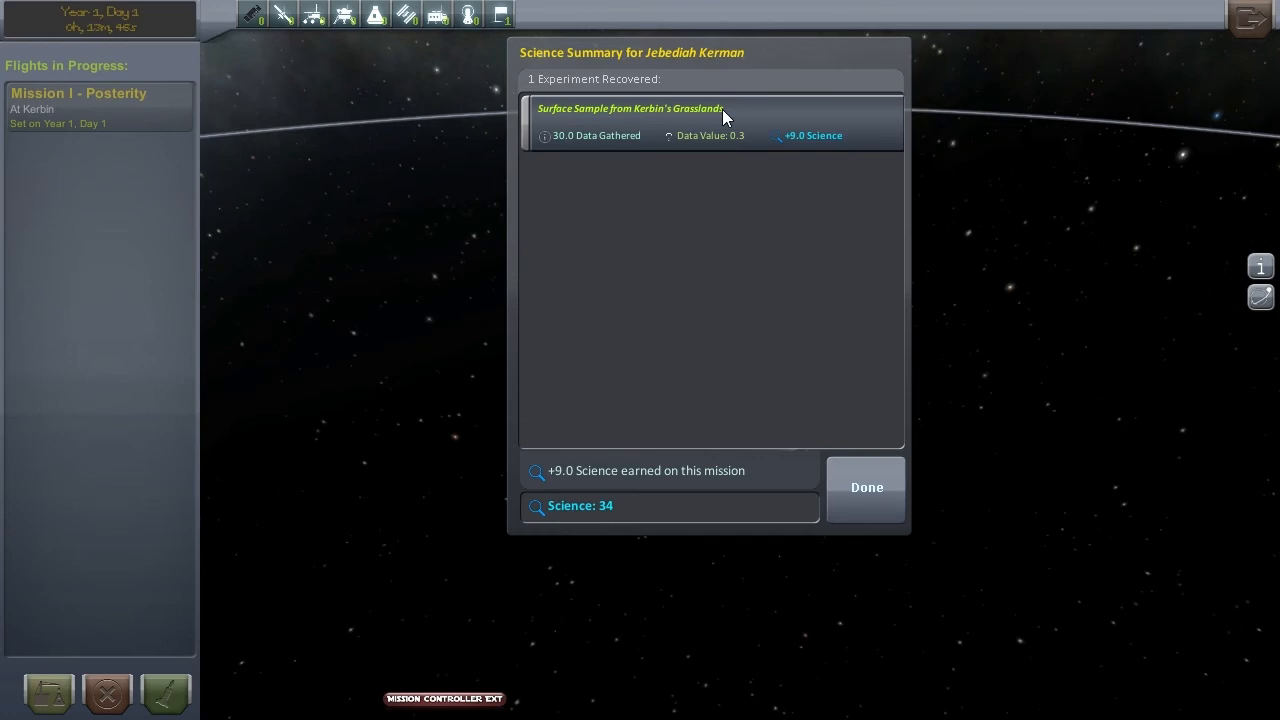
click(866, 487)
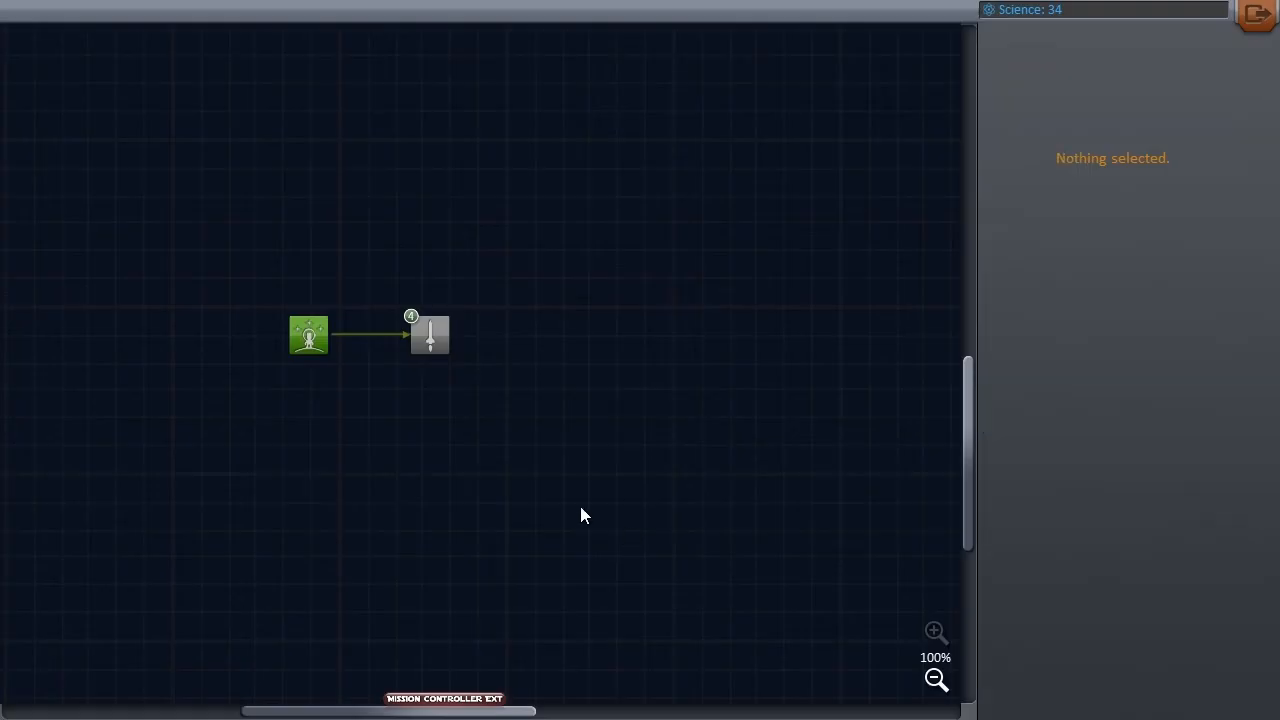
Research Basic Rocketry for 5 science, leaving 29 science
click(429, 335)
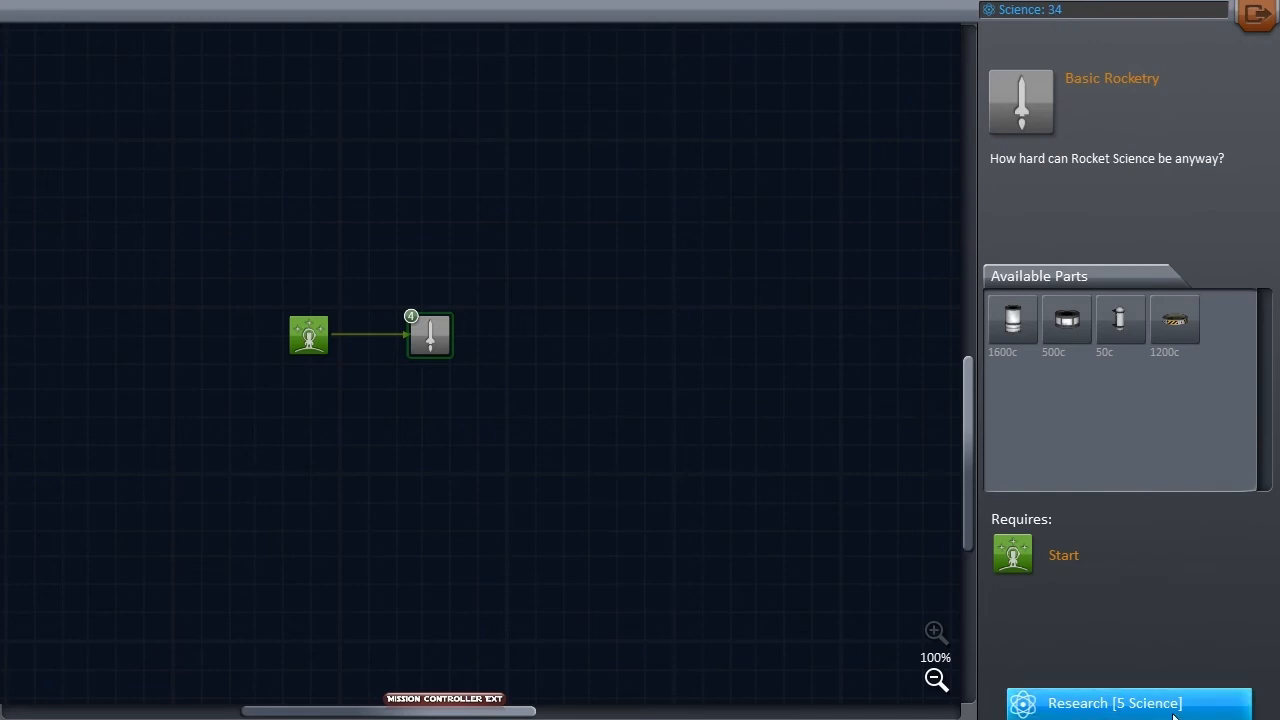
click(1114, 703)
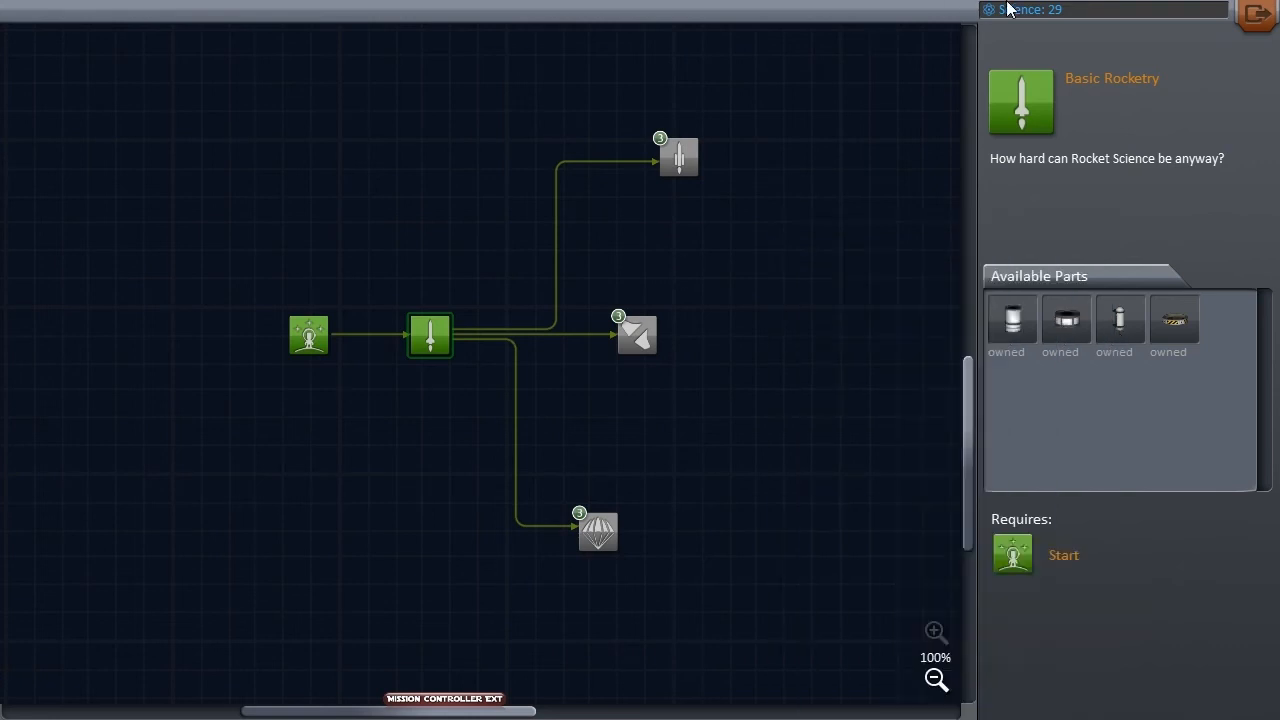
mouse_move(620, 473)
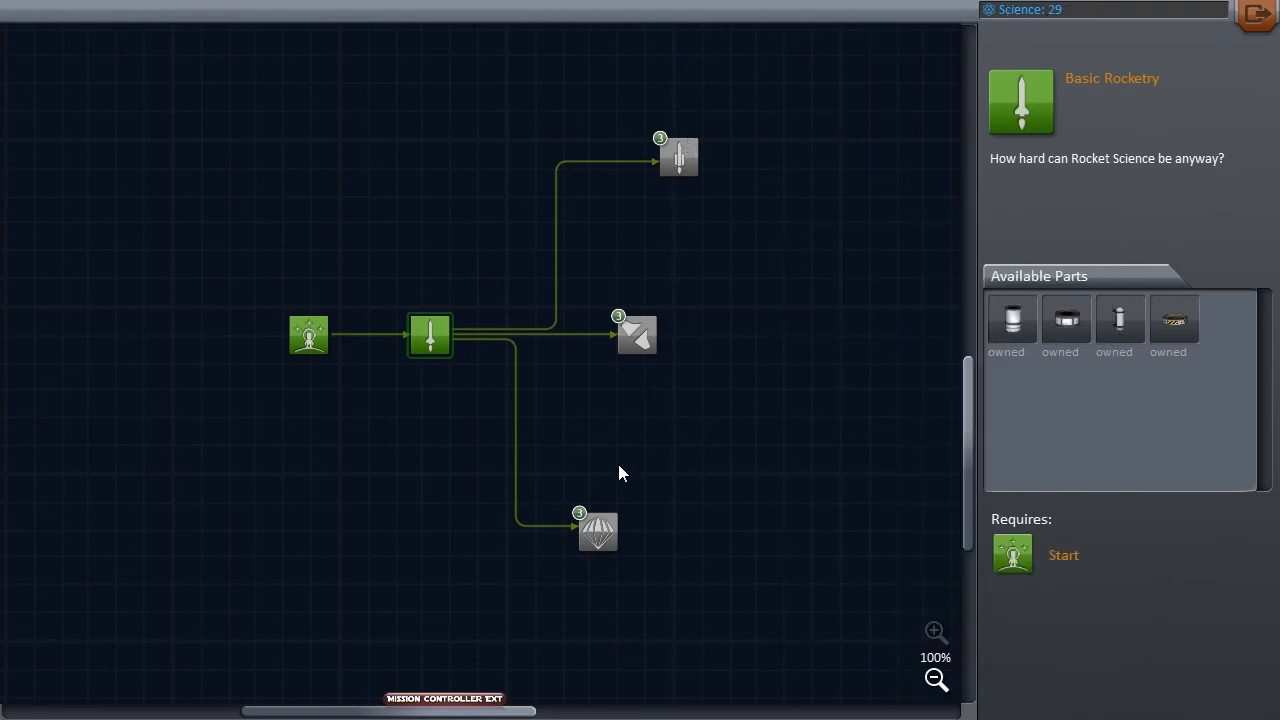
click(678, 157)
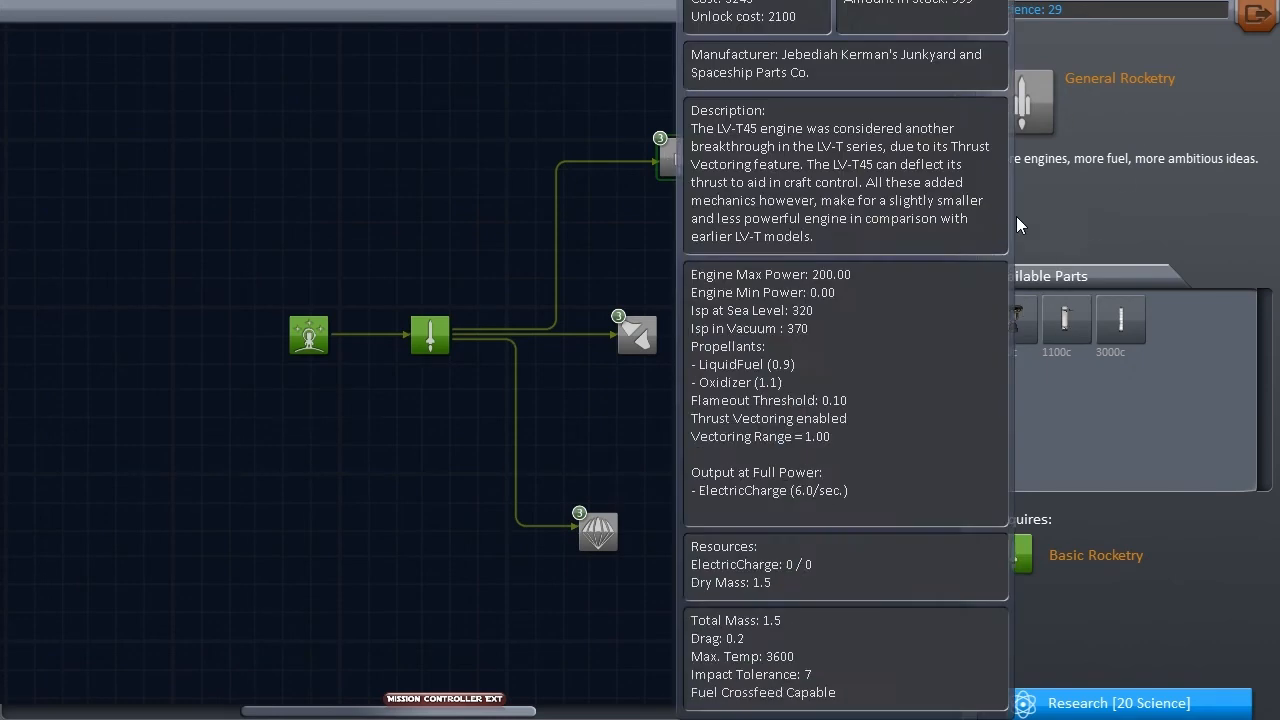
click(678, 158)
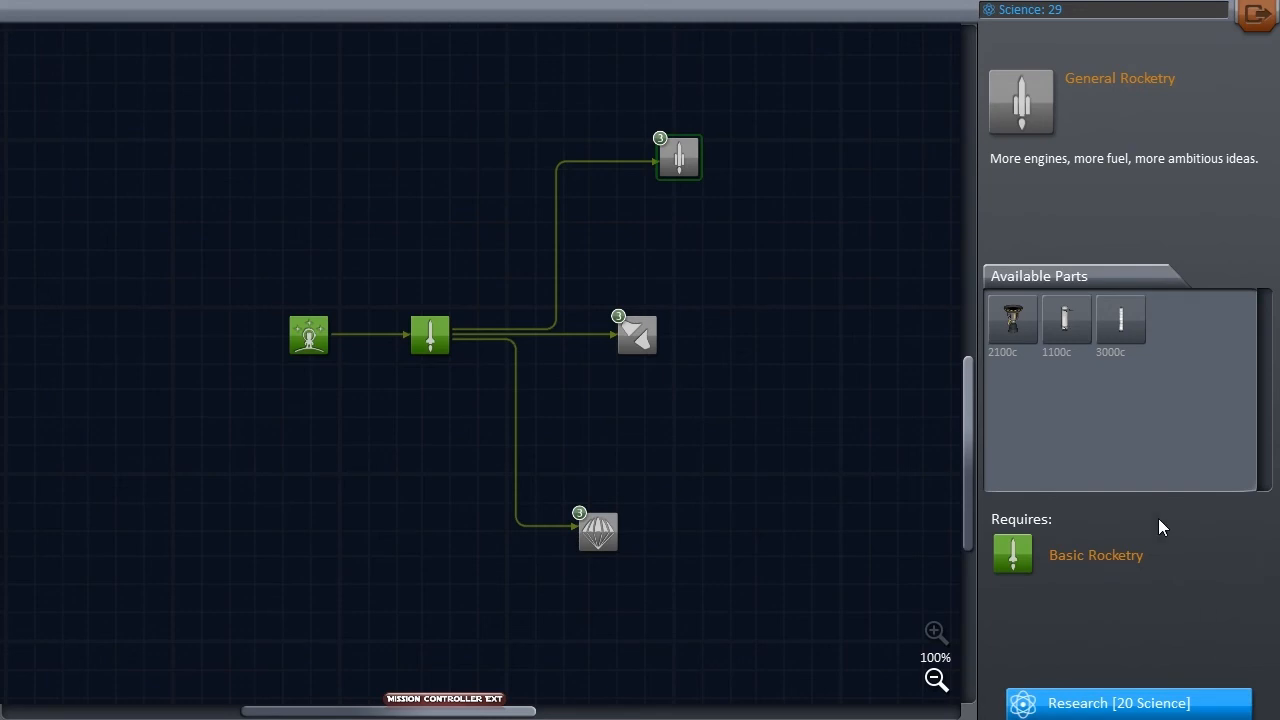
click(637, 335)
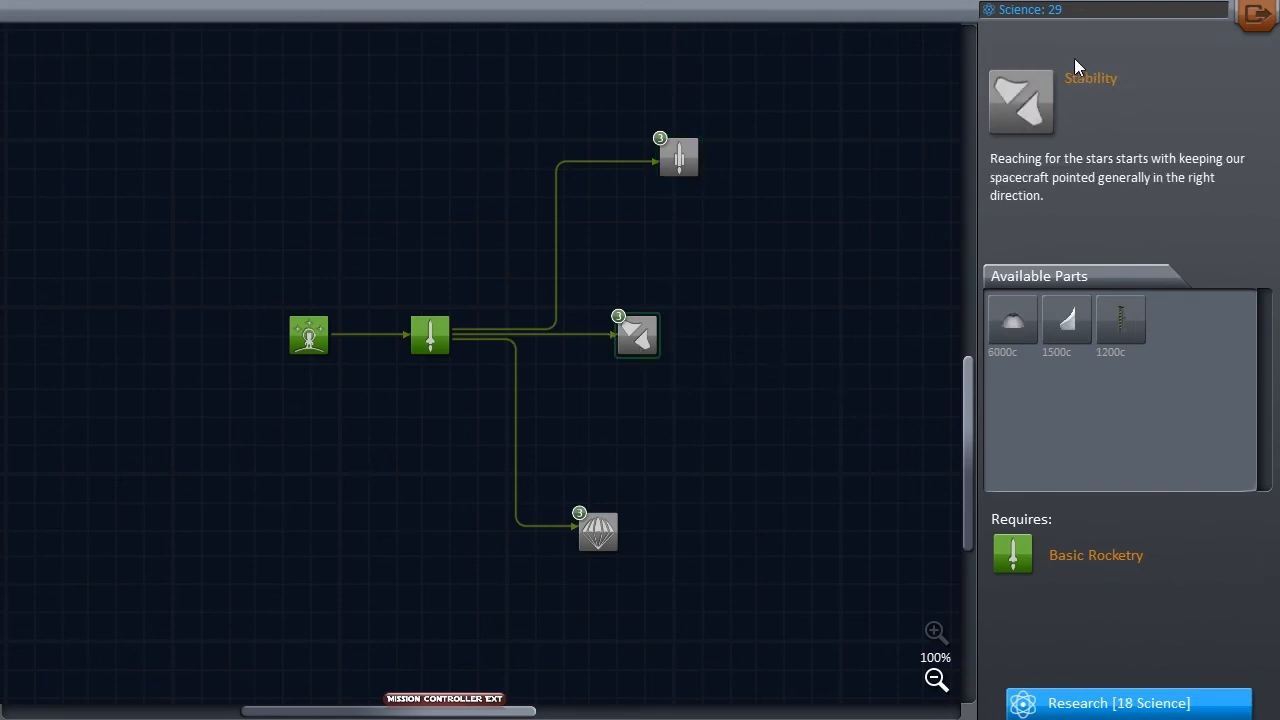
mouse_move(1088, 681)
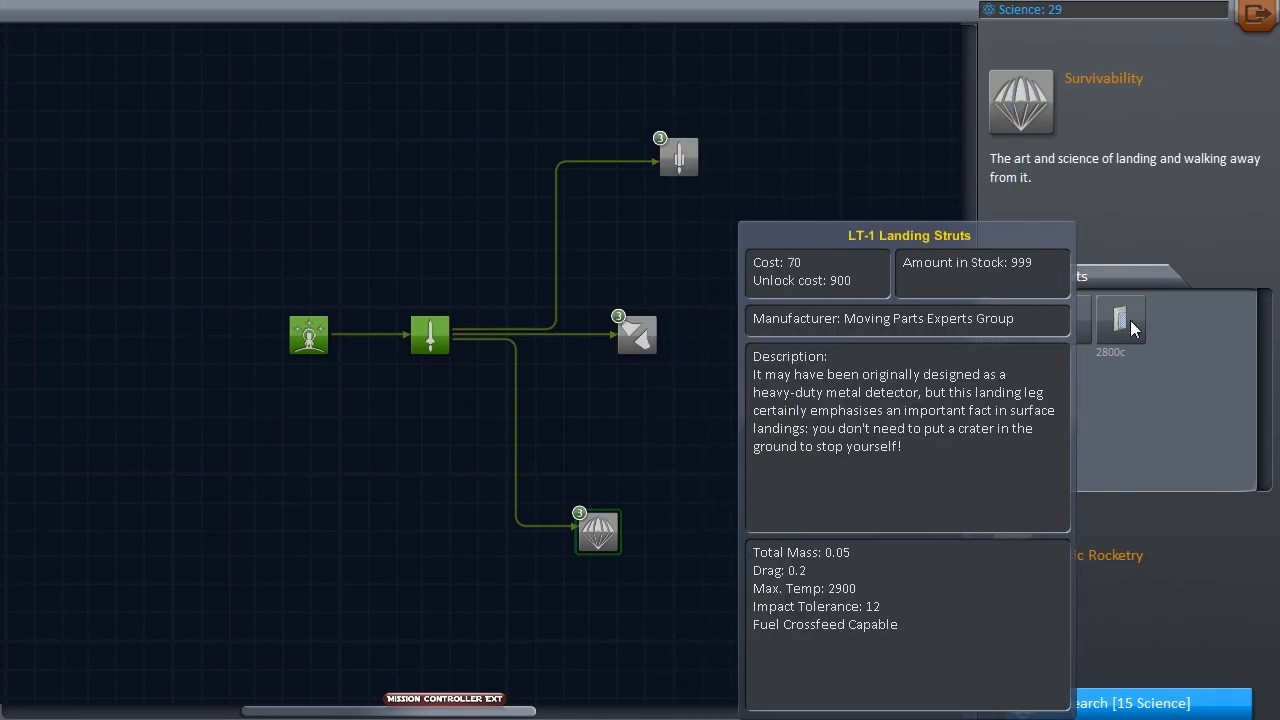
mouse_move(1122, 322)
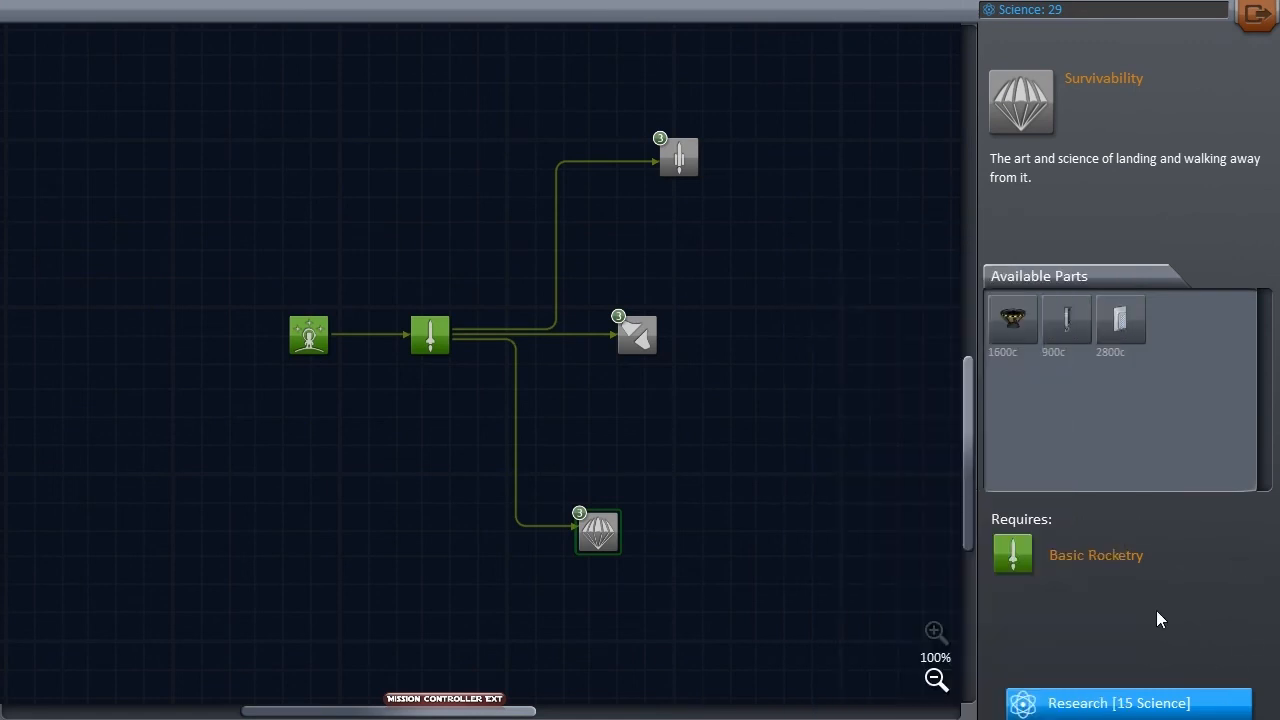
mouse_move(465, 687)
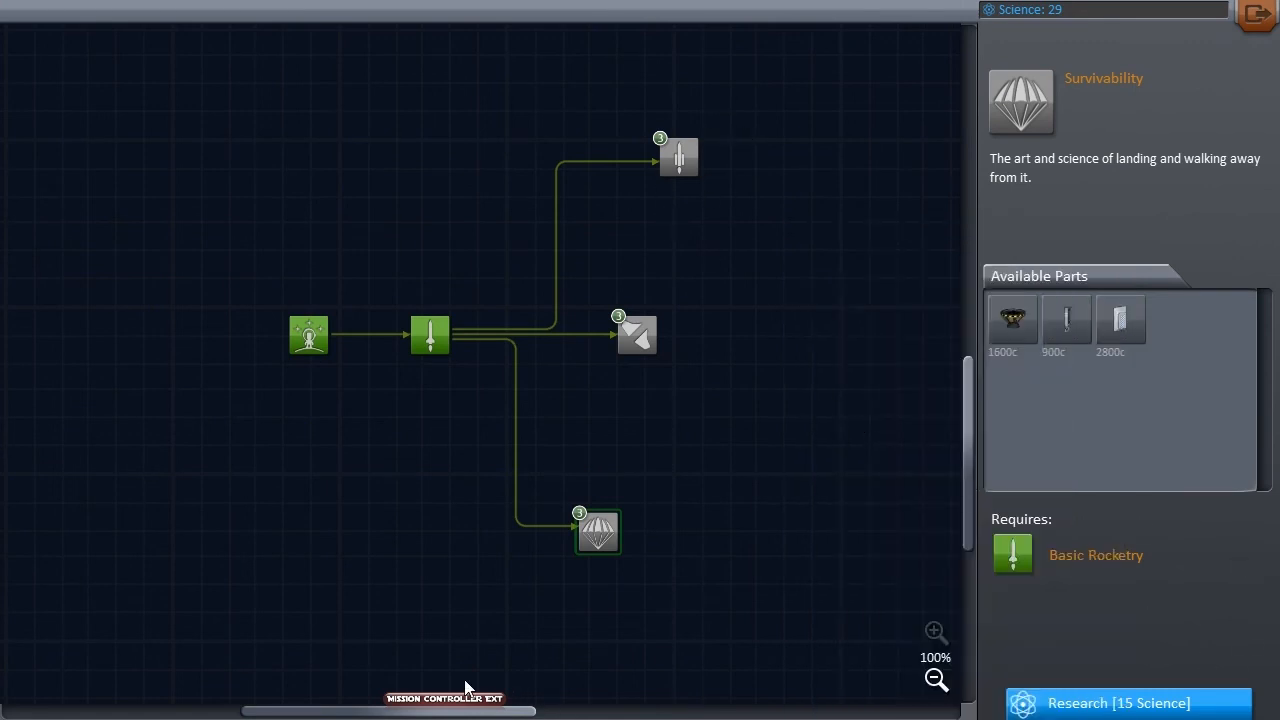
Read the Sputnik II package in Mission Controller, then research Survivability, leaving 14 science
click(444, 697)
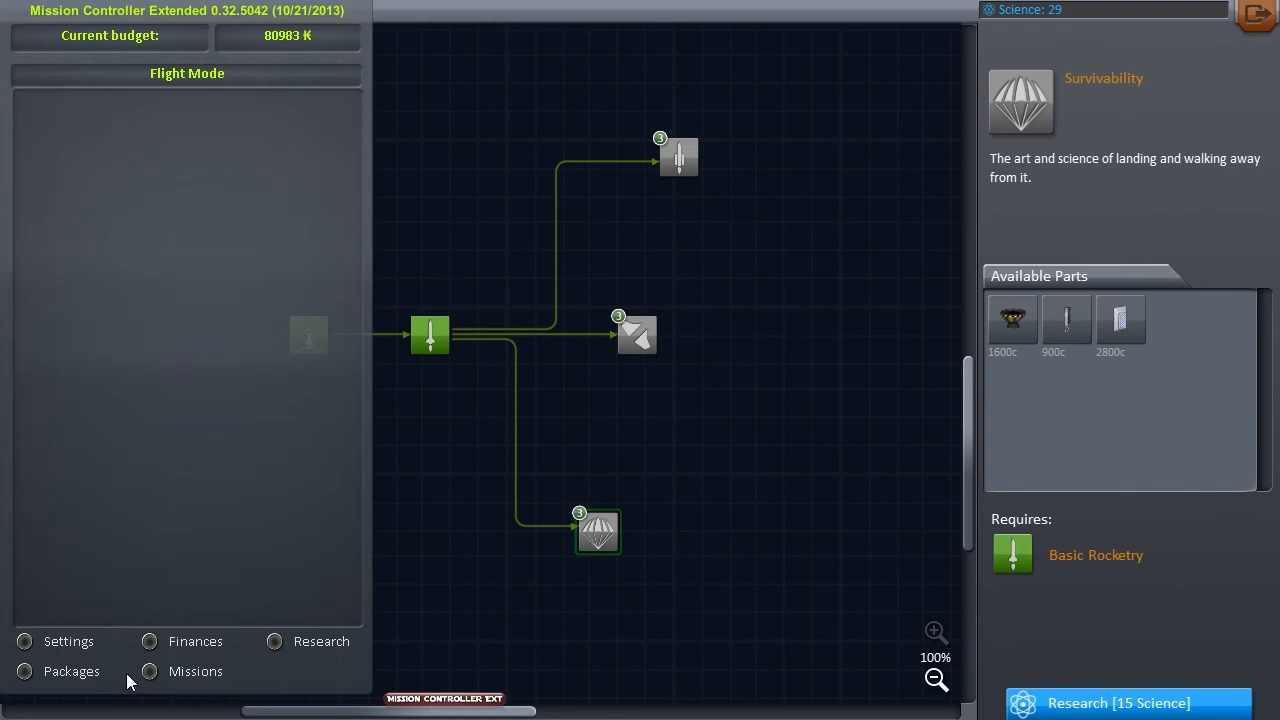
click(195, 671)
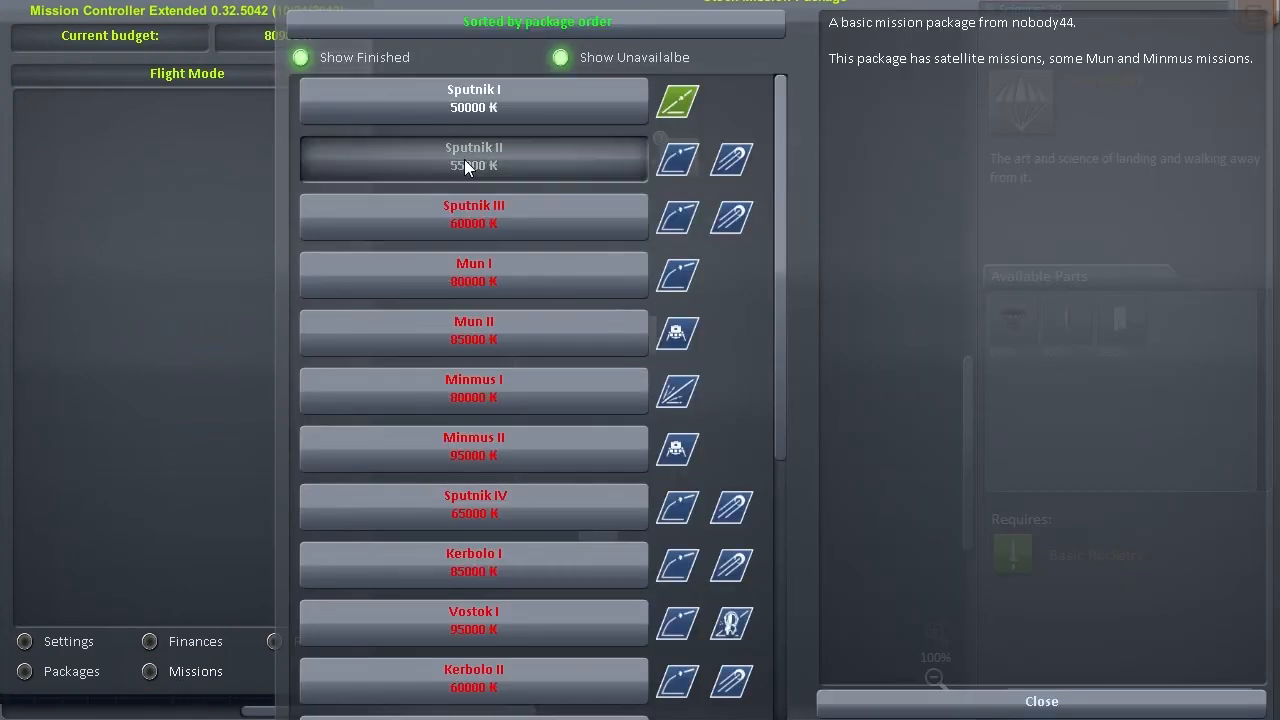
click(473, 158)
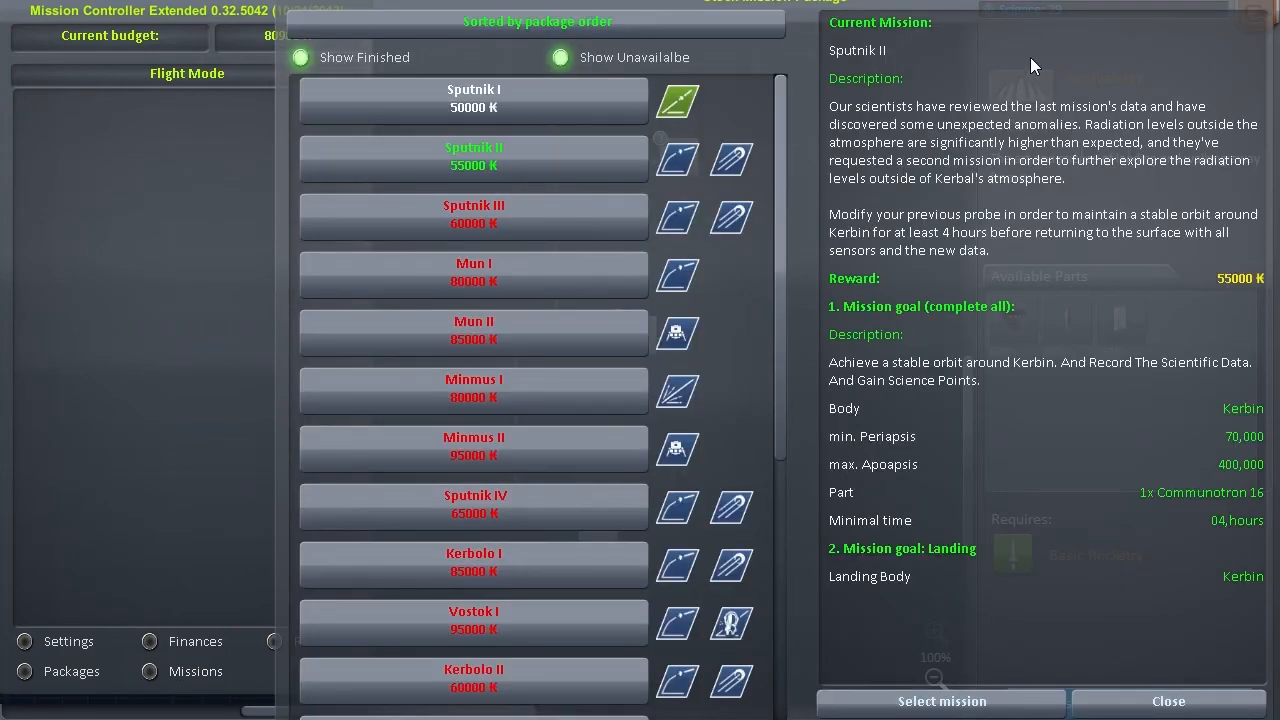
mouse_move(872, 470)
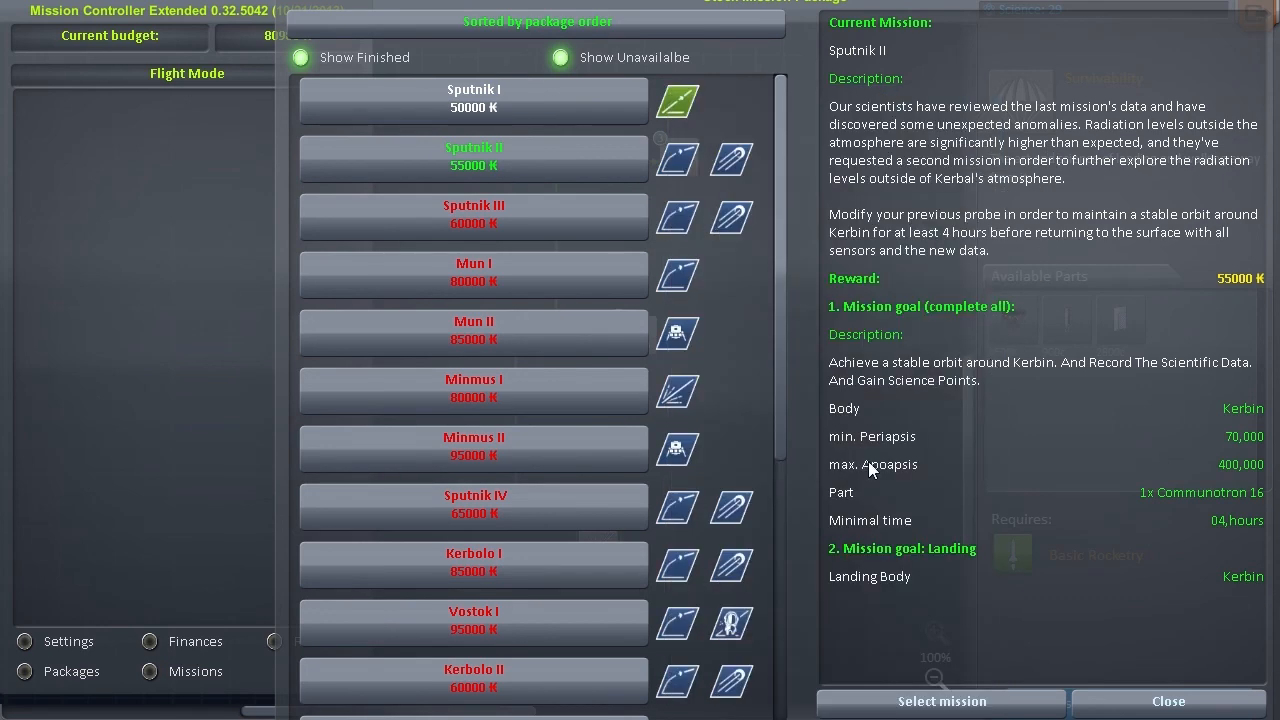
mouse_move(1115, 358)
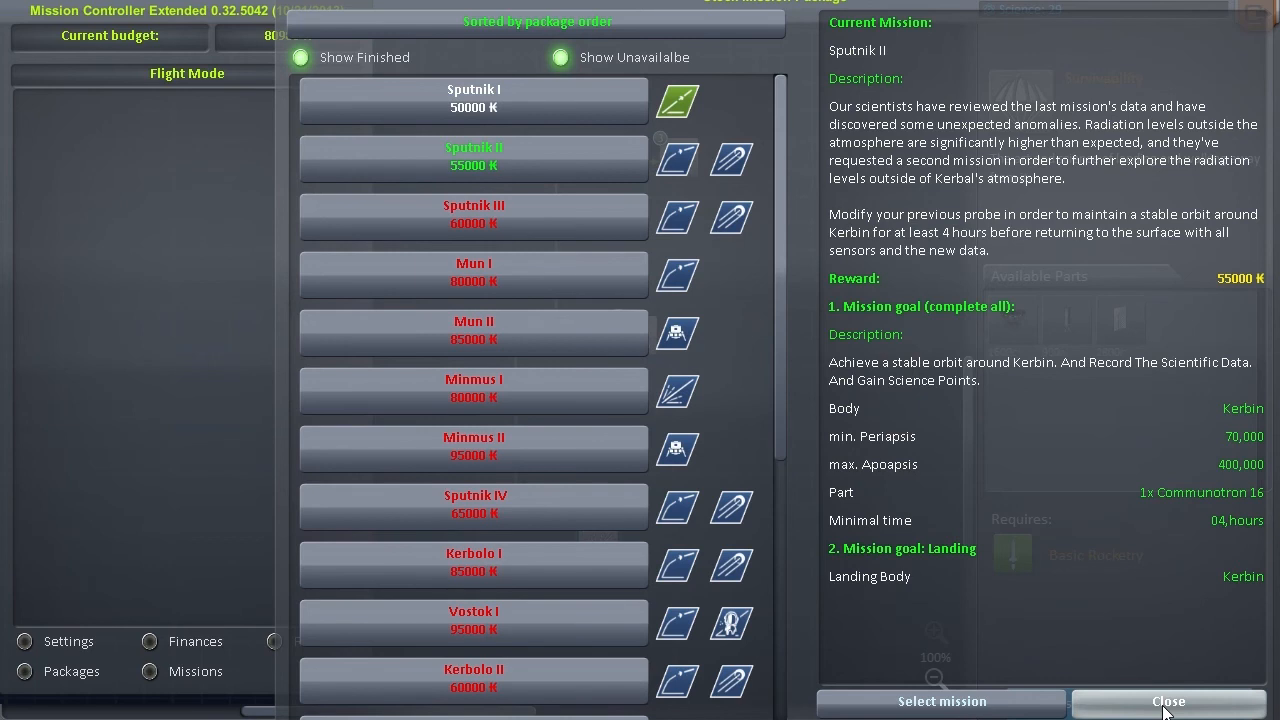
click(1168, 701)
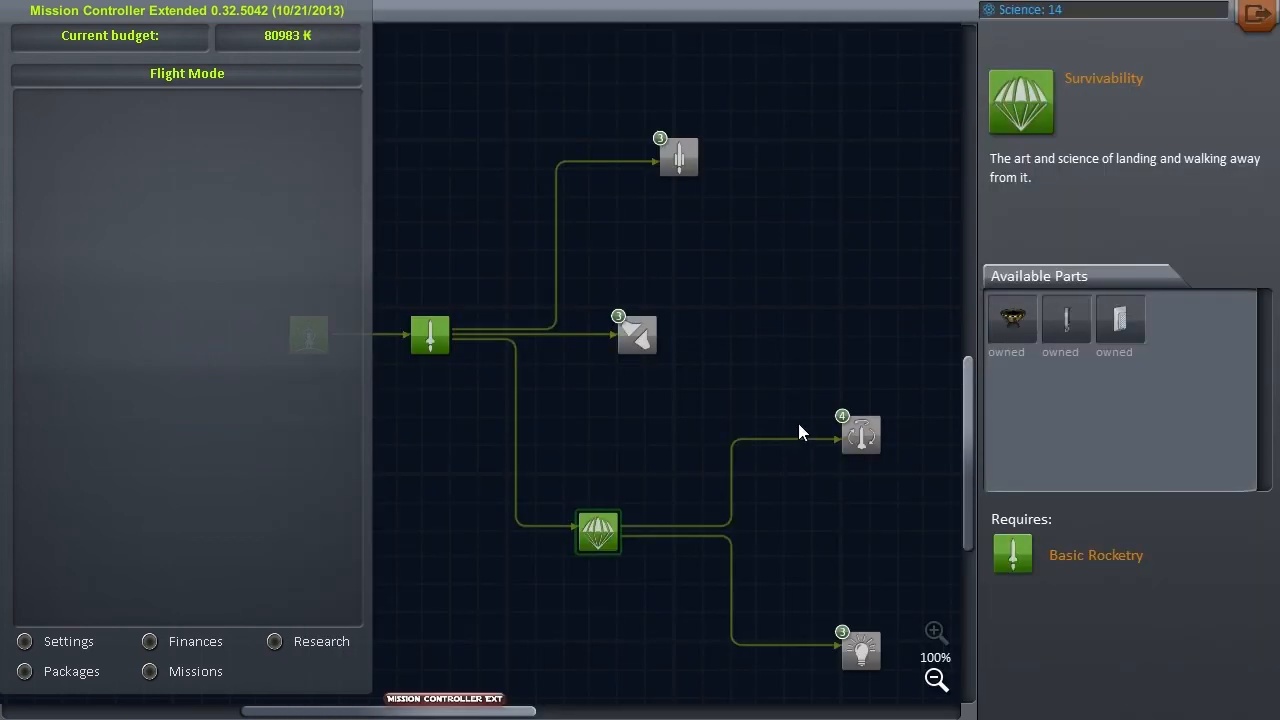
mouse_move(800, 340)
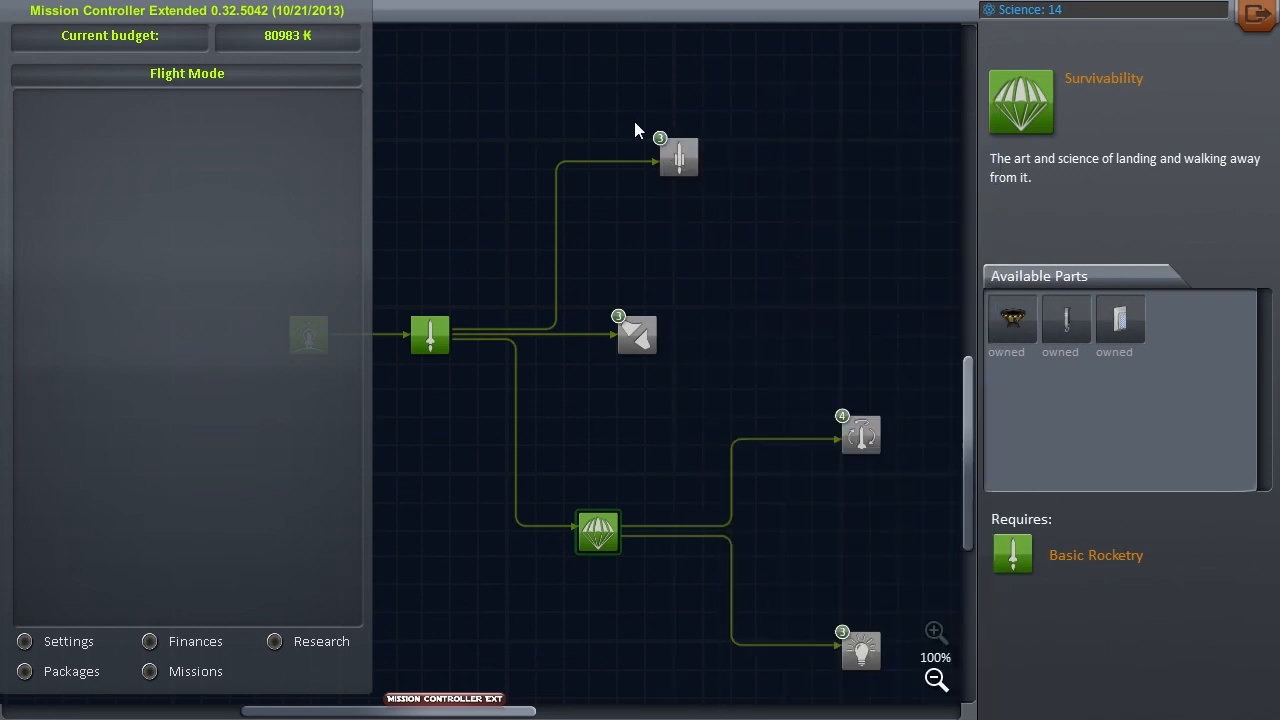
click(678, 157)
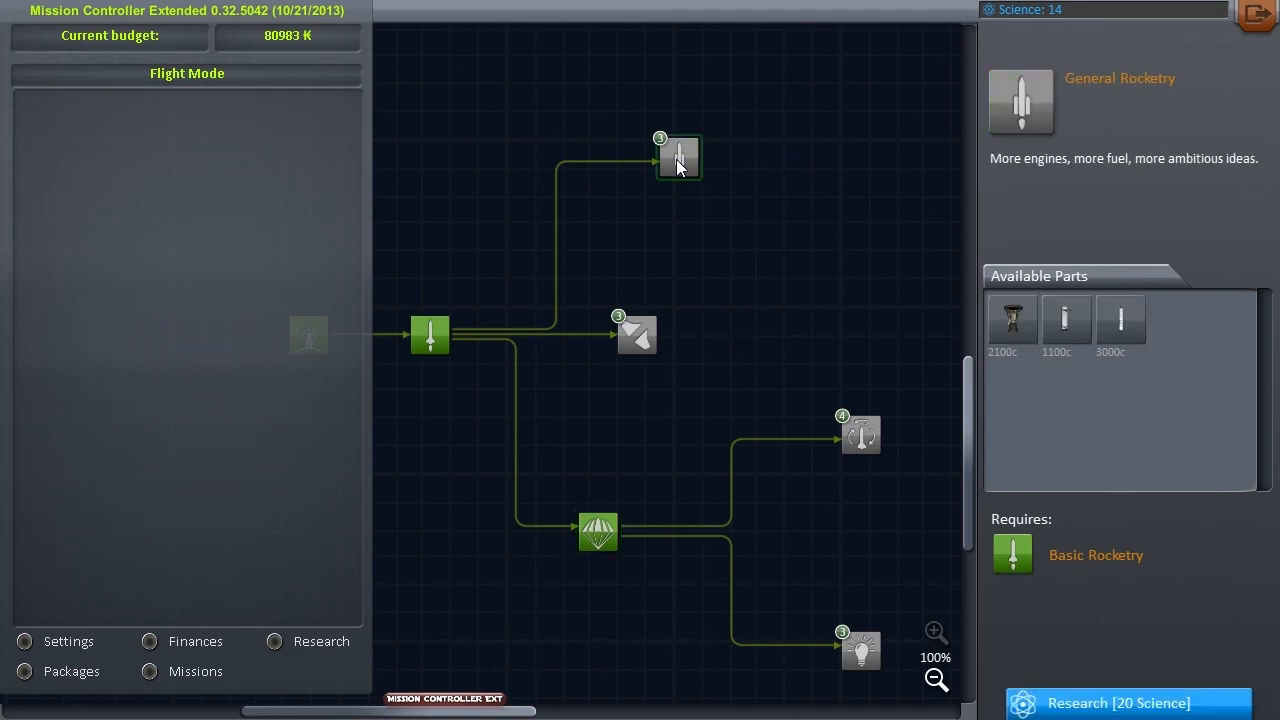
mouse_move(640, 343)
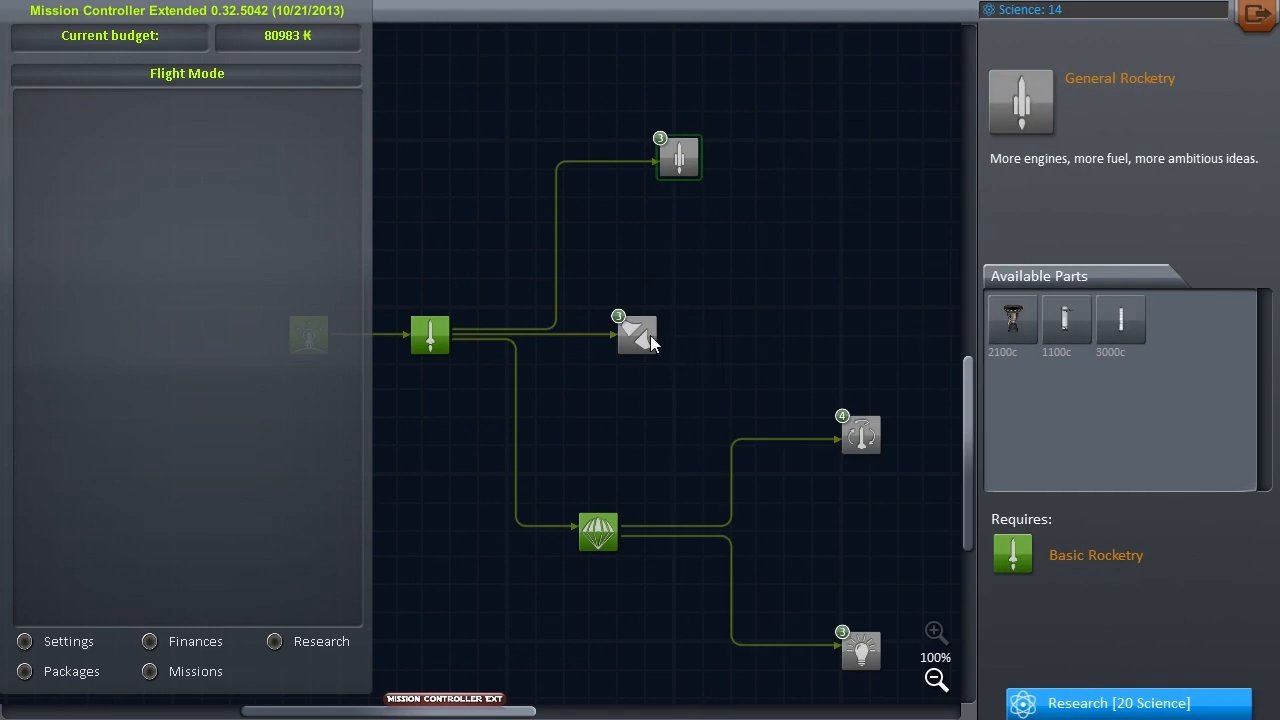
click(429, 335)
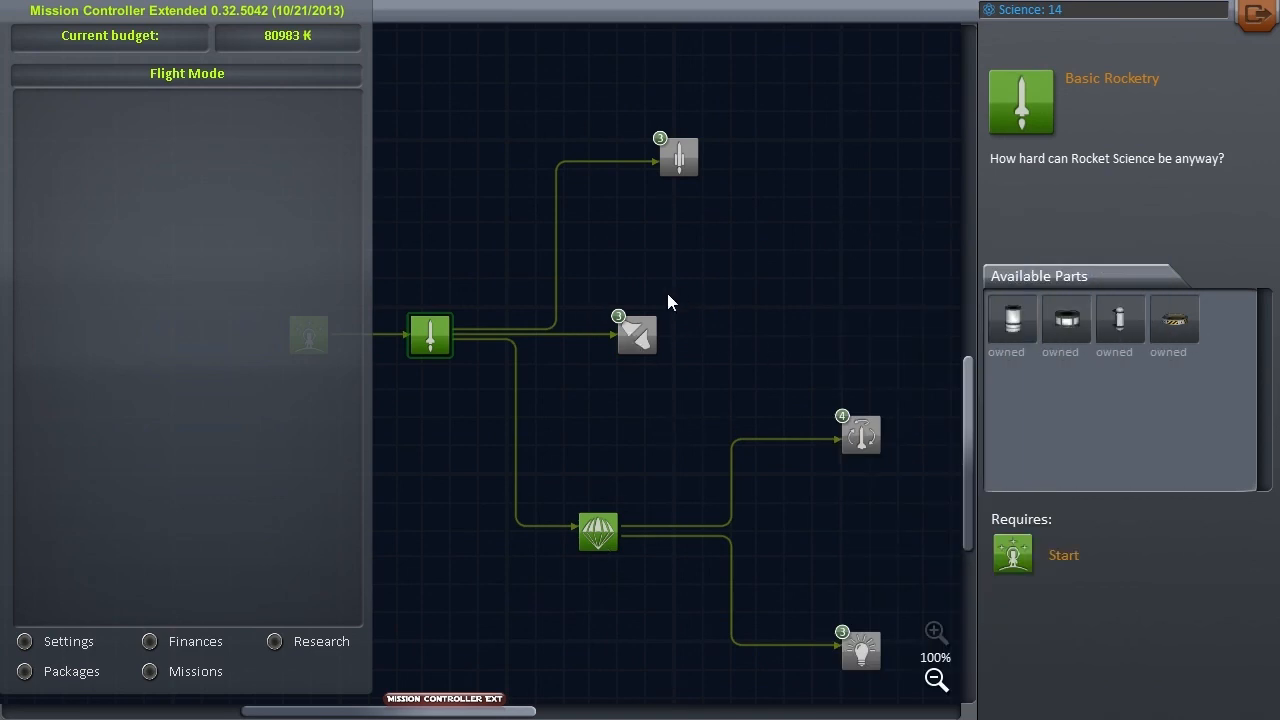
click(598, 531)
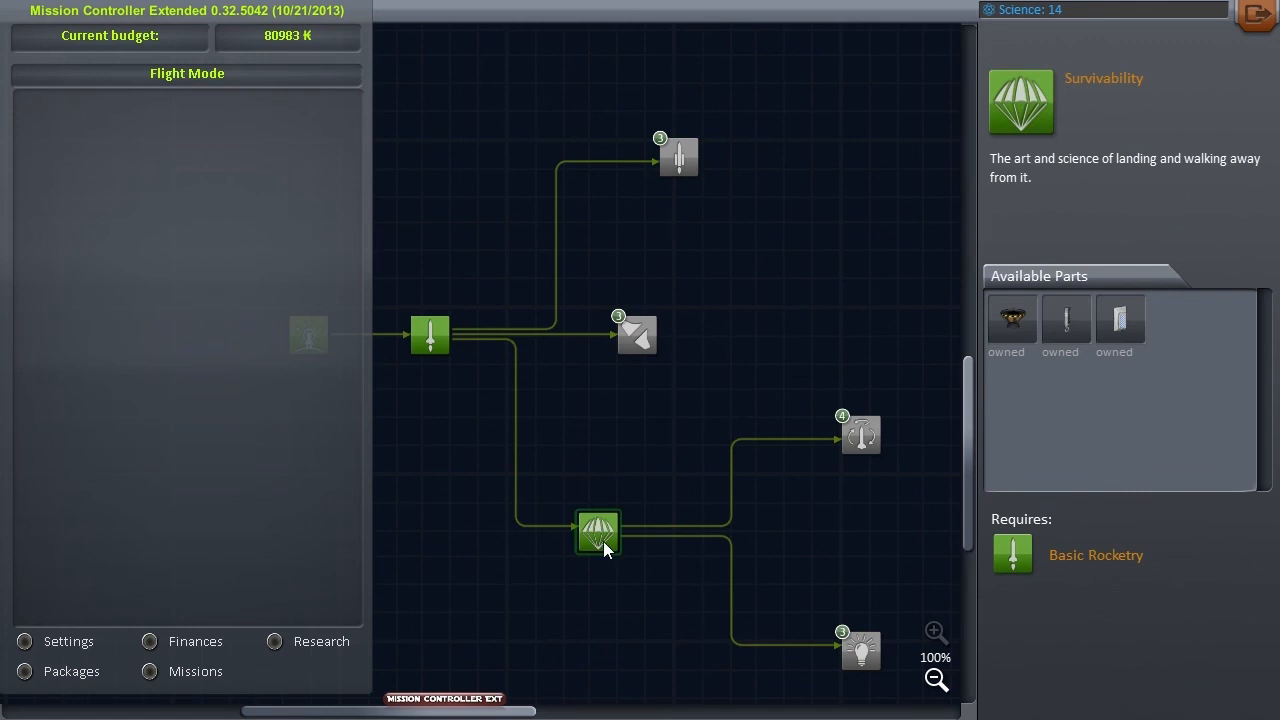